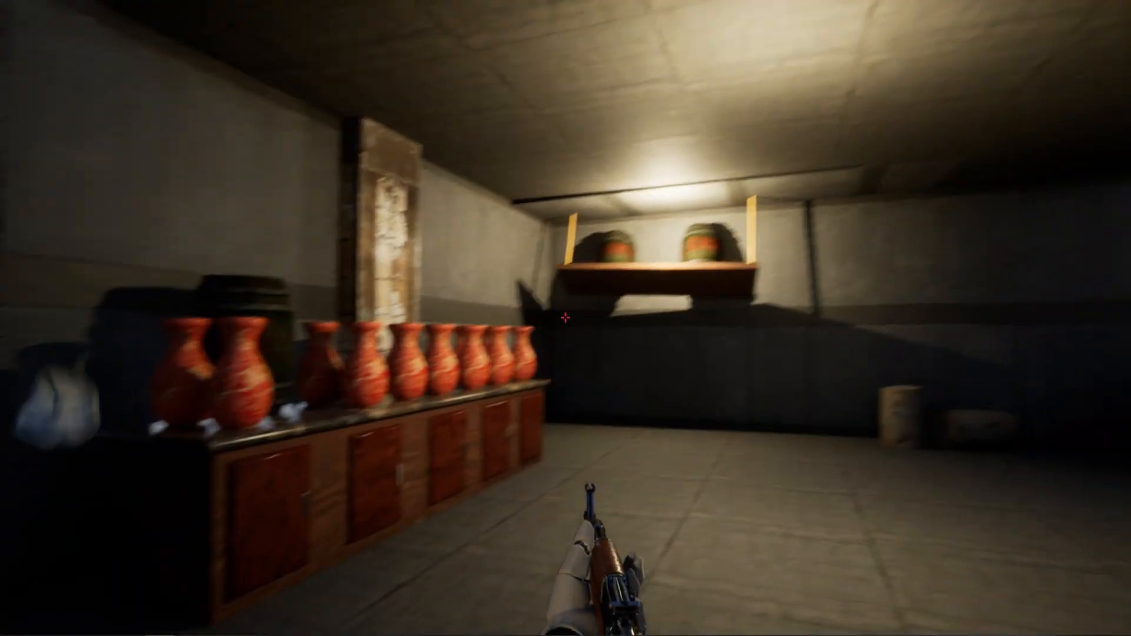
- Select the large cube EditorCube8 in the FirstPersonExampleMap viewport
left_click(565, 318)
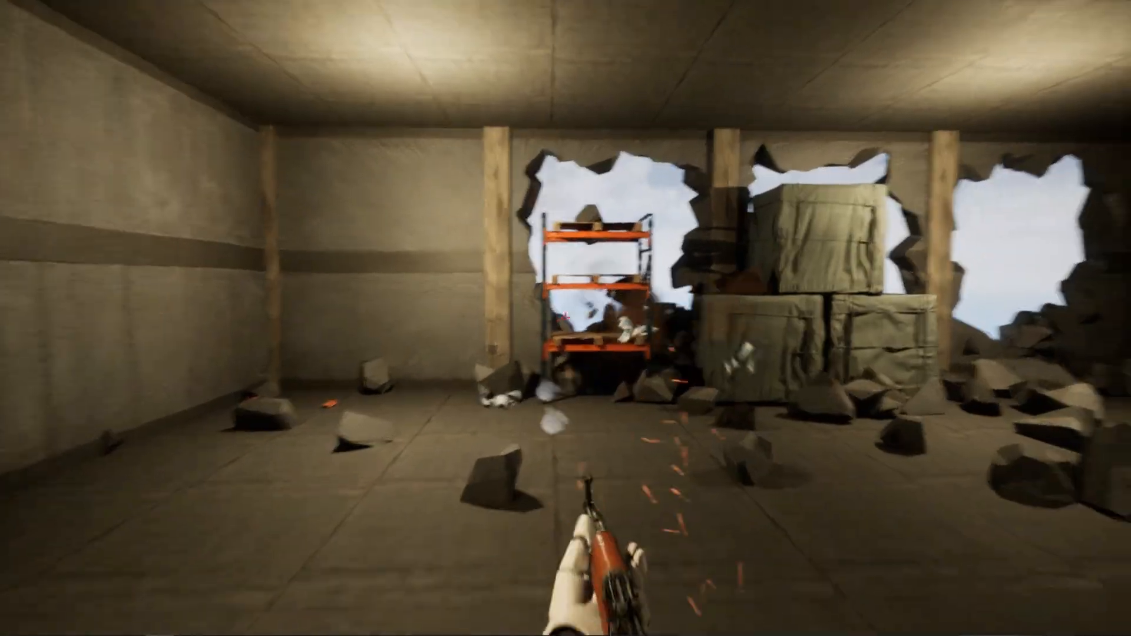
mouse_move(565, 311)
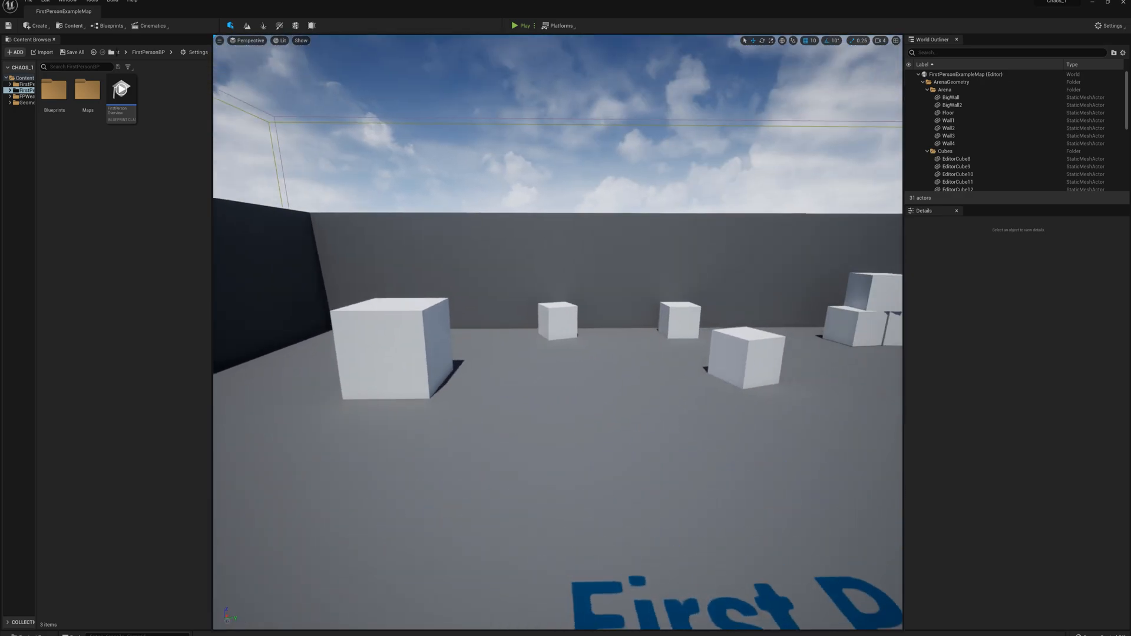
left_click(401, 339)
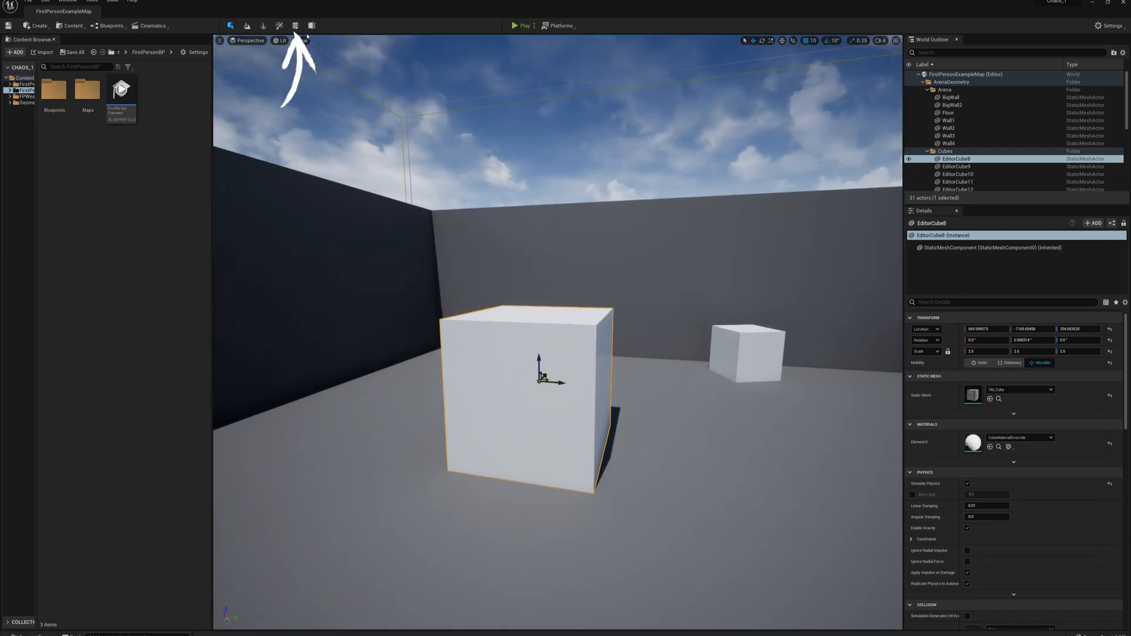
mouse_move(295, 25)
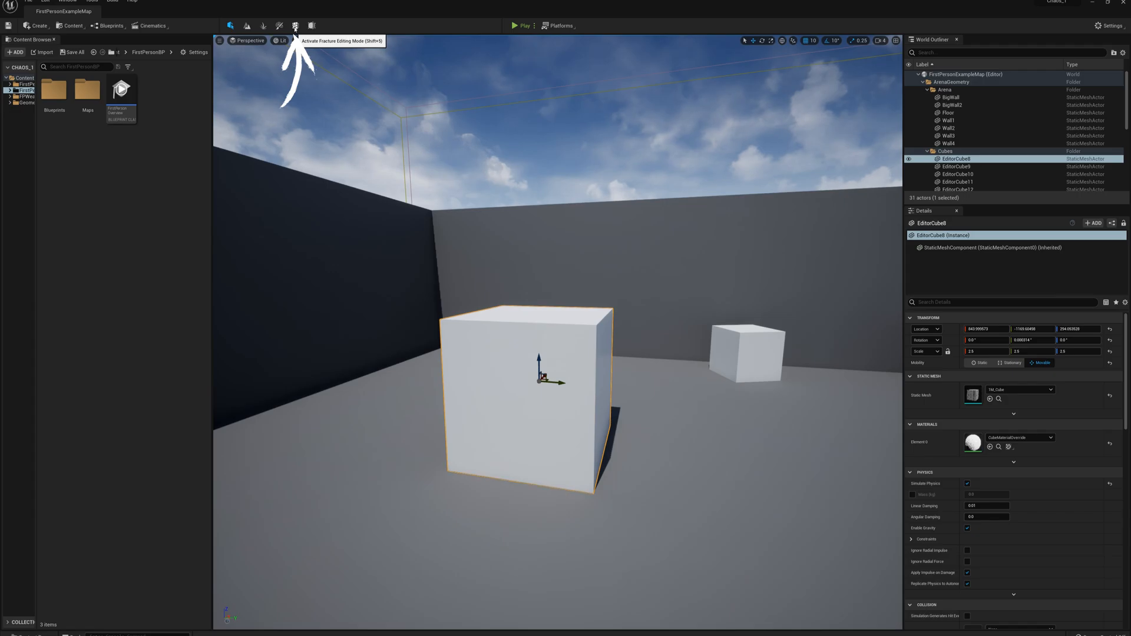
- Enter Fracture Mode and create a new Geometry Collection from the cube
left_click(295, 26)
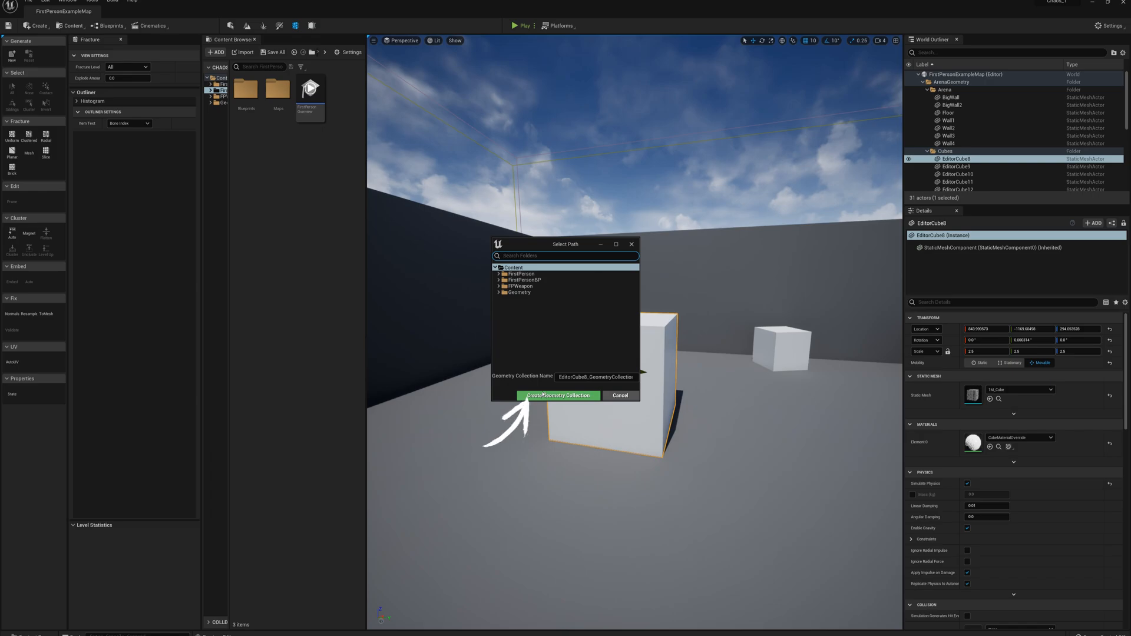
left_click(558, 395)
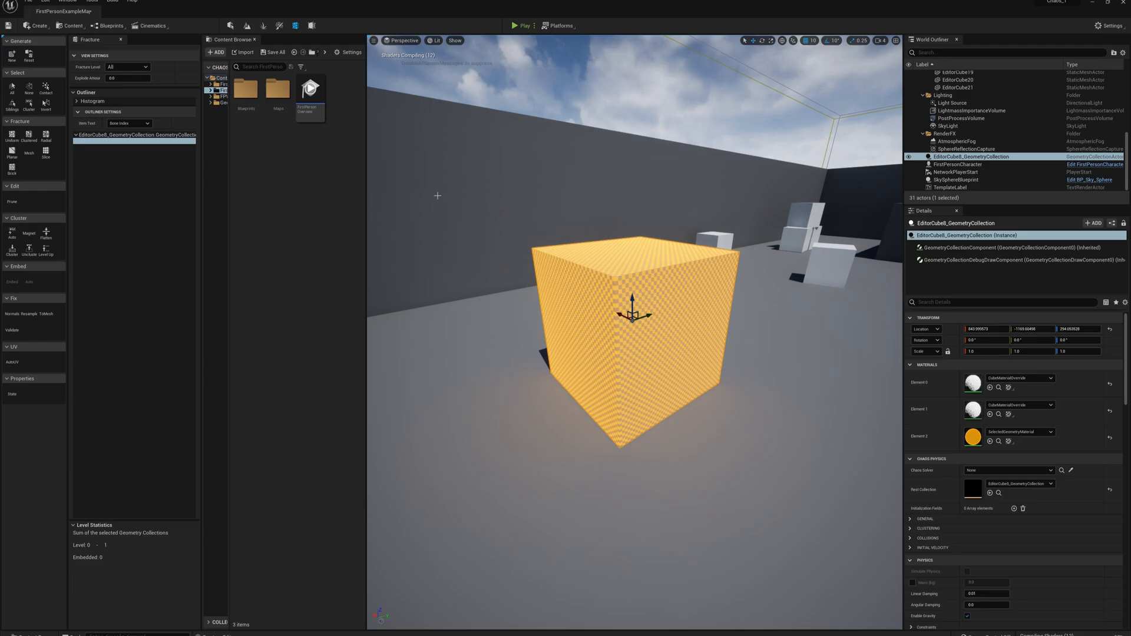
mouse_move(45, 151)
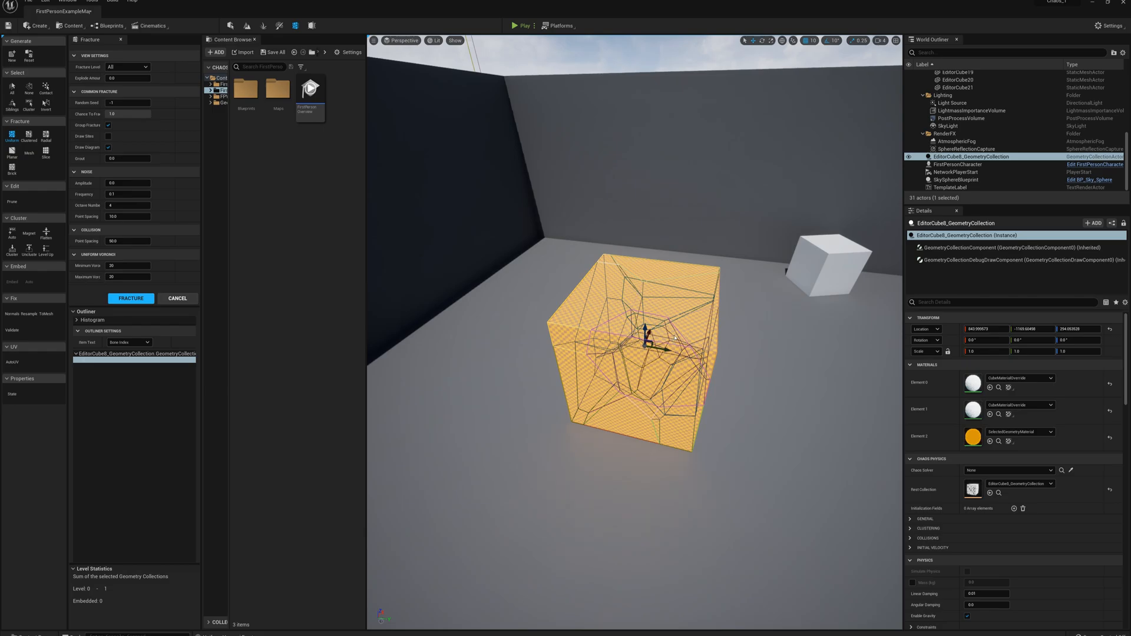
mouse_move(660, 331)
type("500")
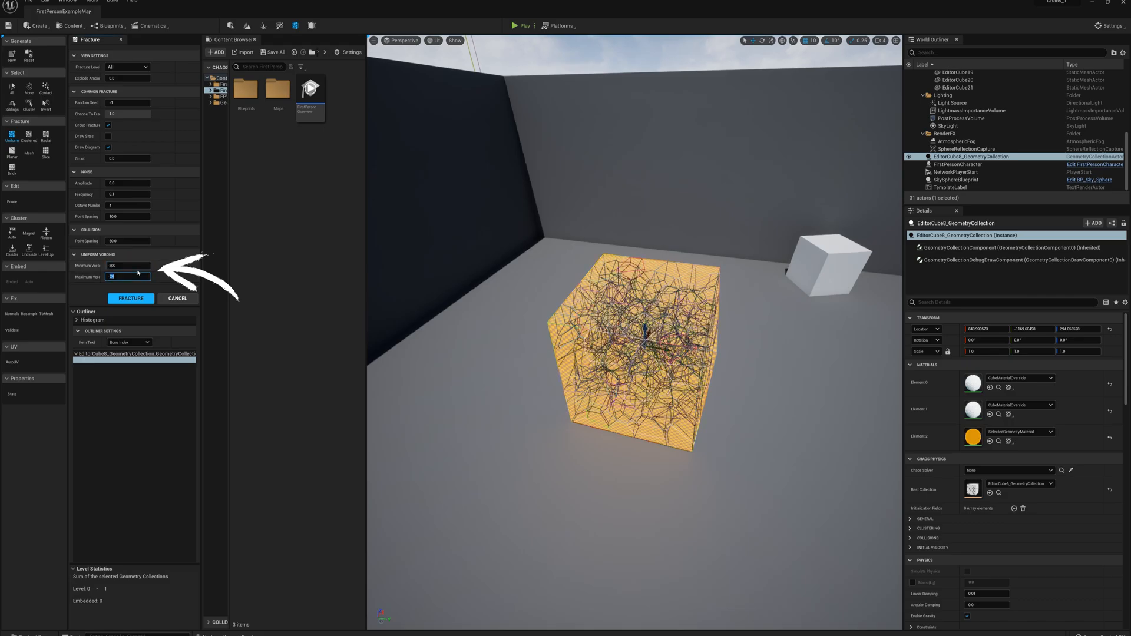
- Fracture the cube uniformly with 300 sites and lower collision point spacing
type("300")
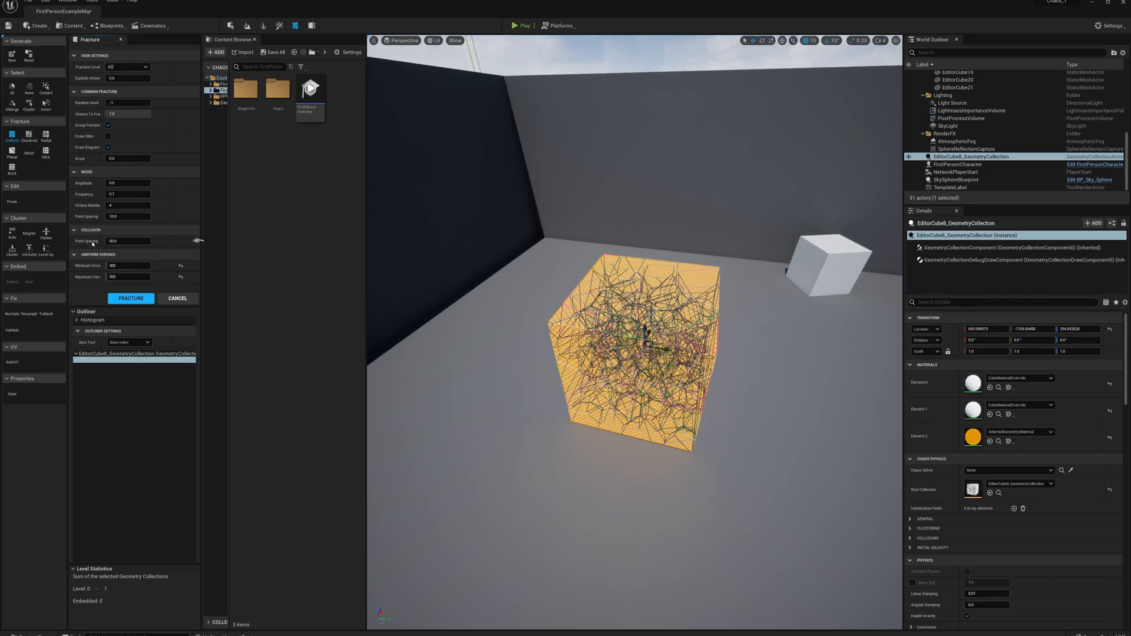
left_click(128, 240)
type("5")
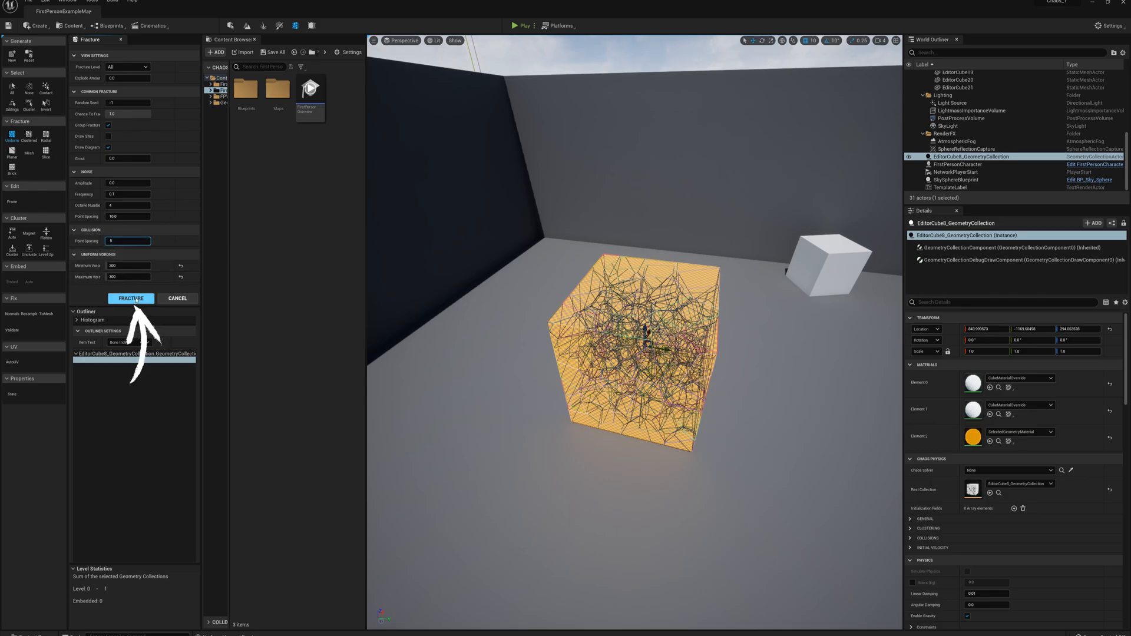
left_click(131, 298)
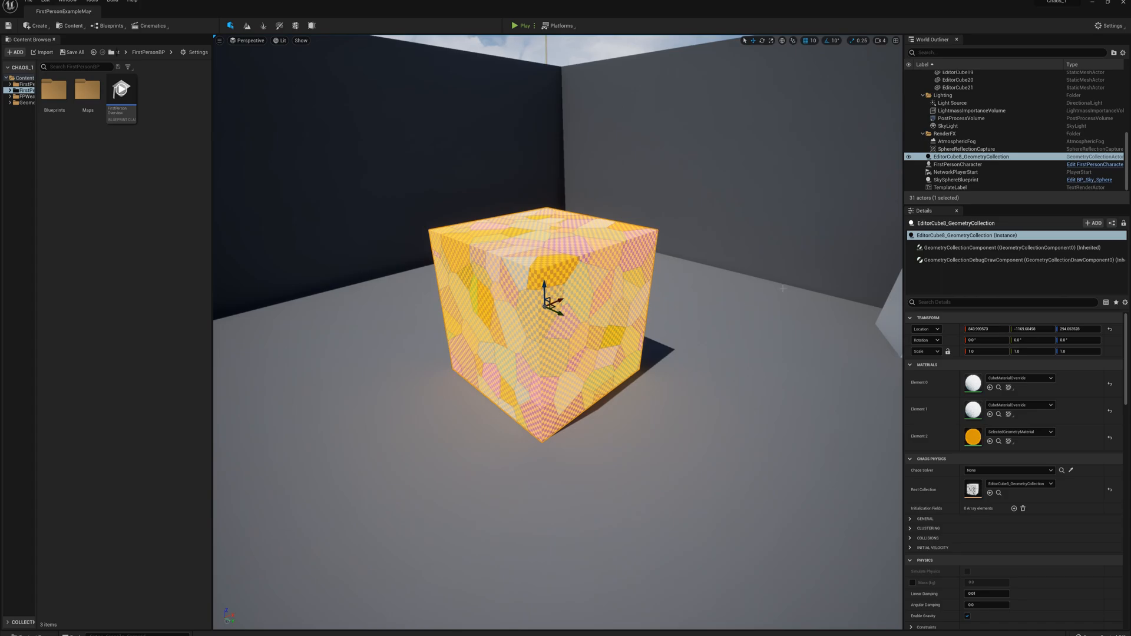
- Search 'bone' in Details and turn off Show Bone Colors
left_click(1002, 302)
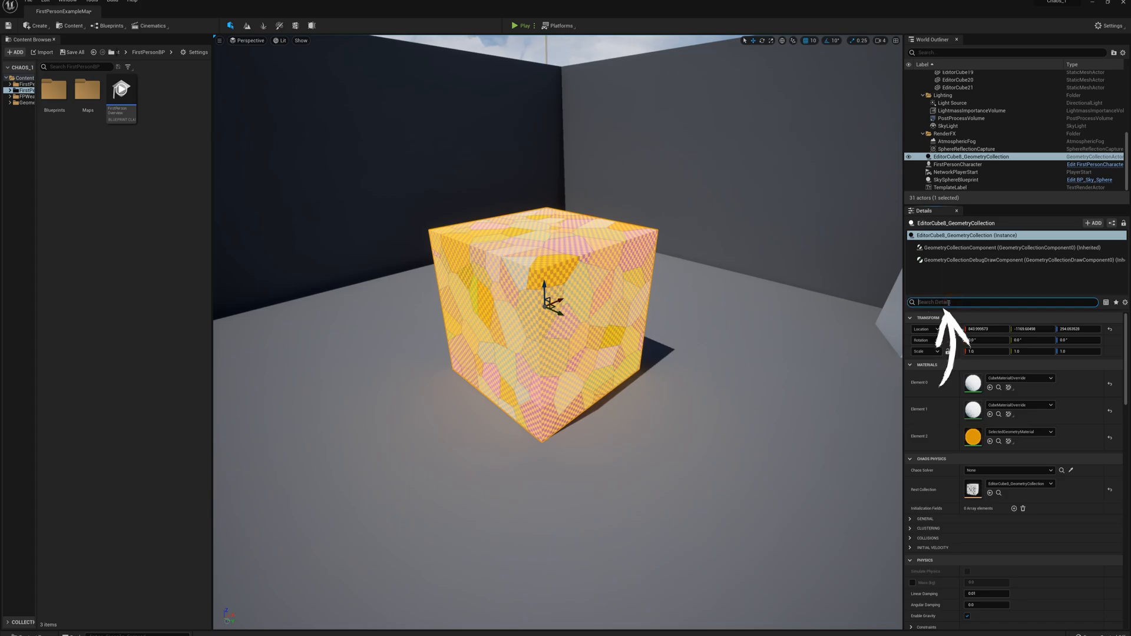
type("bone")
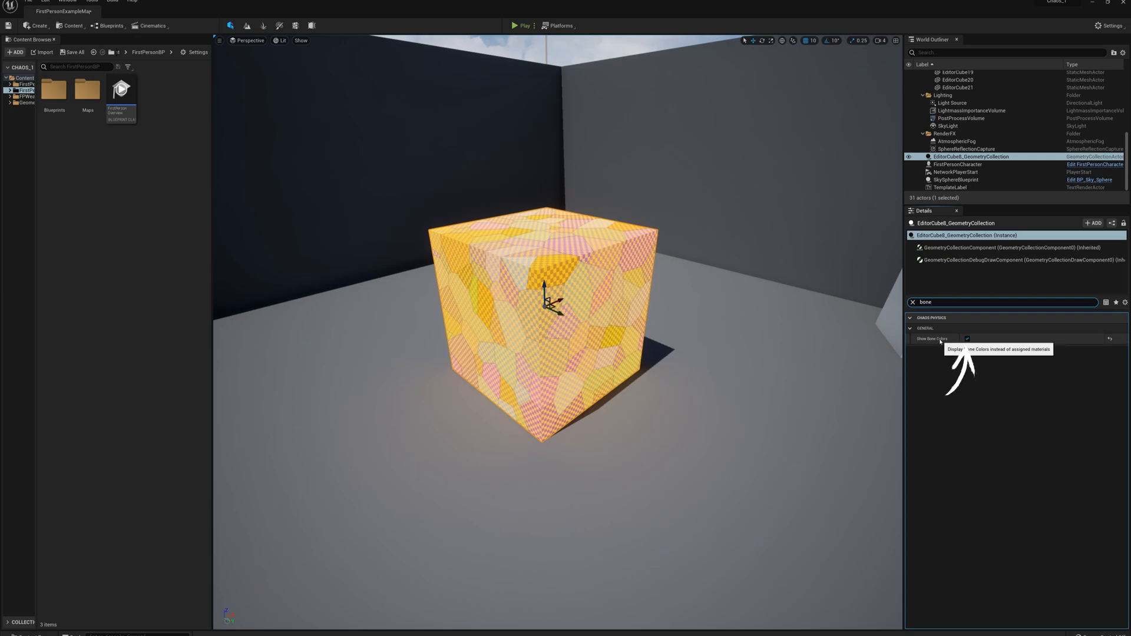
left_click(966, 338)
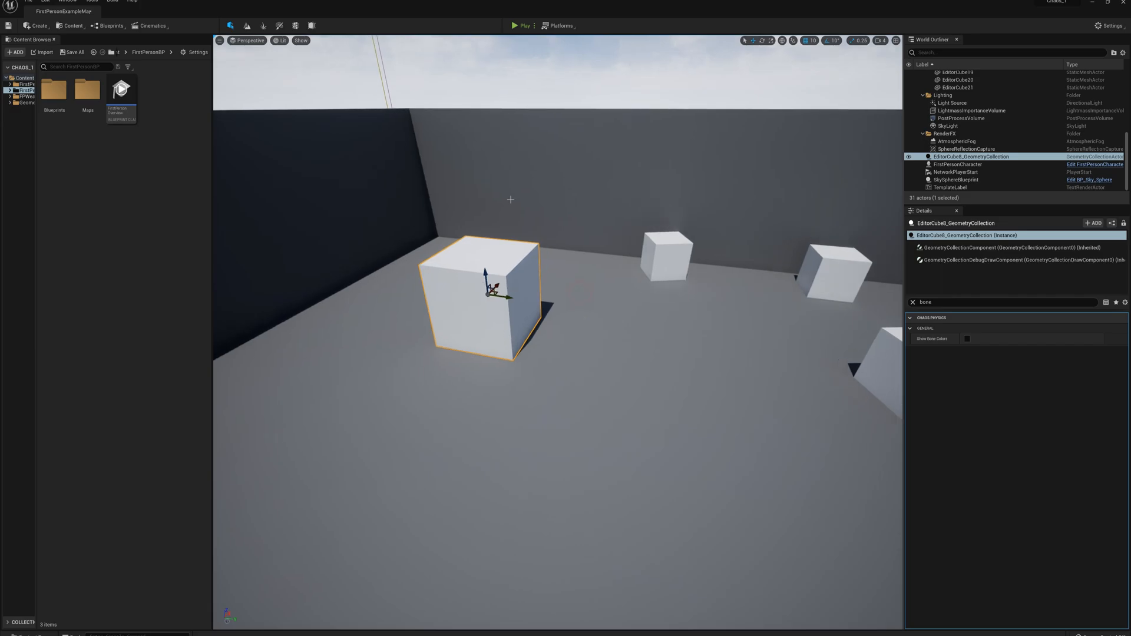
- Play the level from the toolbar to test the fractured cube
left_click(523, 26)
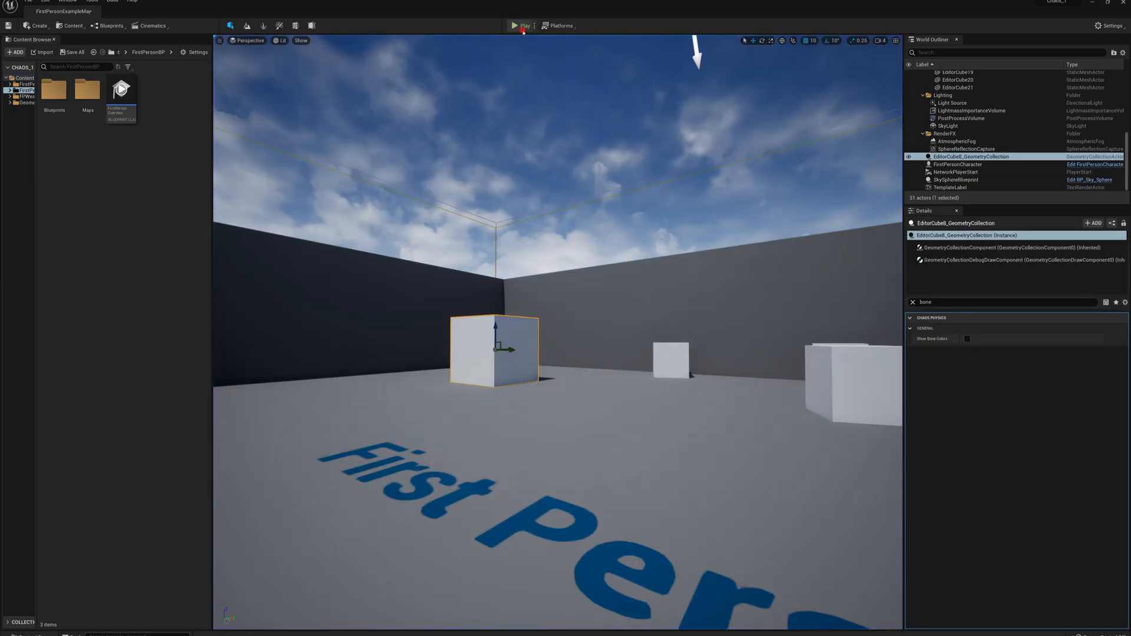
left_click(521, 26)
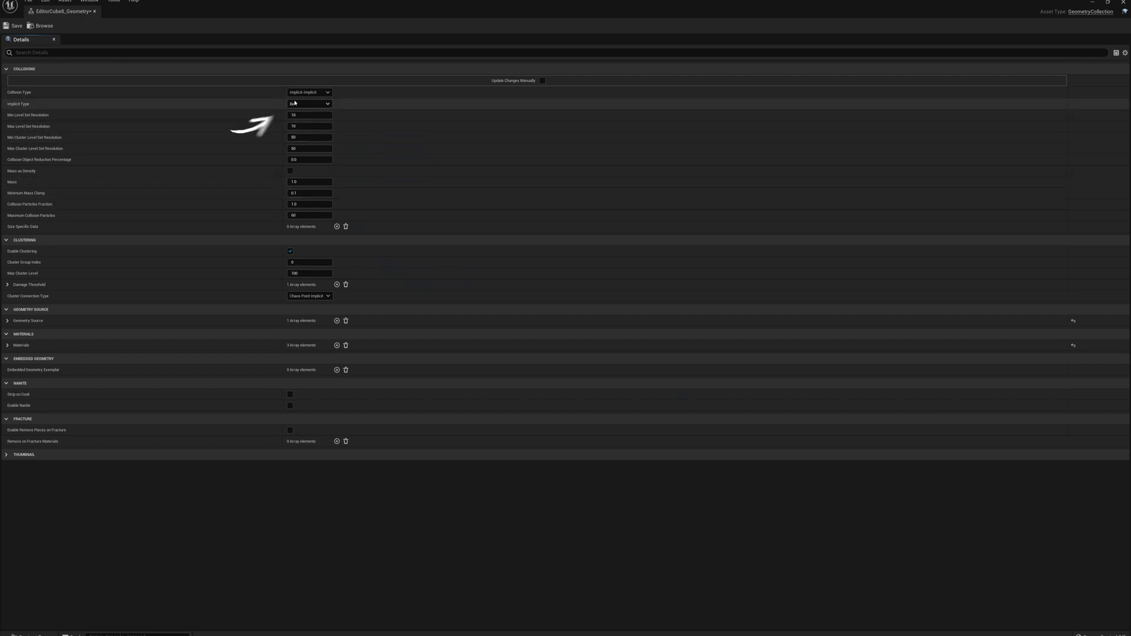
- Set Implicit Type to Level Set, Collision Type to Particle-Implicit, and close the asset
left_click(308, 103)
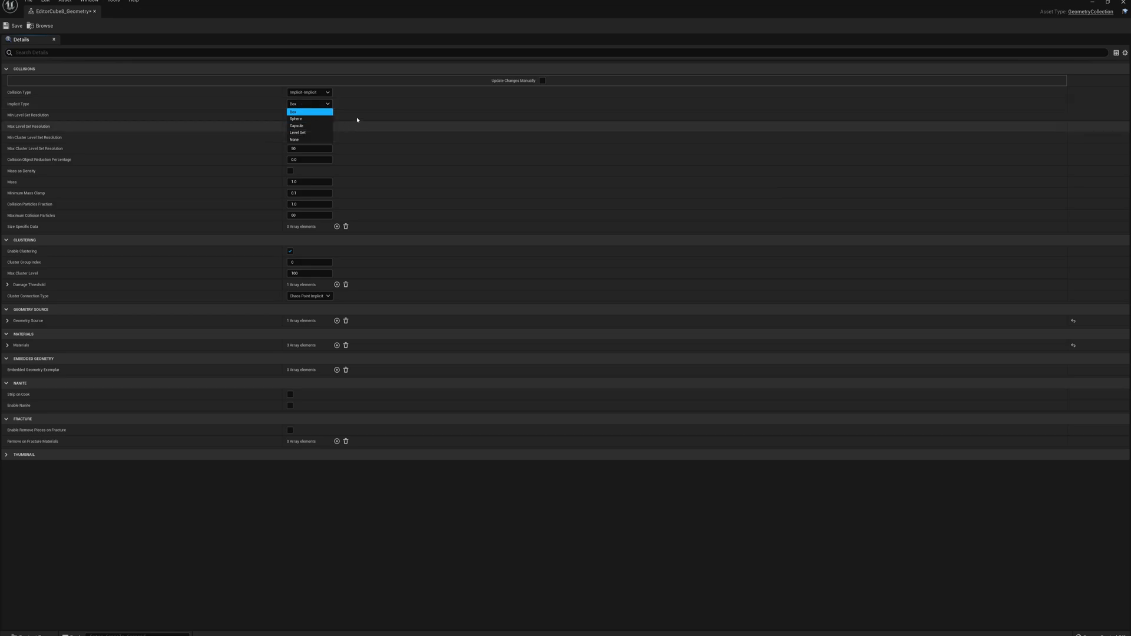
mouse_move(363, 112)
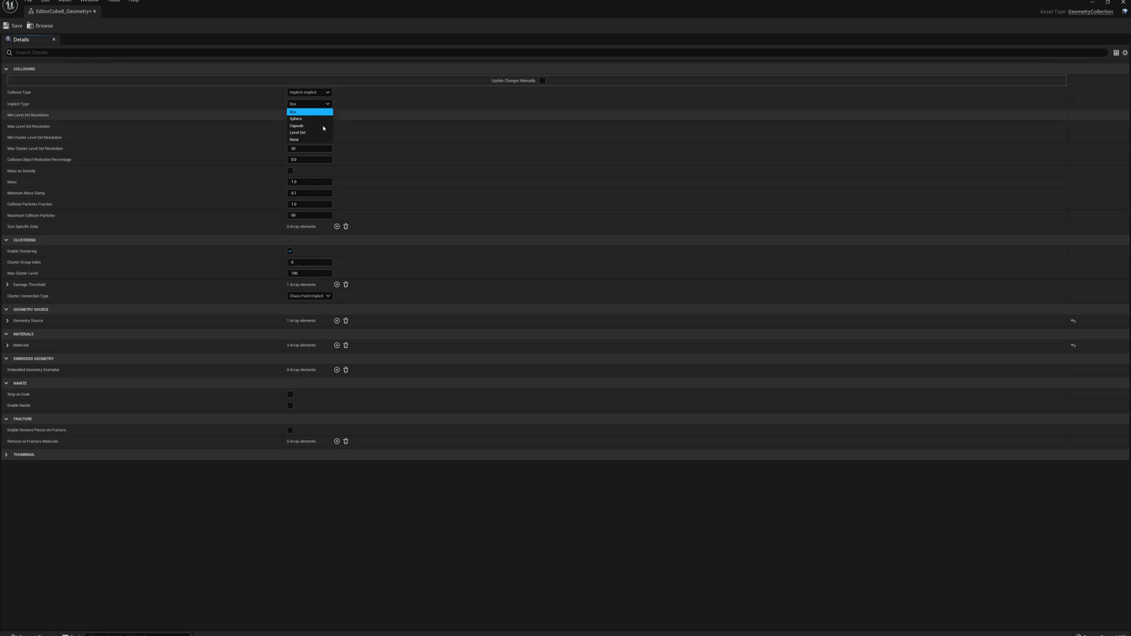
mouse_move(352, 125)
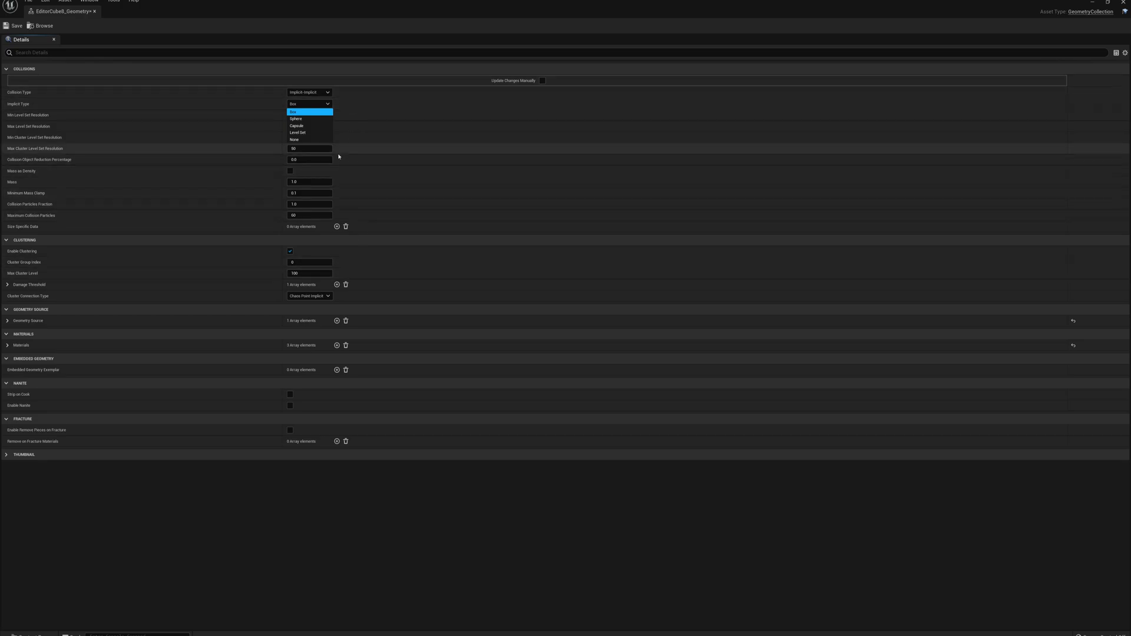
mouse_move(298, 133)
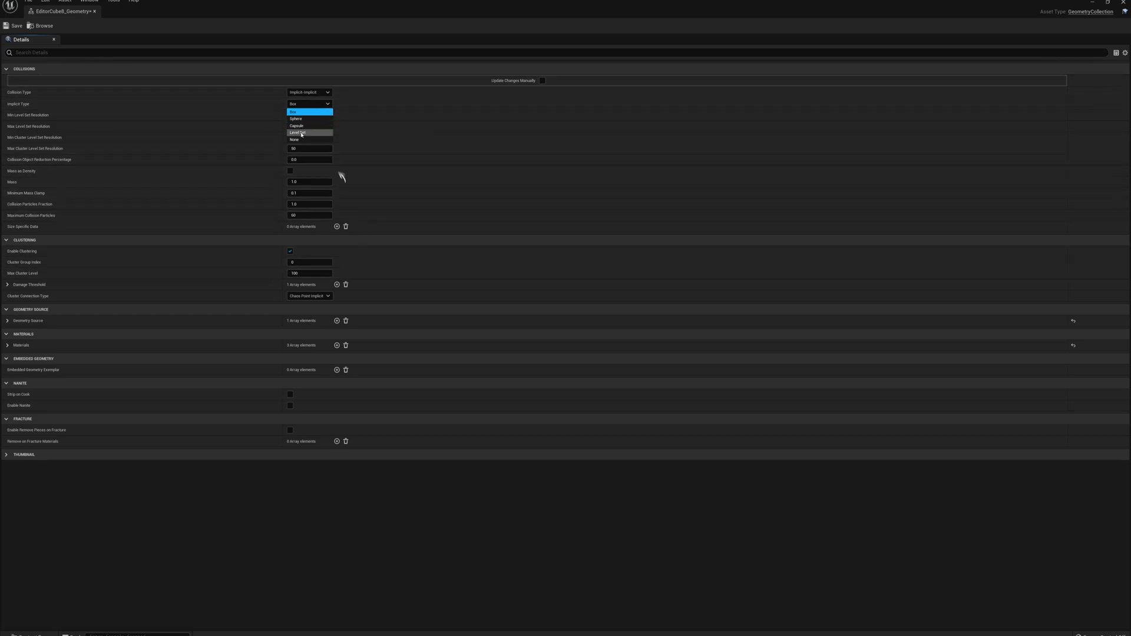
left_click(298, 133)
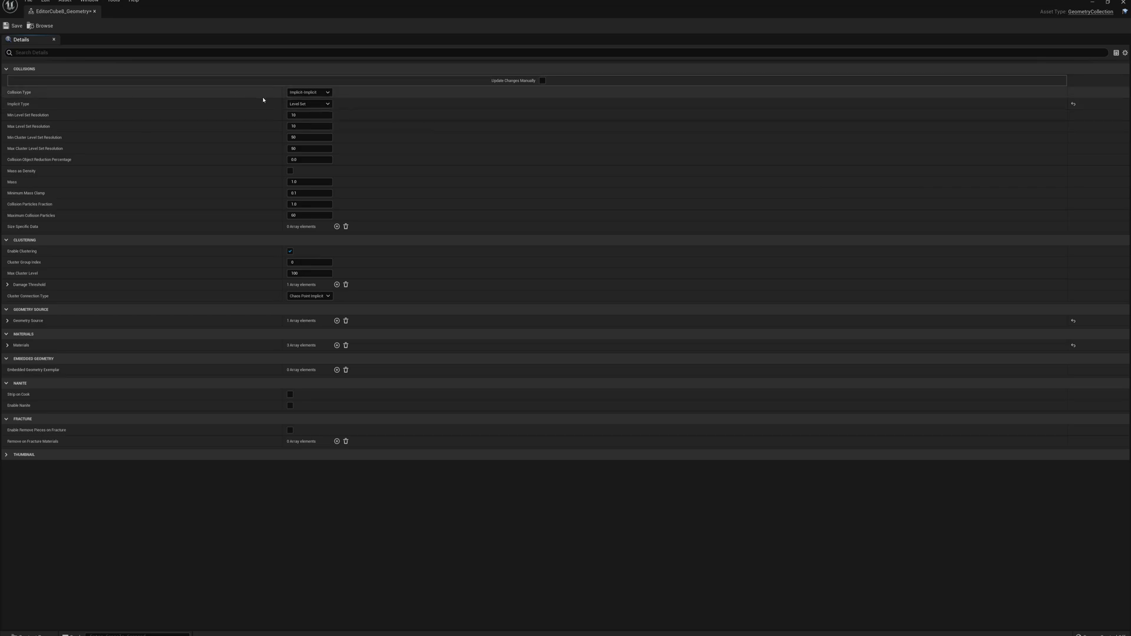
left_click(309, 92)
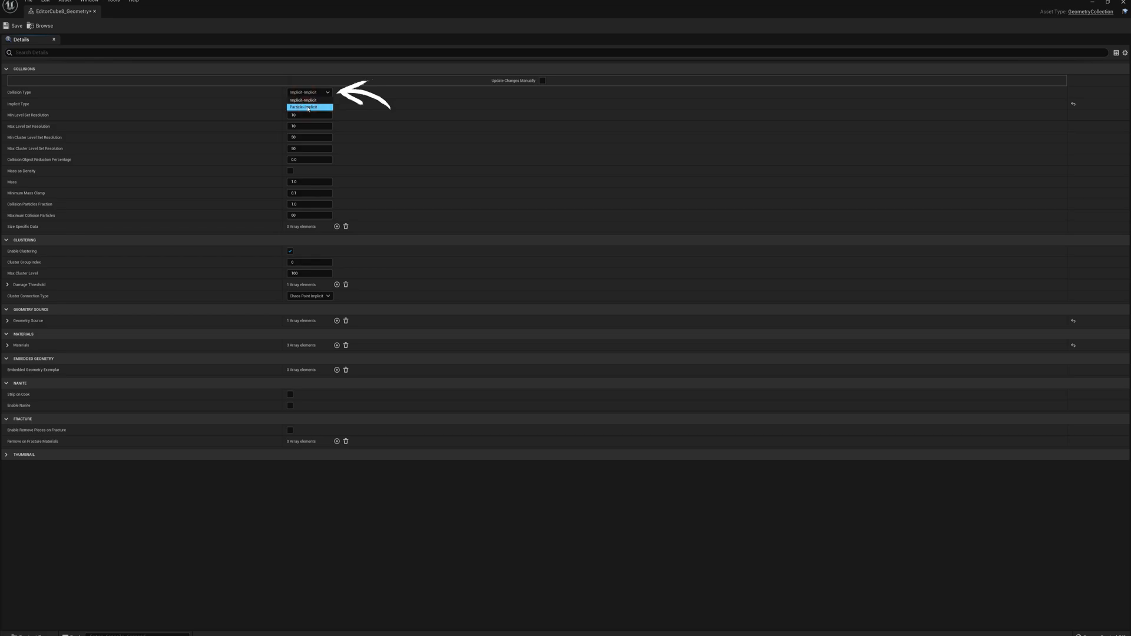
left_click(309, 107)
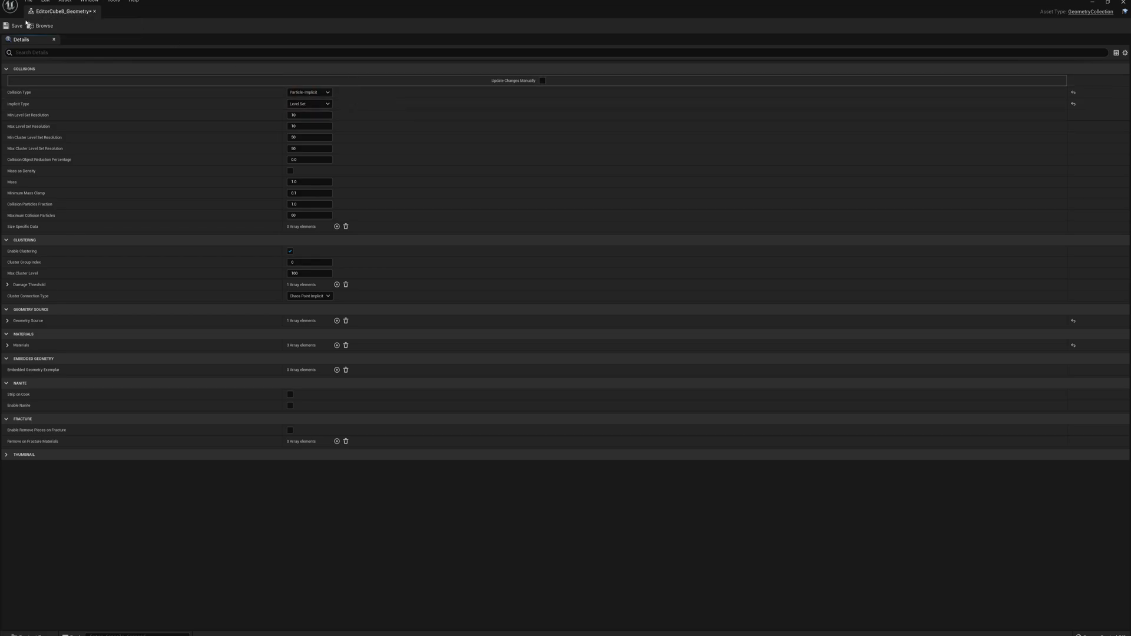
mouse_move(94, 11)
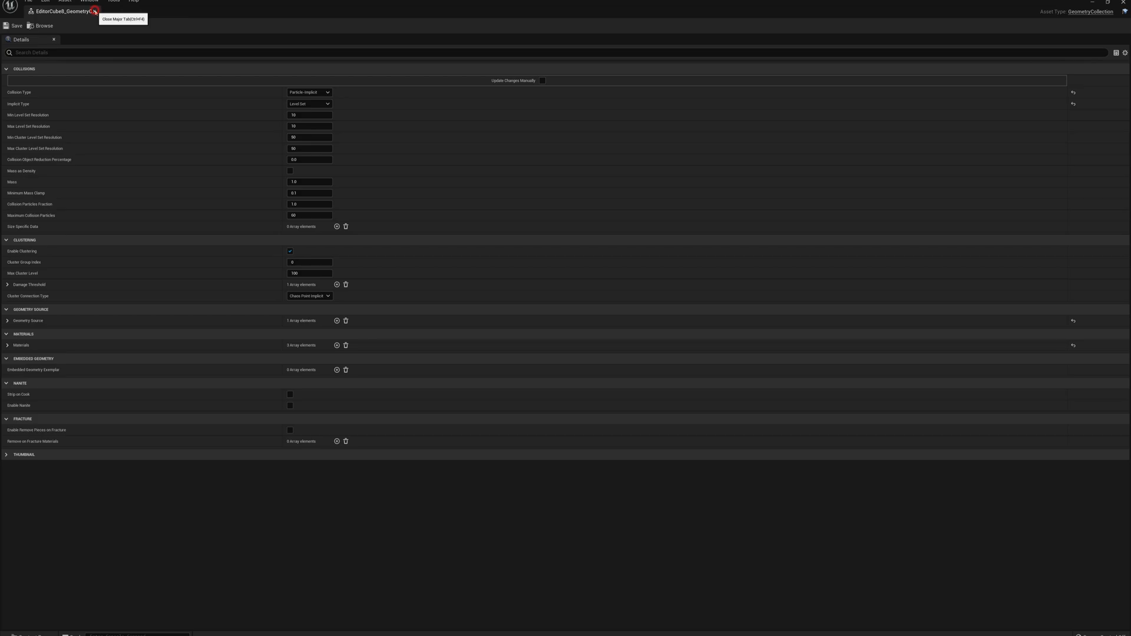
left_click(94, 12)
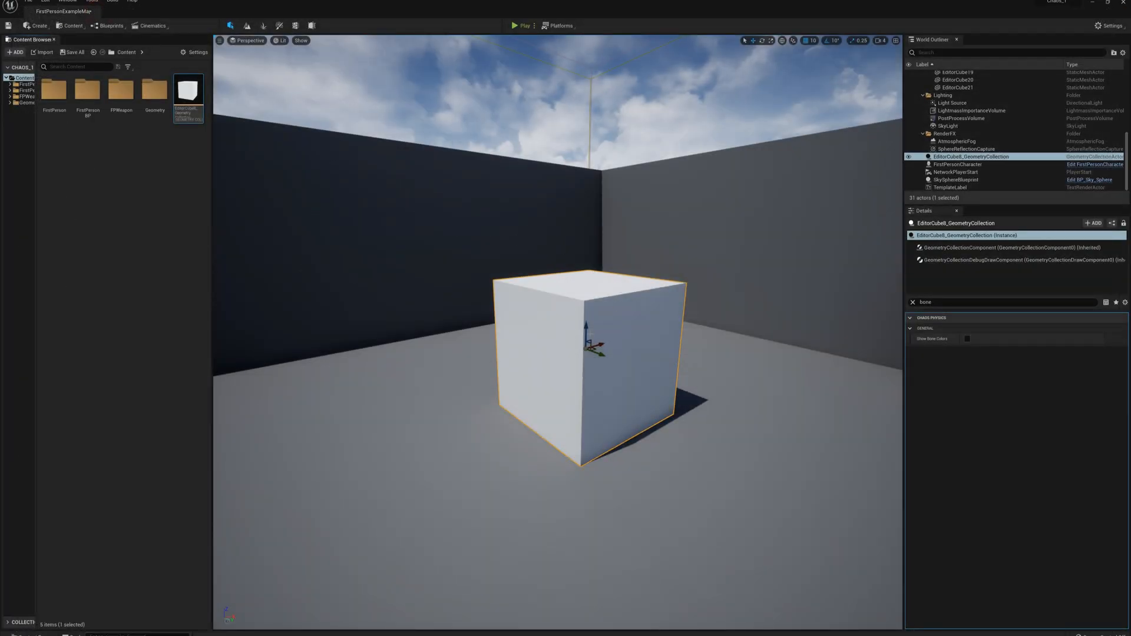
- Play the level and fire a projectile at the fractured cube
left_click_drag(588, 342, 591, 296)
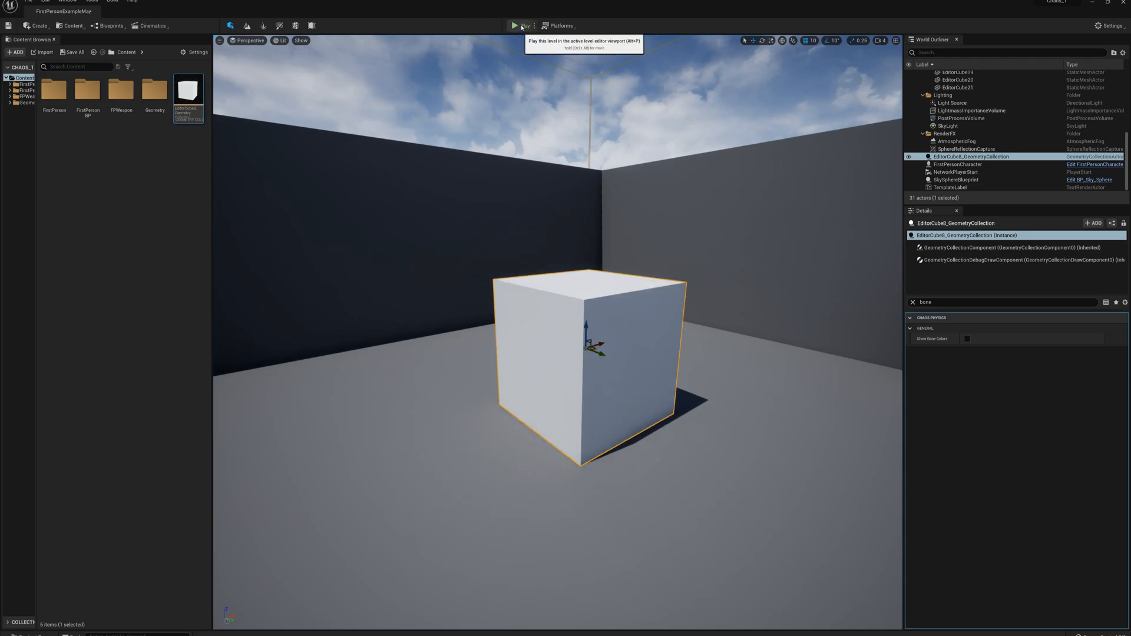
left_click(514, 25)
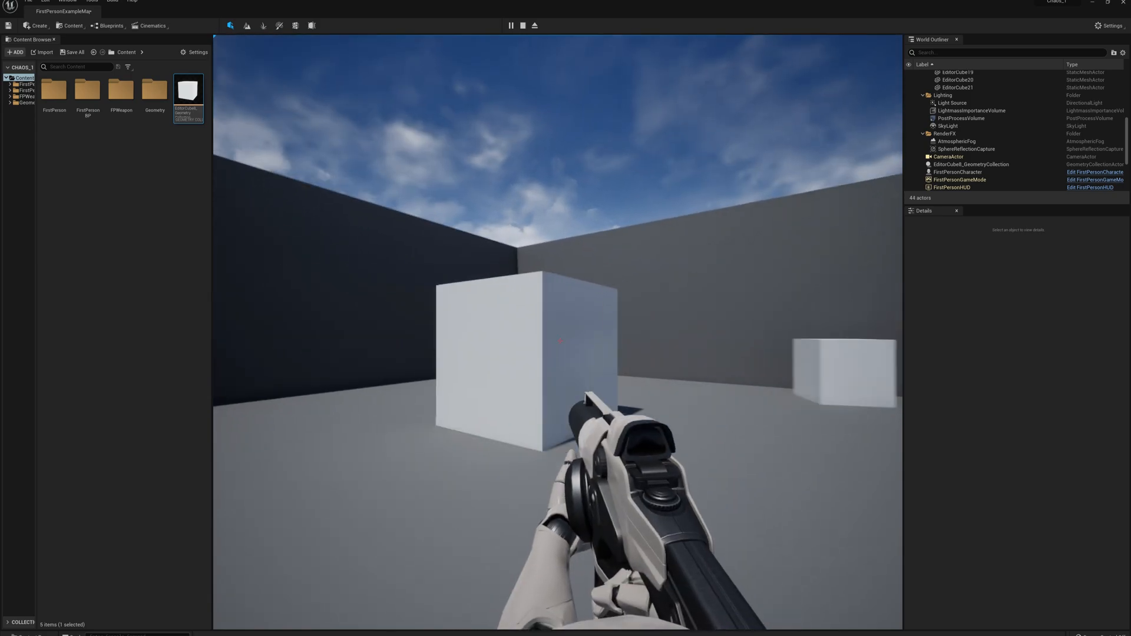
left_click(558, 341)
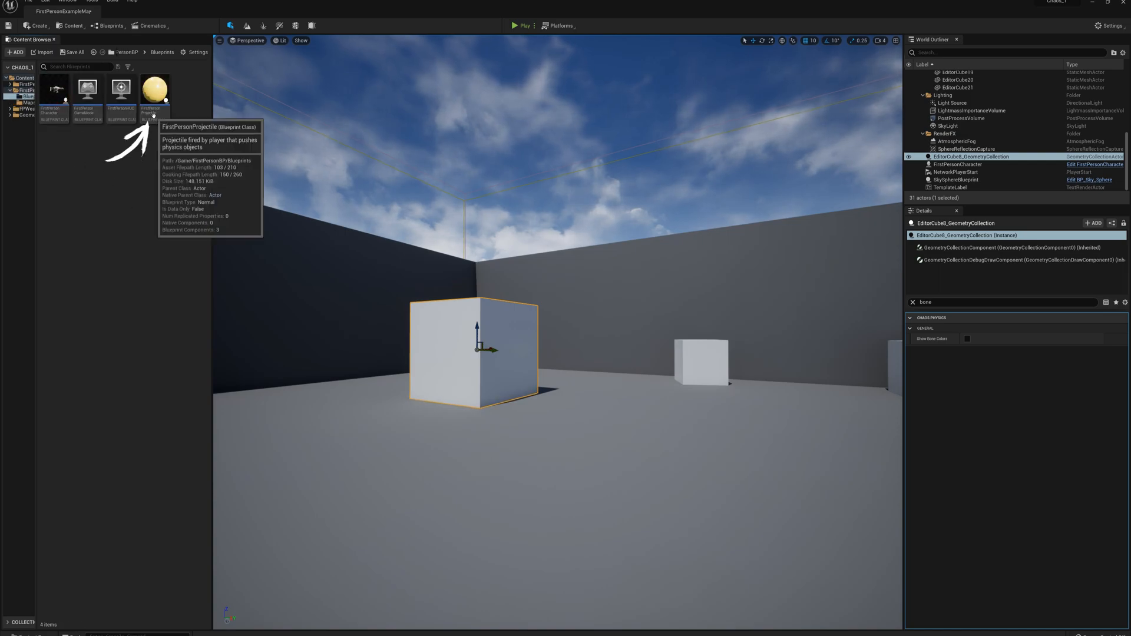
- Open FirstPersonProjectile, view its sphere mesh preview, then return to the Event Graph
double_click(153, 89)
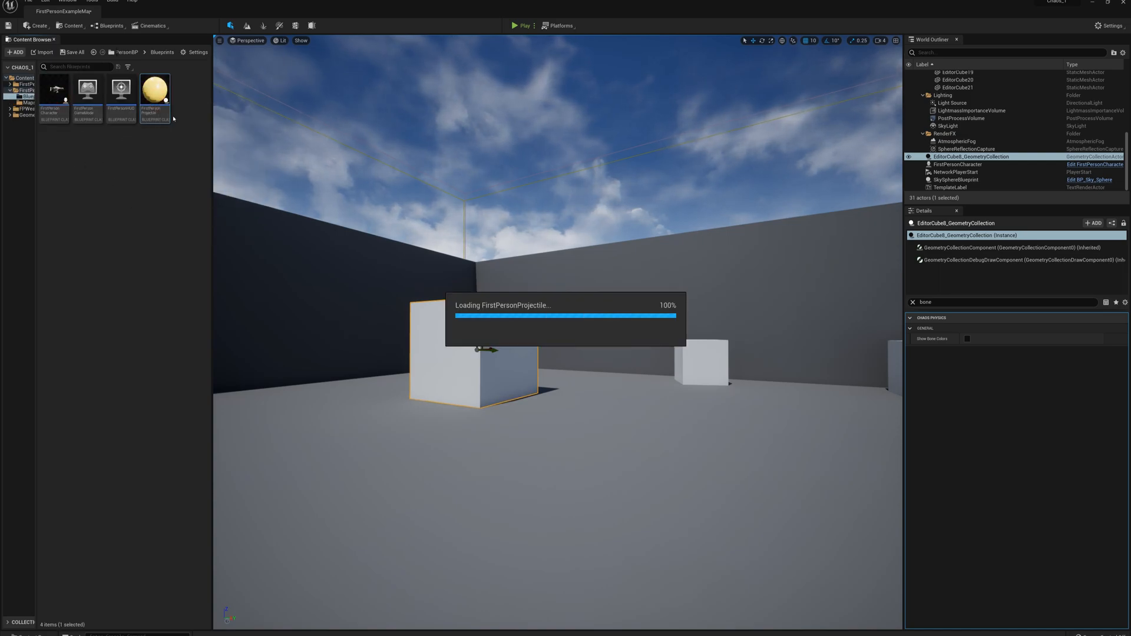
double_click(154, 87)
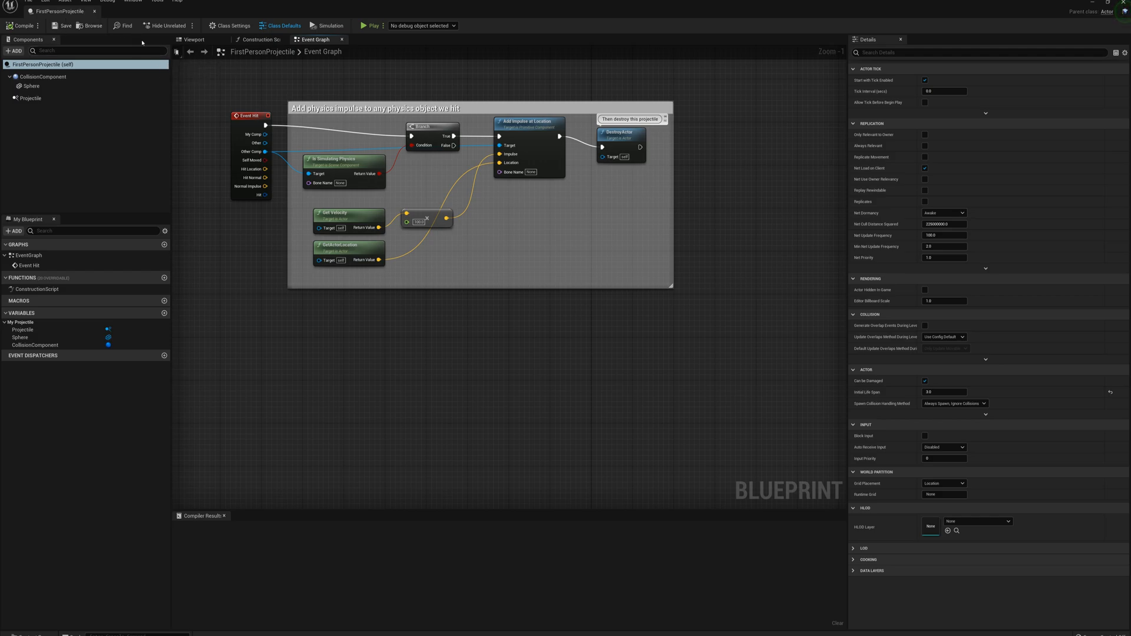
left_click(192, 39)
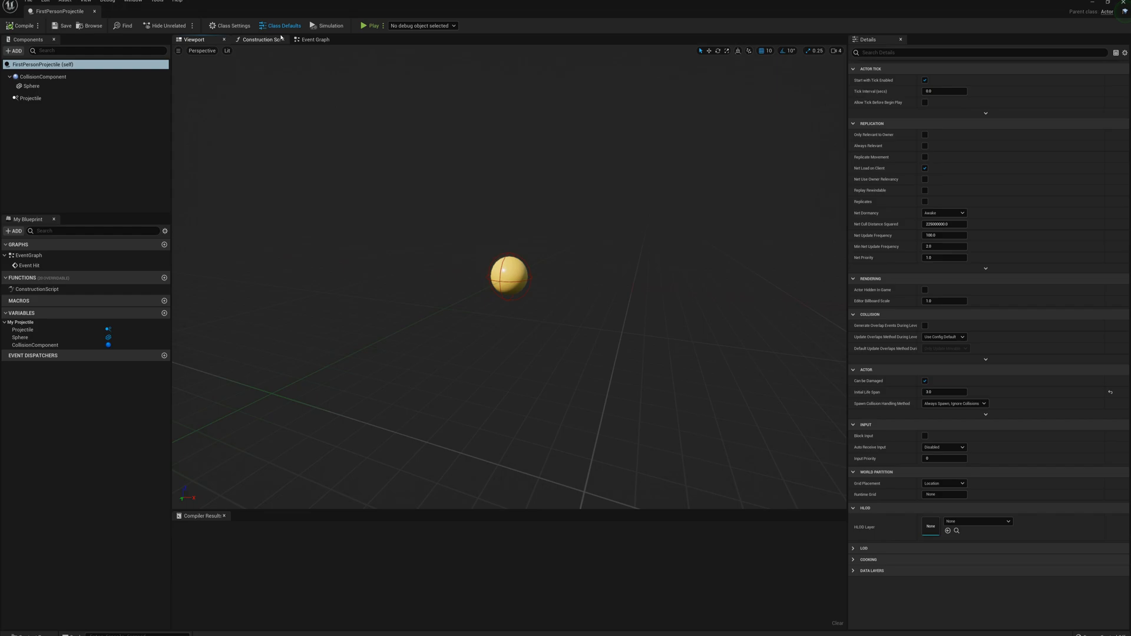
left_click(316, 39)
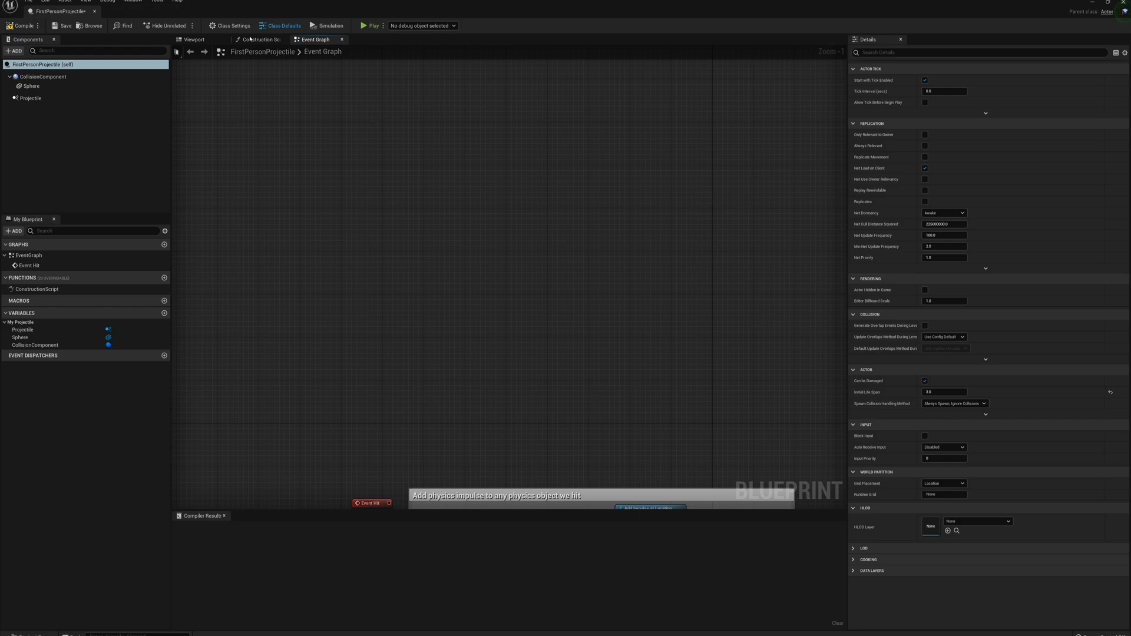
- Change the projectile's parent class to Field System Actor in Class Settings
left_click(232, 25)
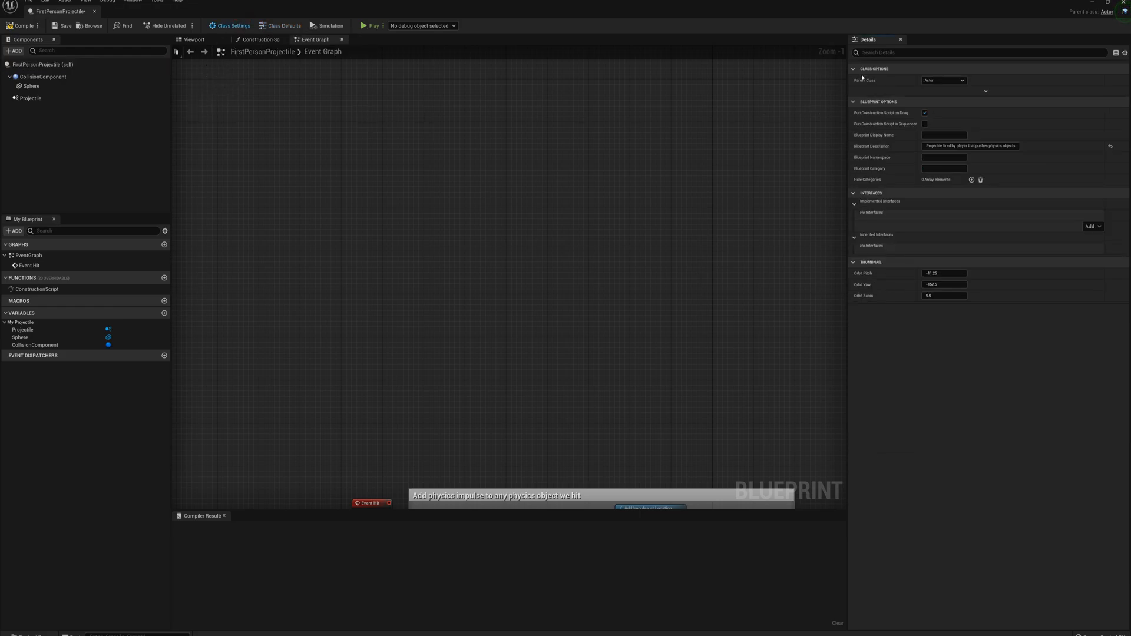
left_click(942, 80)
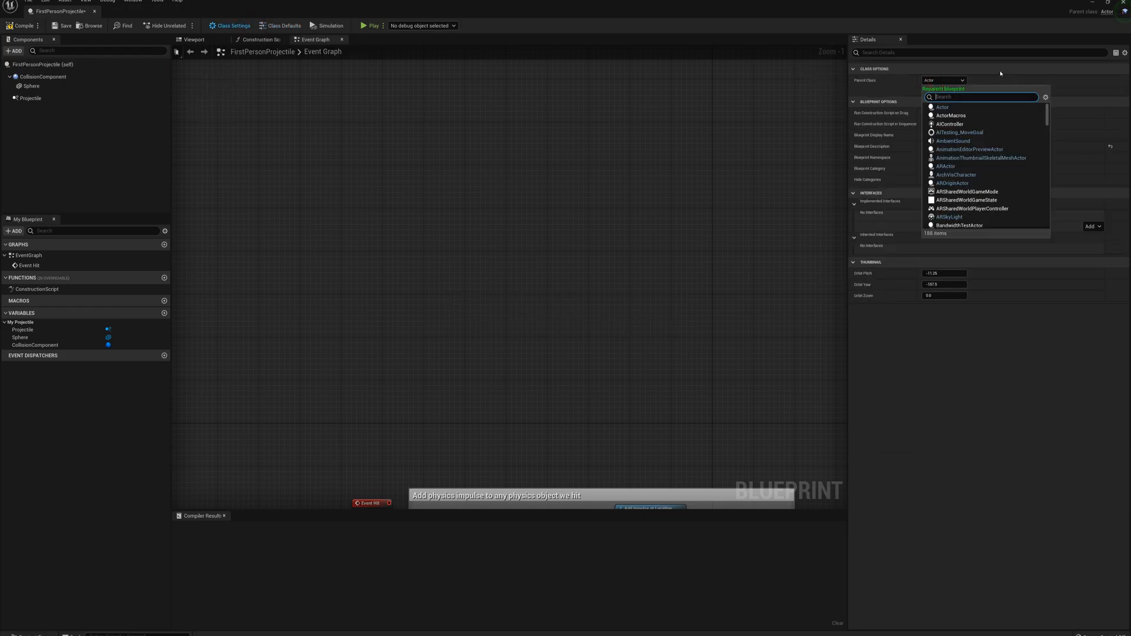
type("field")
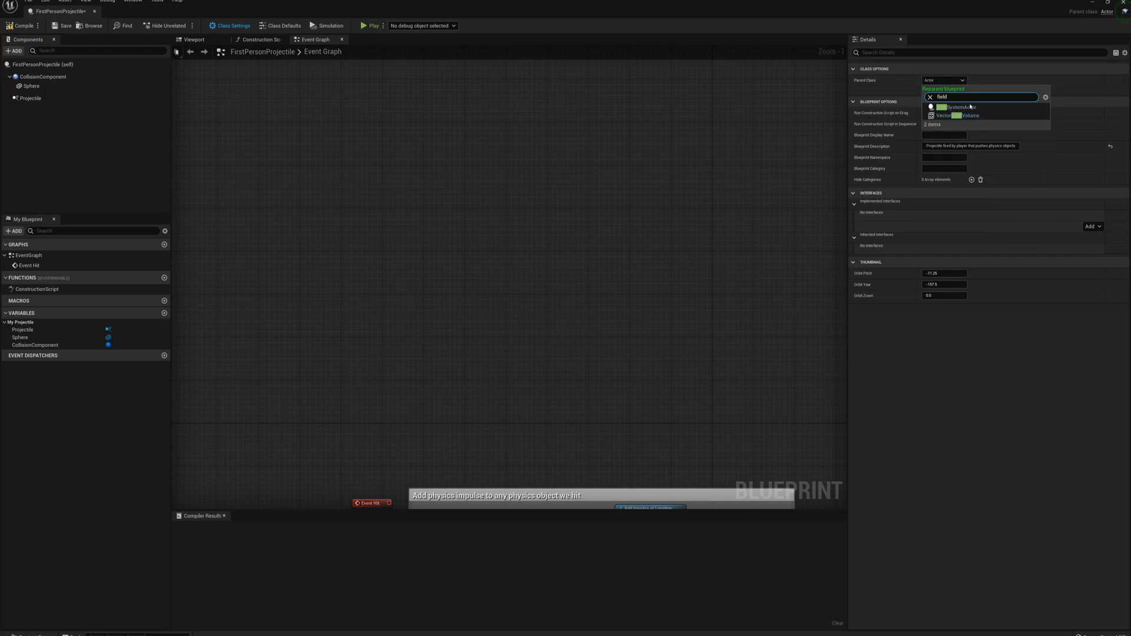
left_click(951, 107)
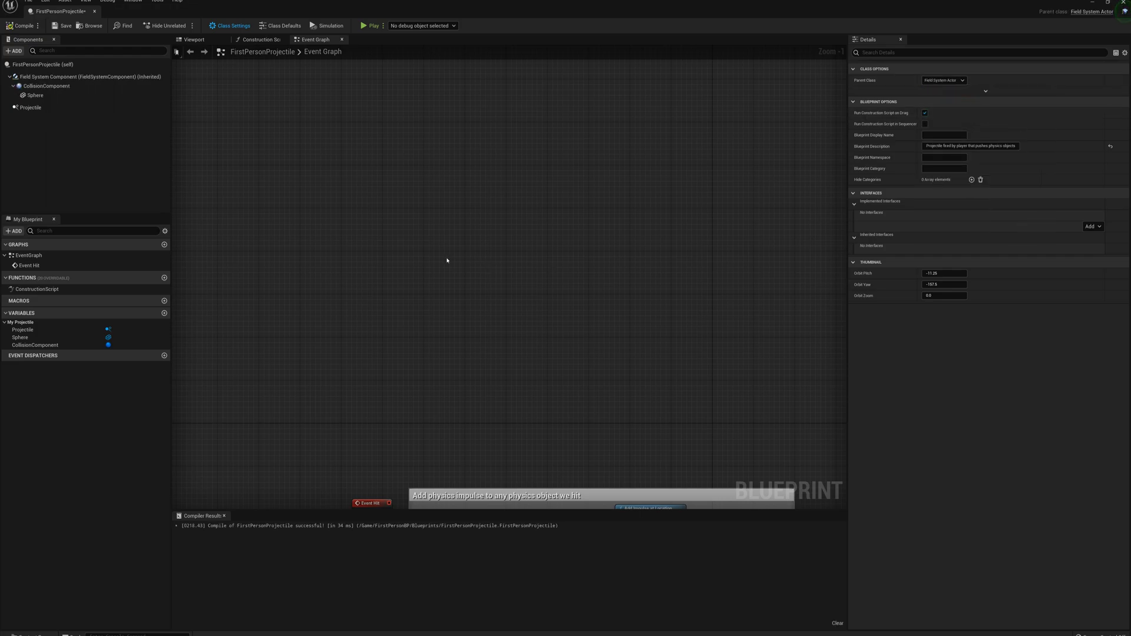
mouse_move(65, 77)
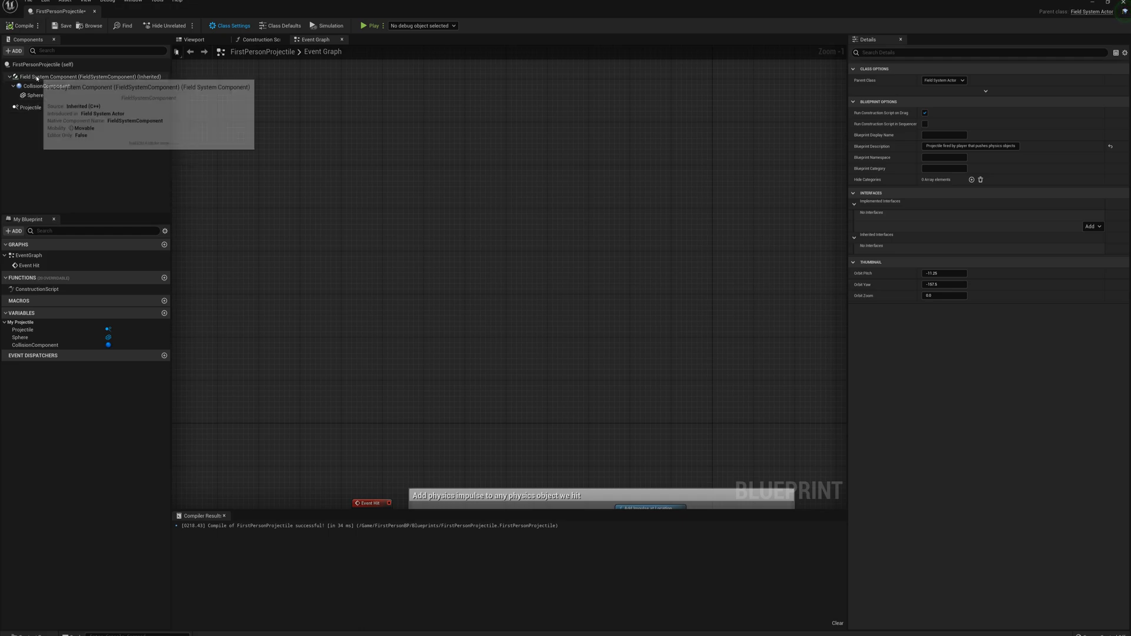
- Add a Sphere Collision component to the projectile and name it BulletRadius
left_click(13, 51)
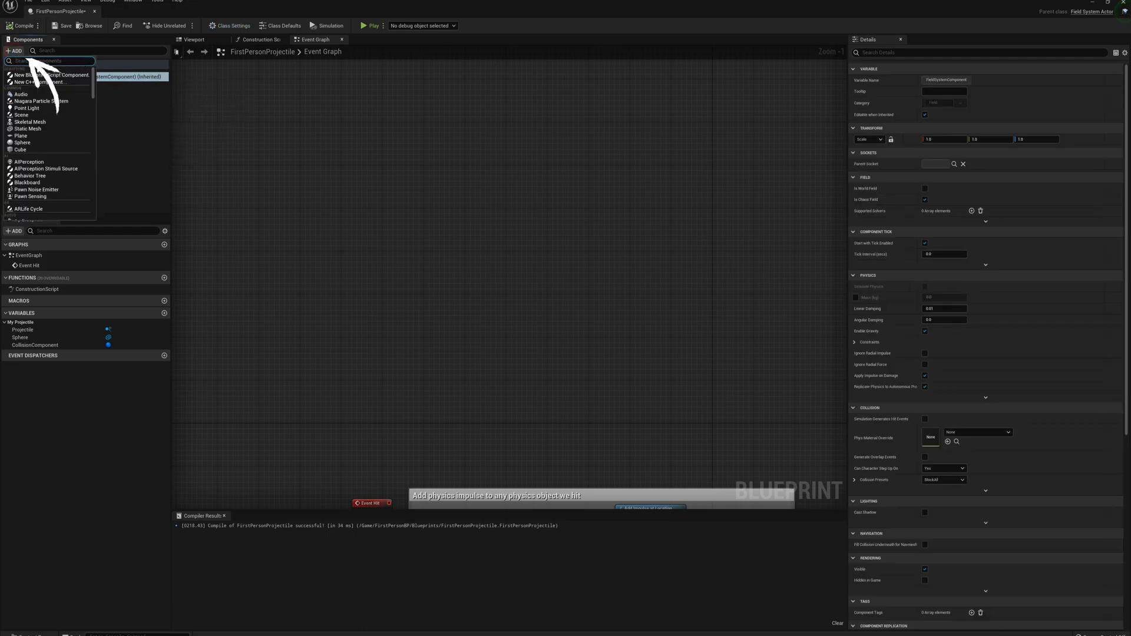
type("sphere col")
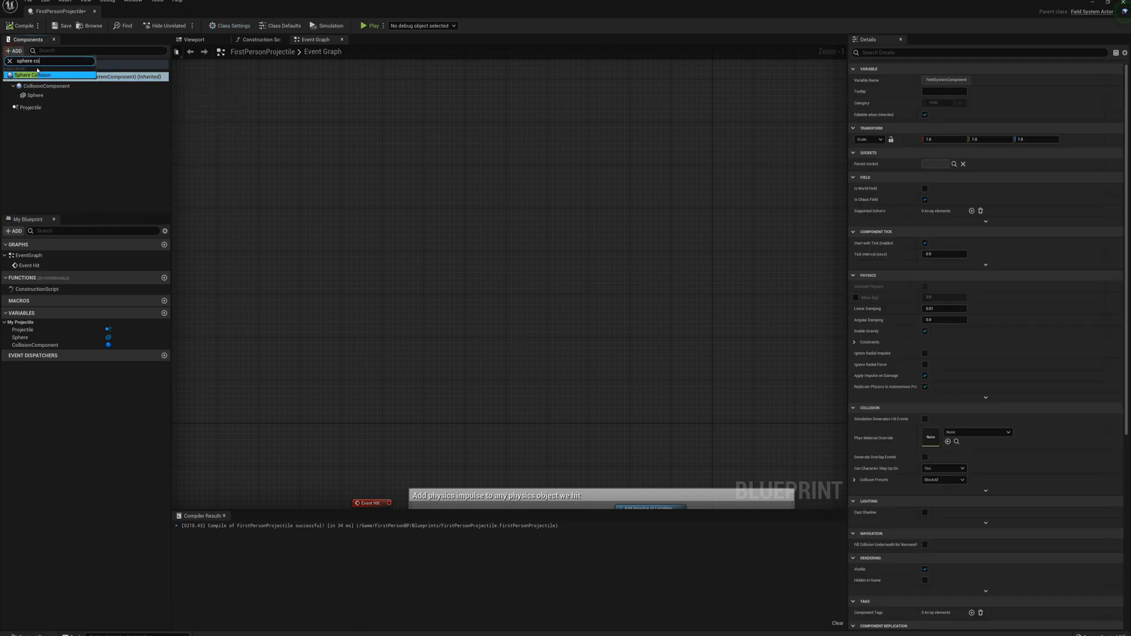
left_click(33, 75)
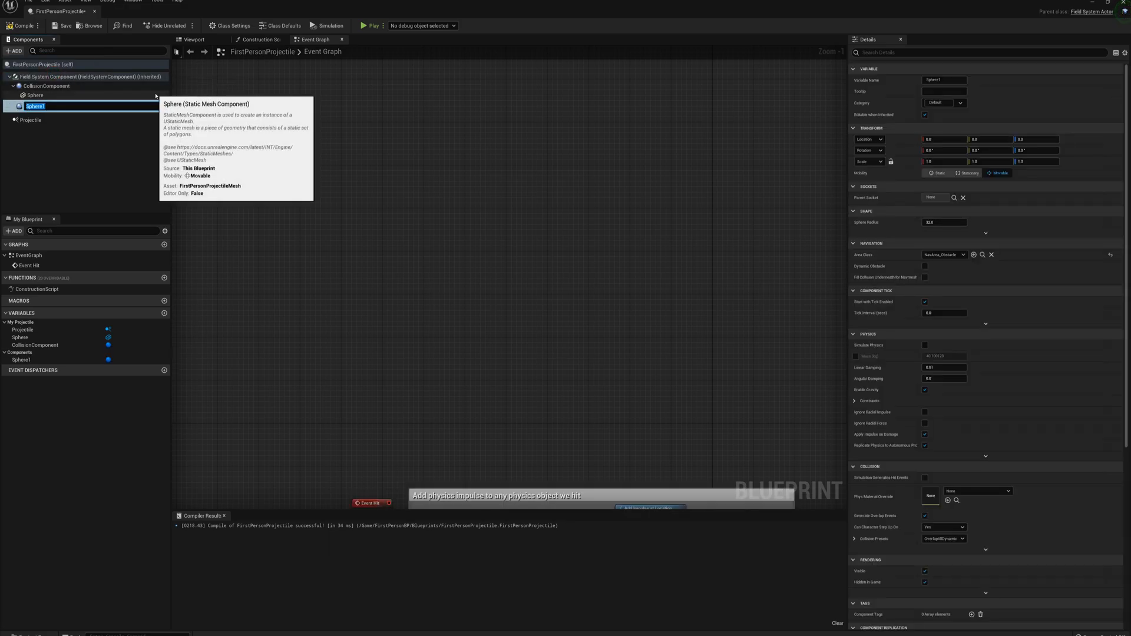
type("BulletRadius")
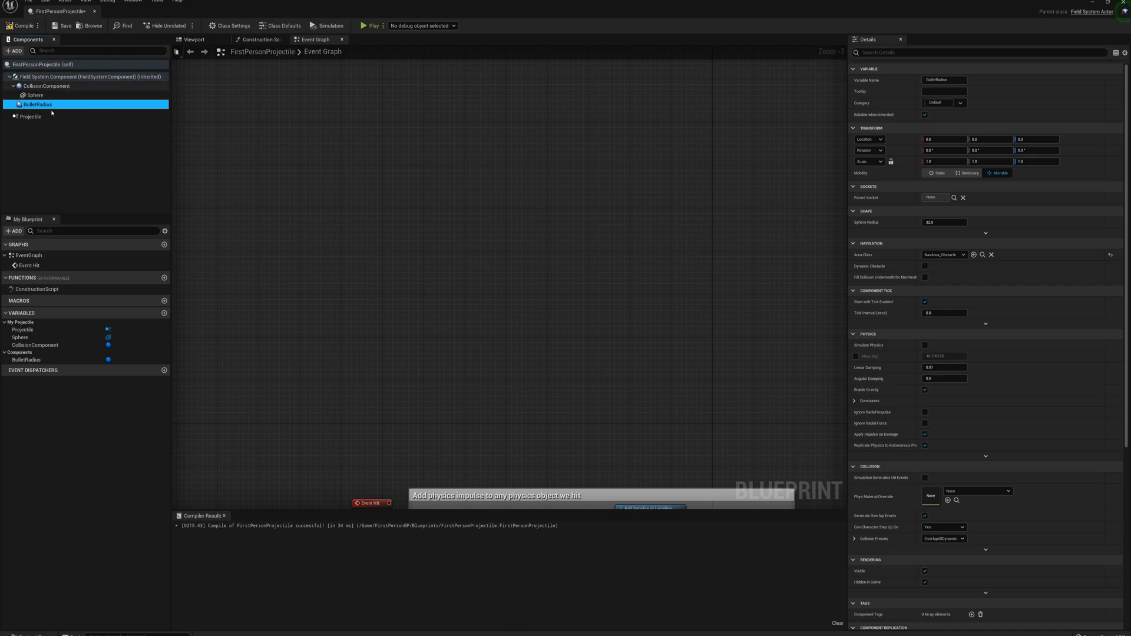
mouse_move(38, 103)
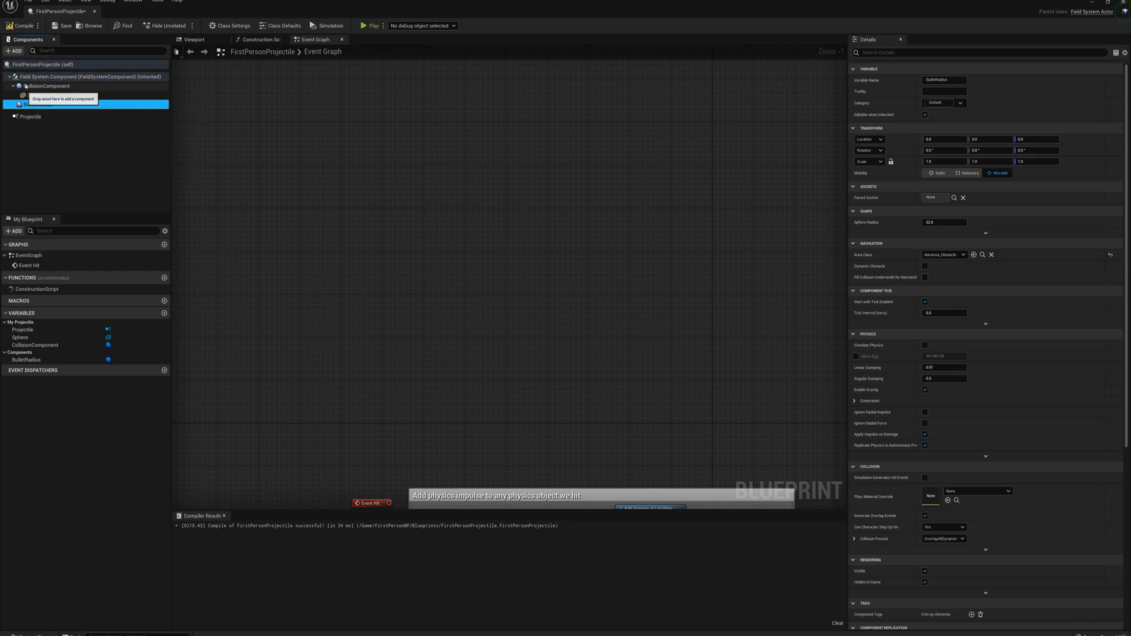
- Add Radial Falloff, Radial Vector and Culling Field components to the projectile
left_click(13, 51)
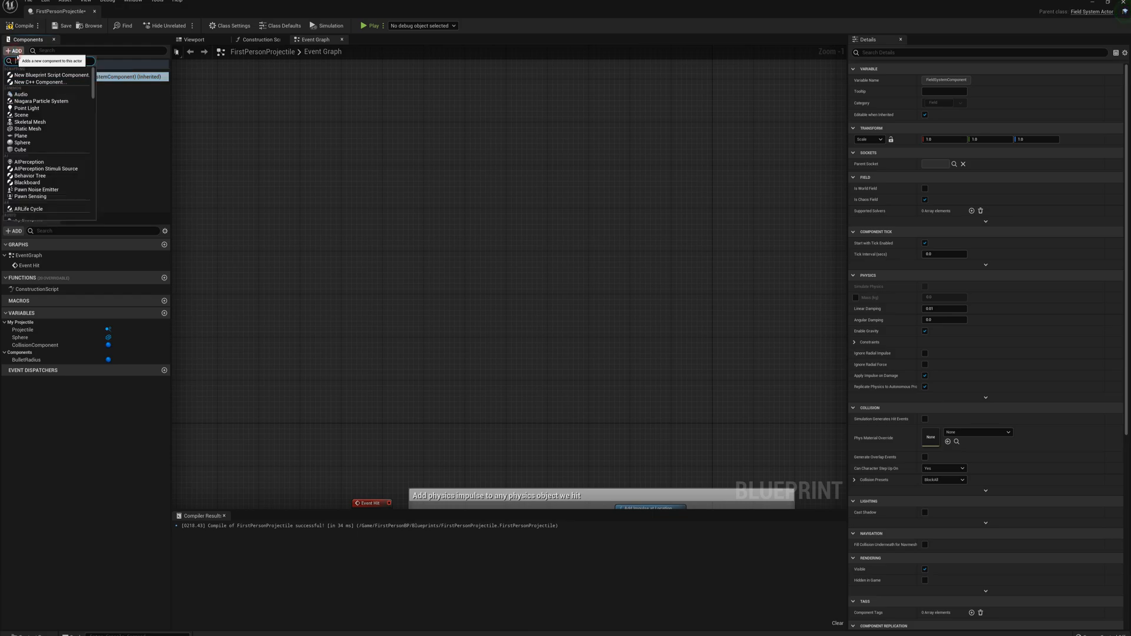
type("rad")
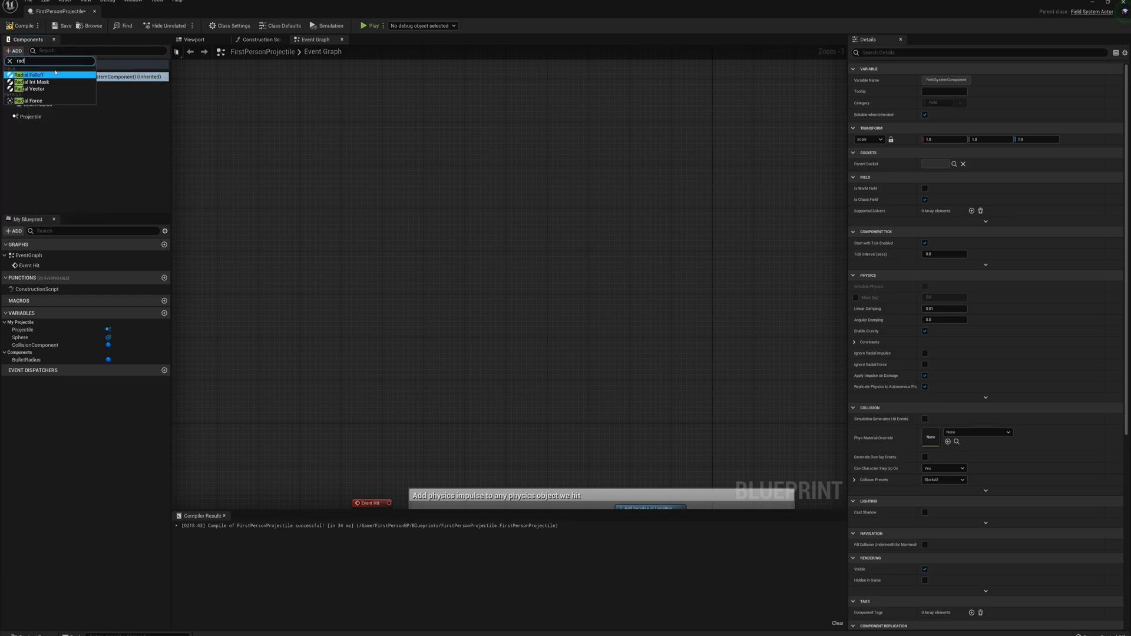
left_click(30, 74)
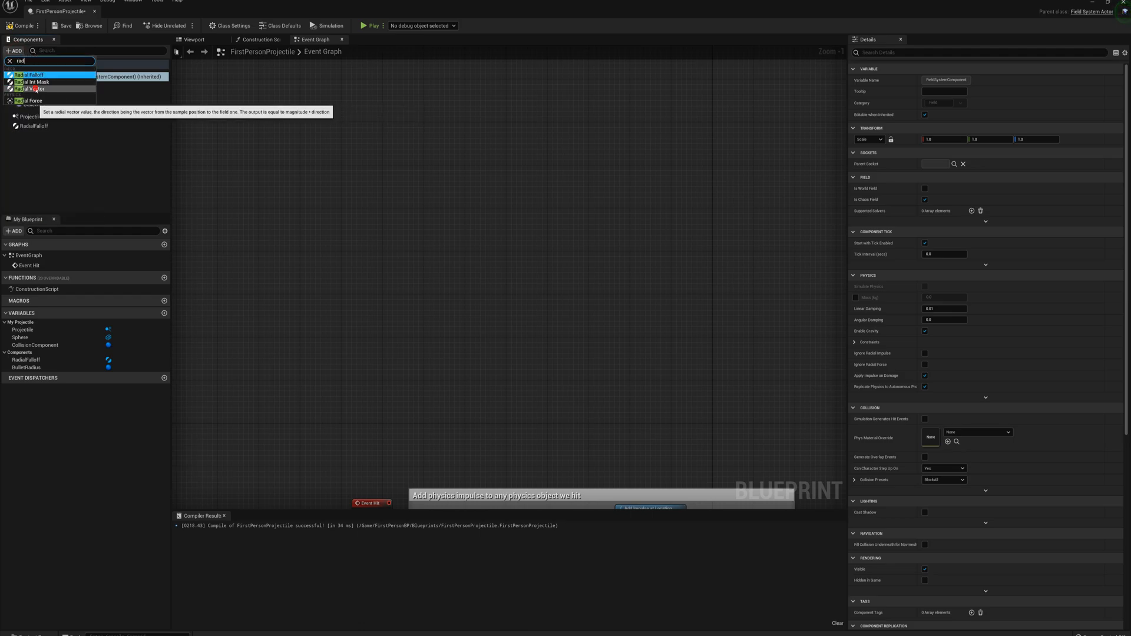
left_click(29, 88)
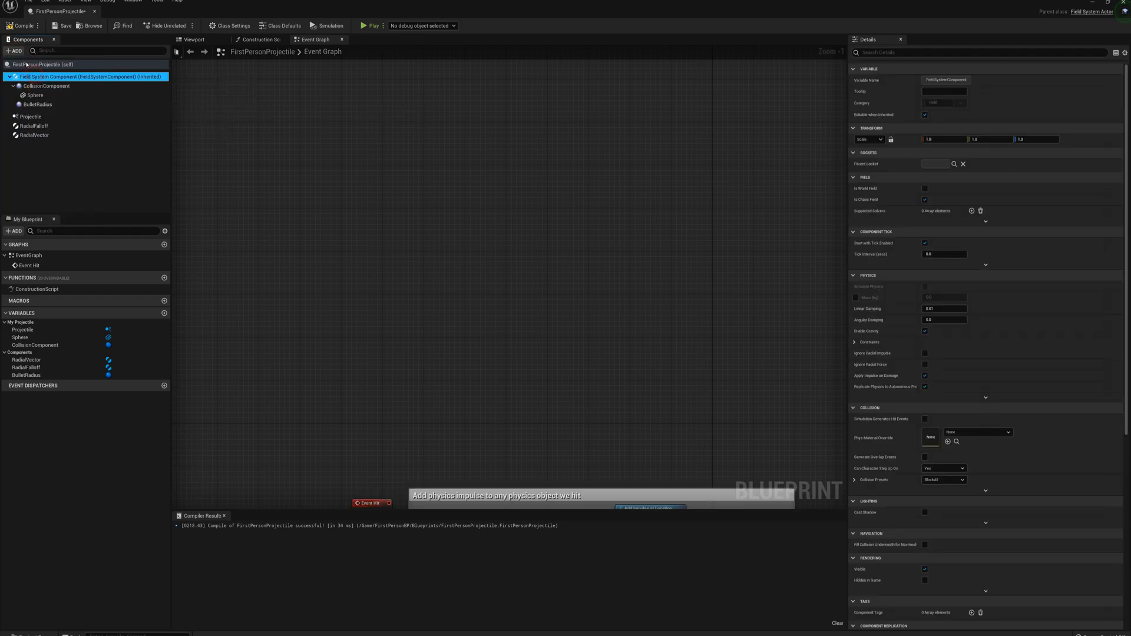
type("cul")
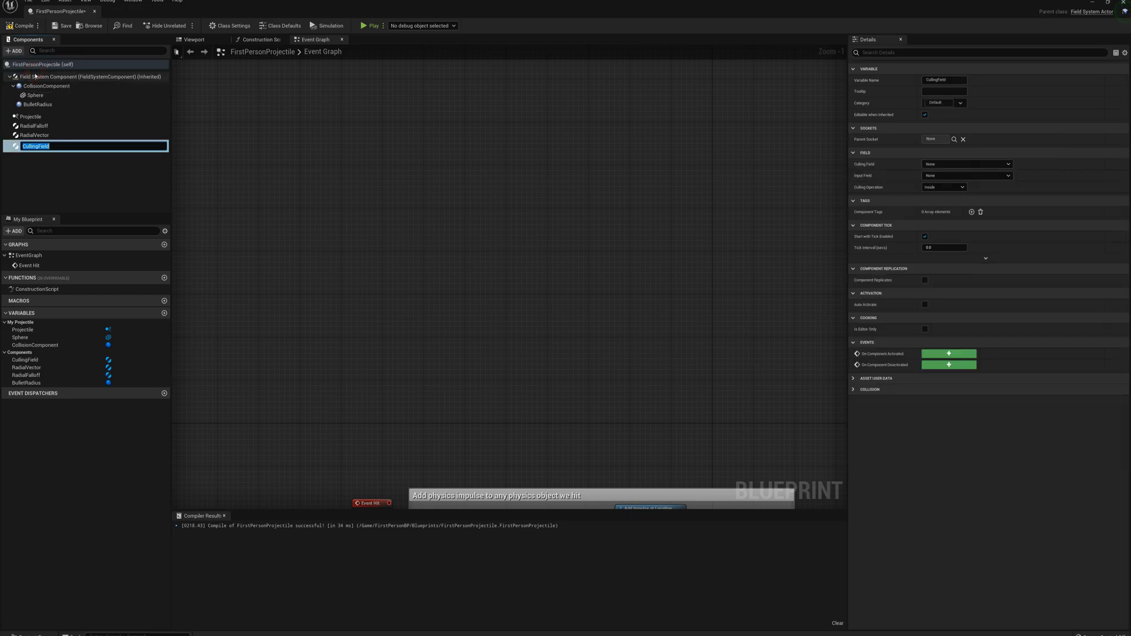
left_click(33, 126)
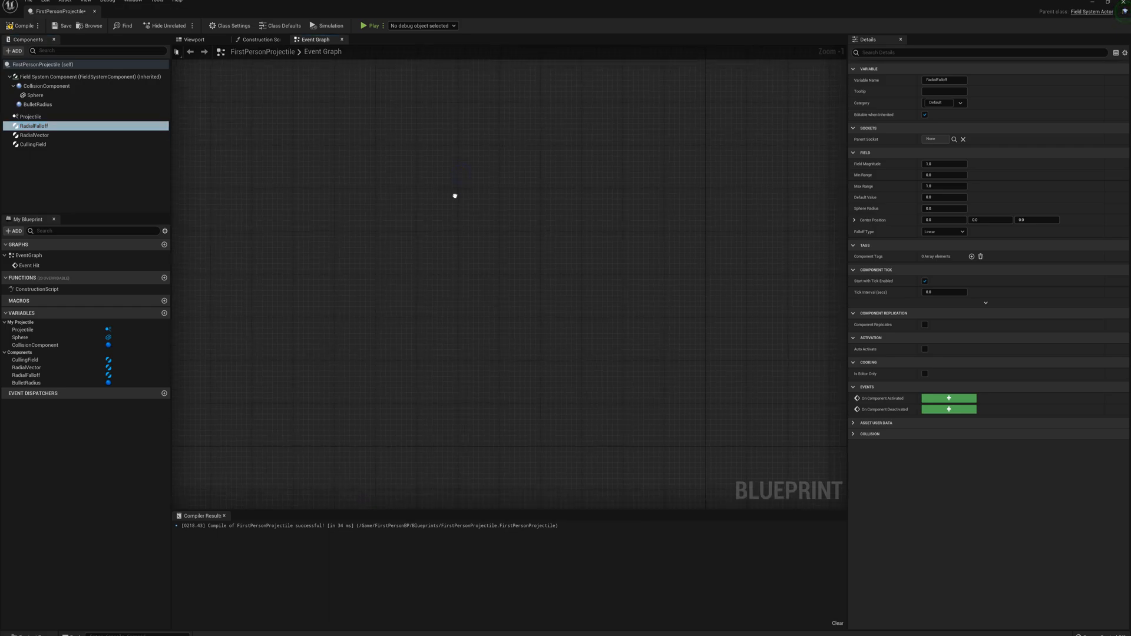
mouse_move(33, 126)
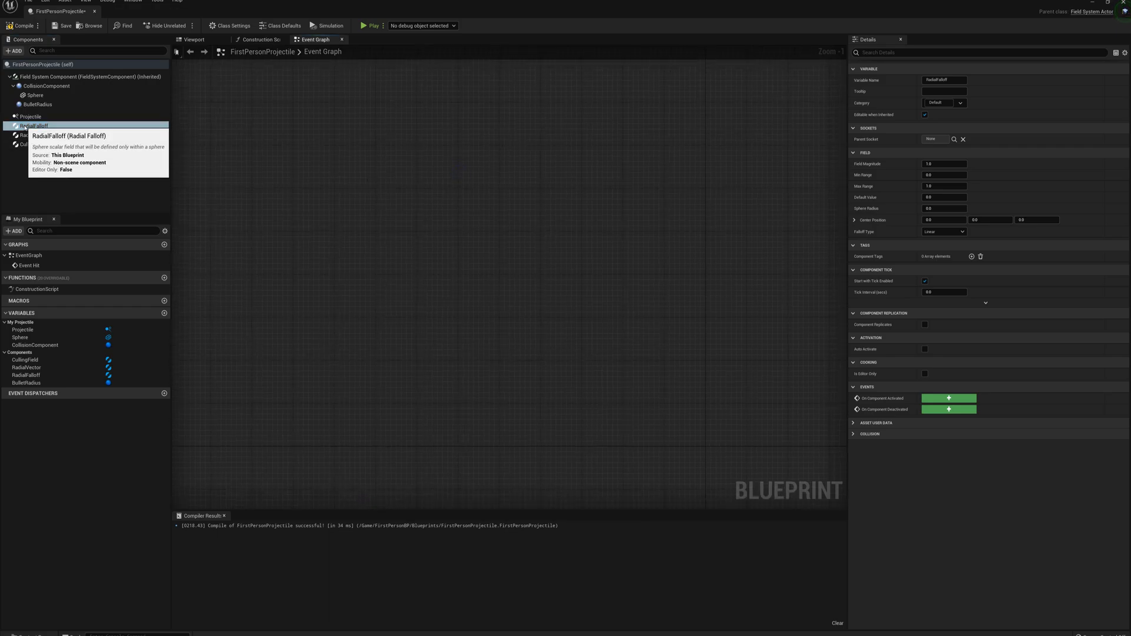
- Drag RadialFalloff into the graph, add Set Radial Falloff, enter its Field Magnitude, and reposition
left_click(32, 126)
type("set radi")
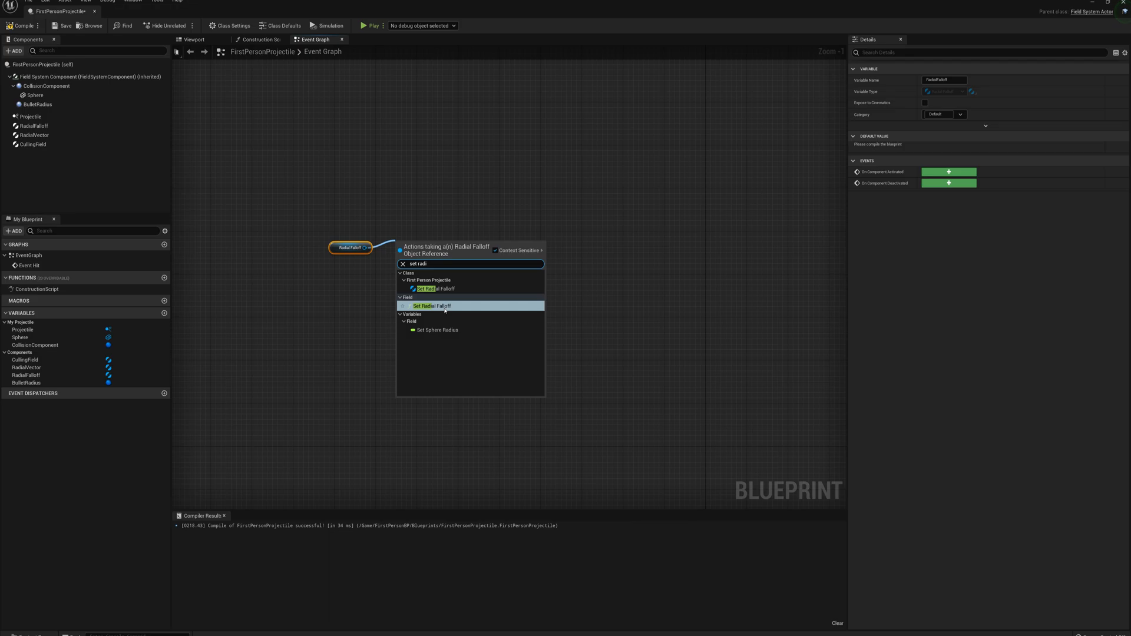
left_click(431, 288)
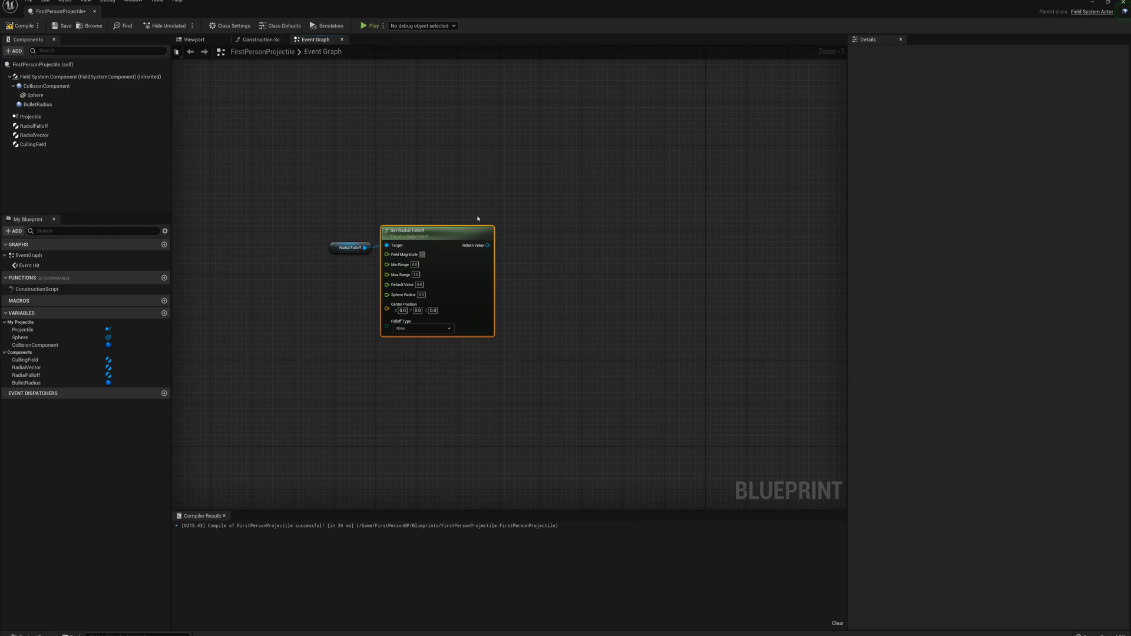
left_click(426, 254)
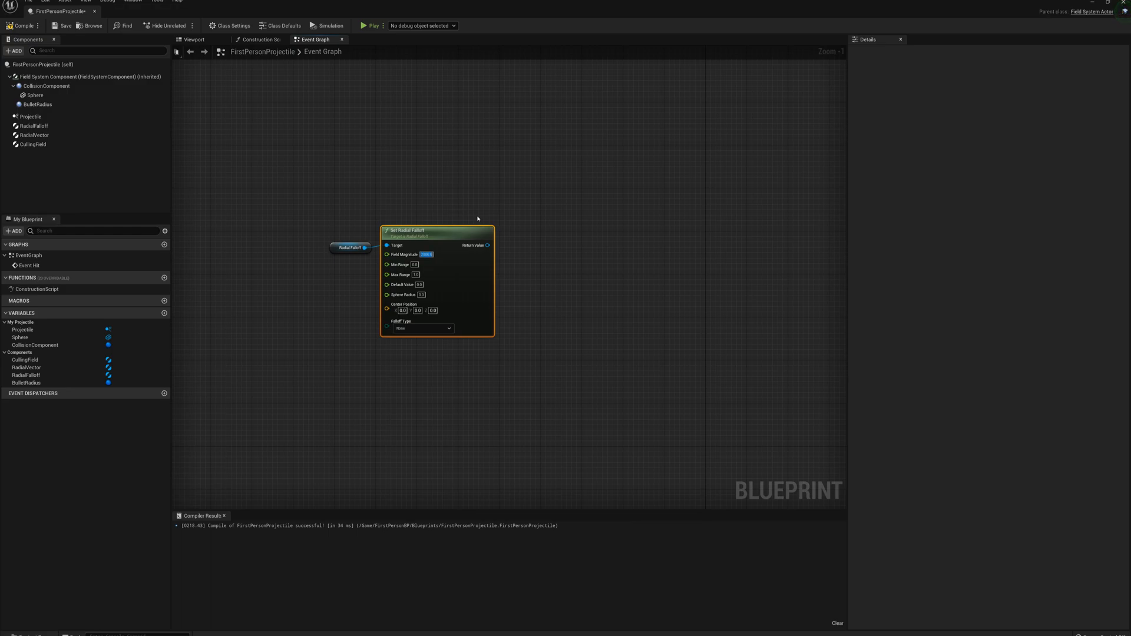
left_click_drag(408, 231, 518, 215)
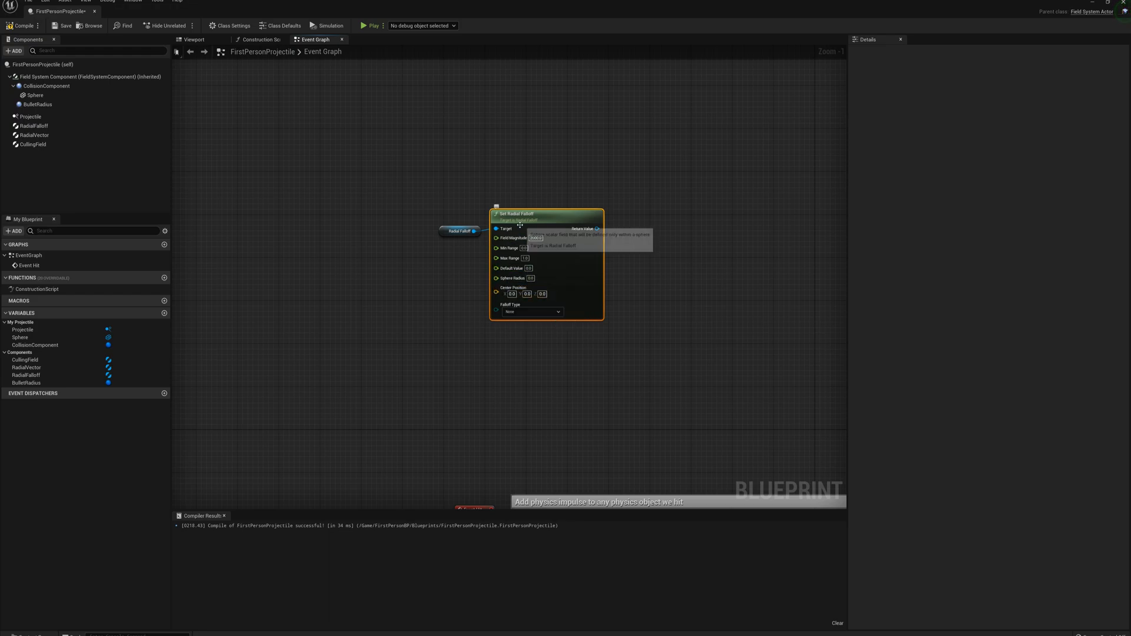
mouse_move(31, 144)
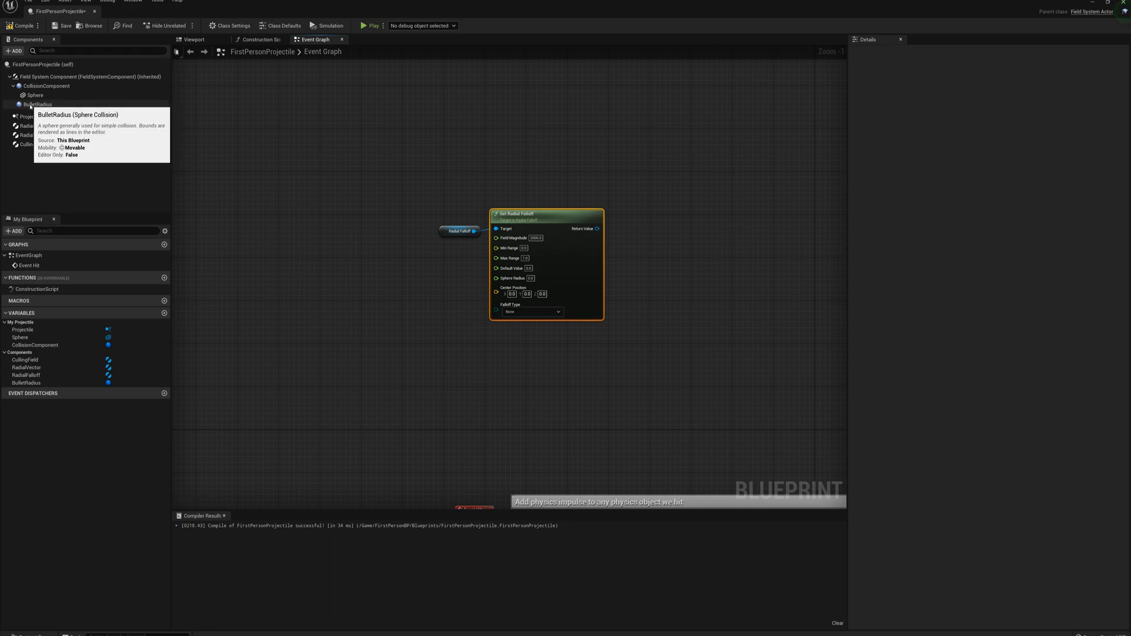
- Add BulletRadius GetWorldLocation and Get Scaled Sphere Radius nodes for Set Radial Falloff
left_click(36, 104)
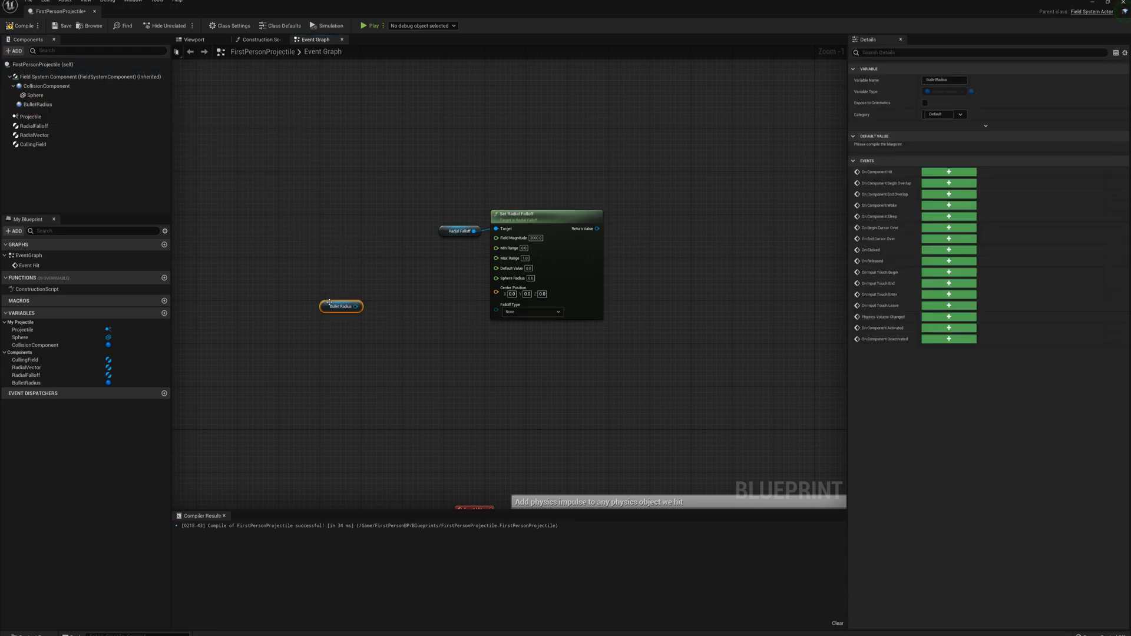
left_click_drag(355, 306, 379, 306)
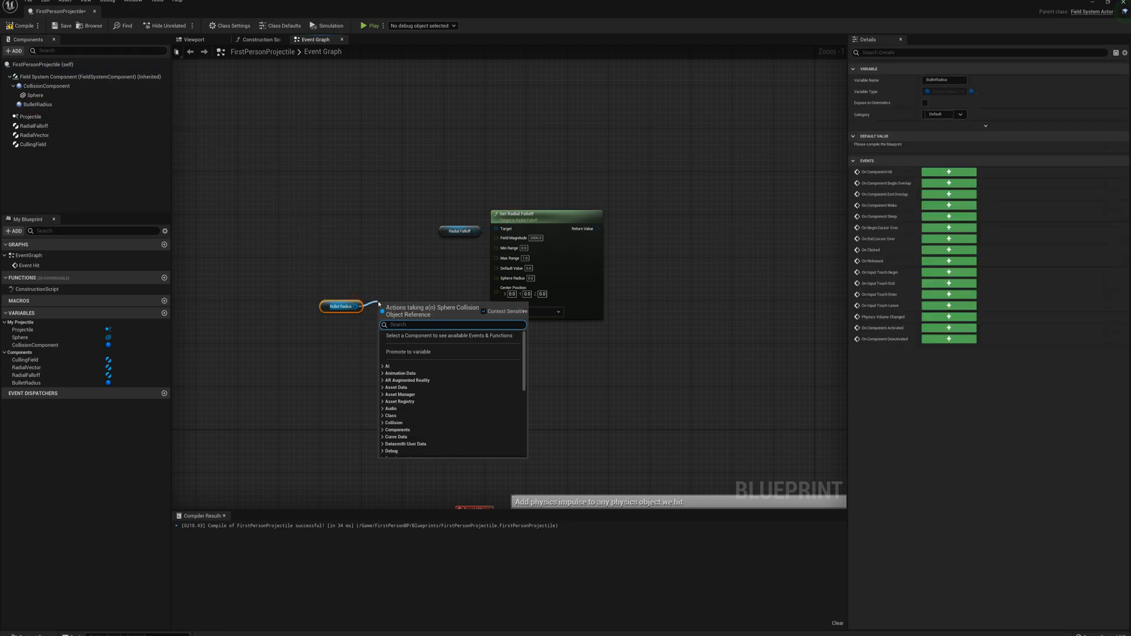
type("get world")
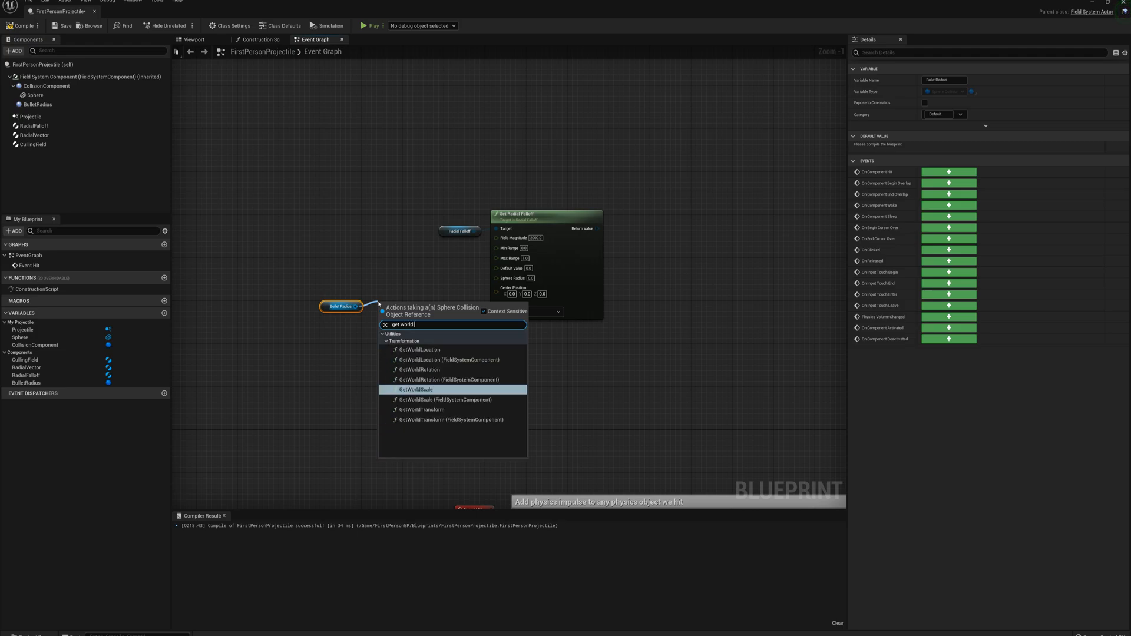
left_click(420, 350)
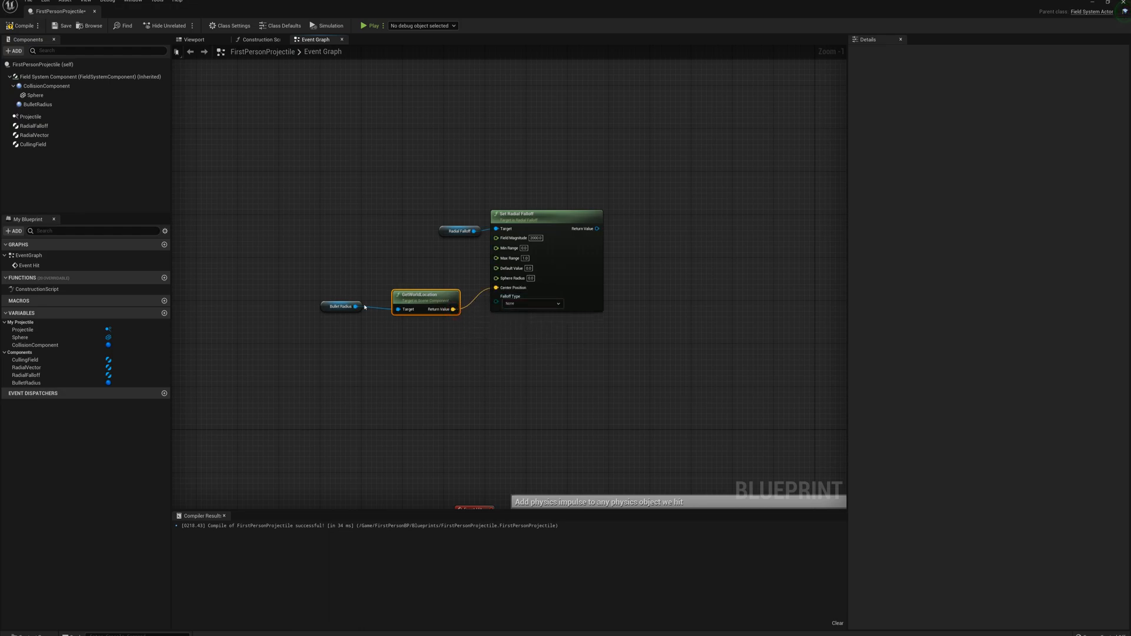
left_click(340, 305)
type("g")
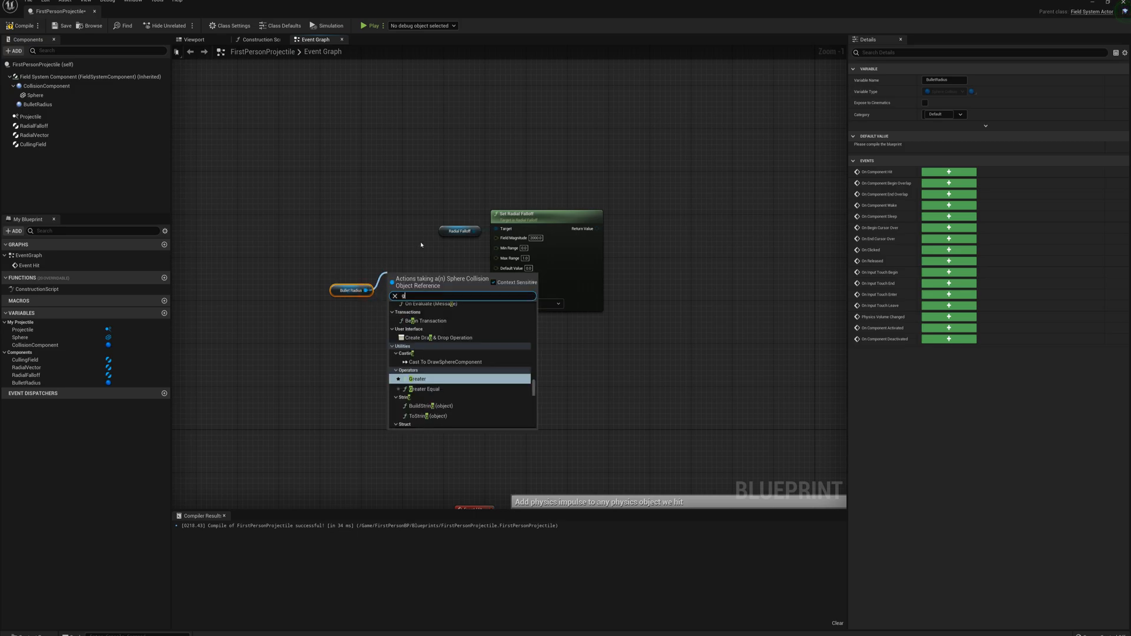
type("et scaled sph")
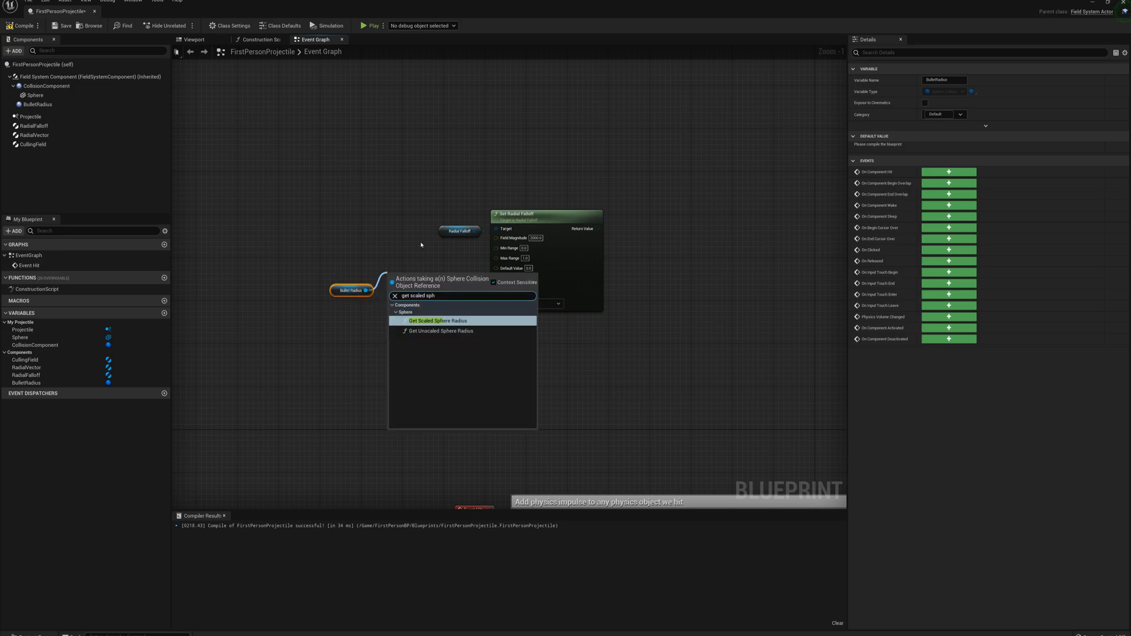
left_click(438, 320)
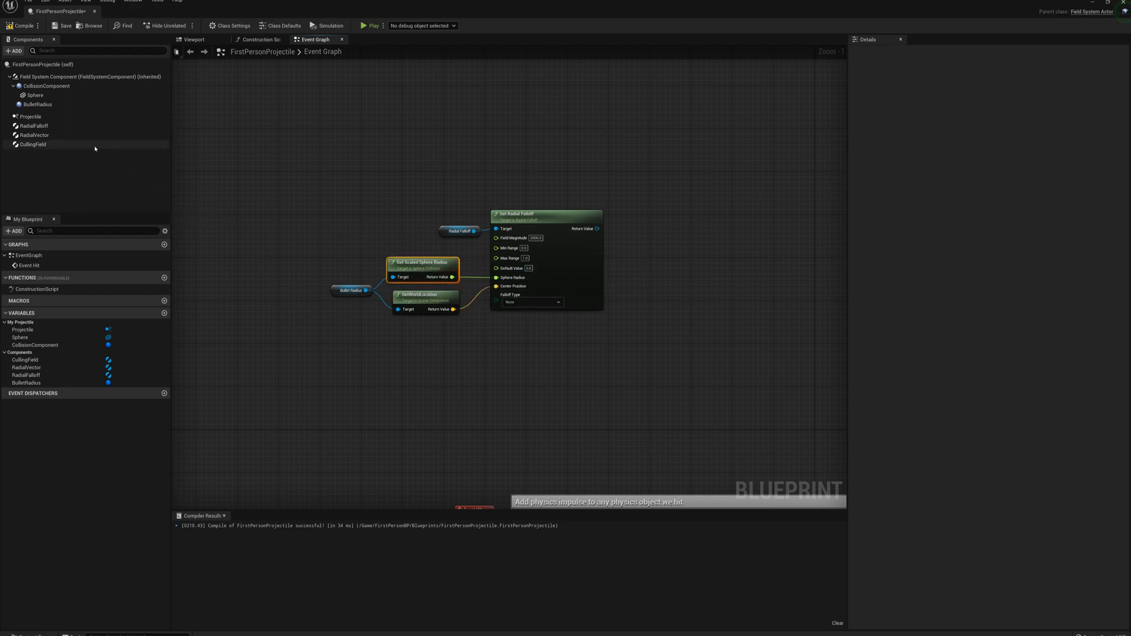
left_click(33, 135)
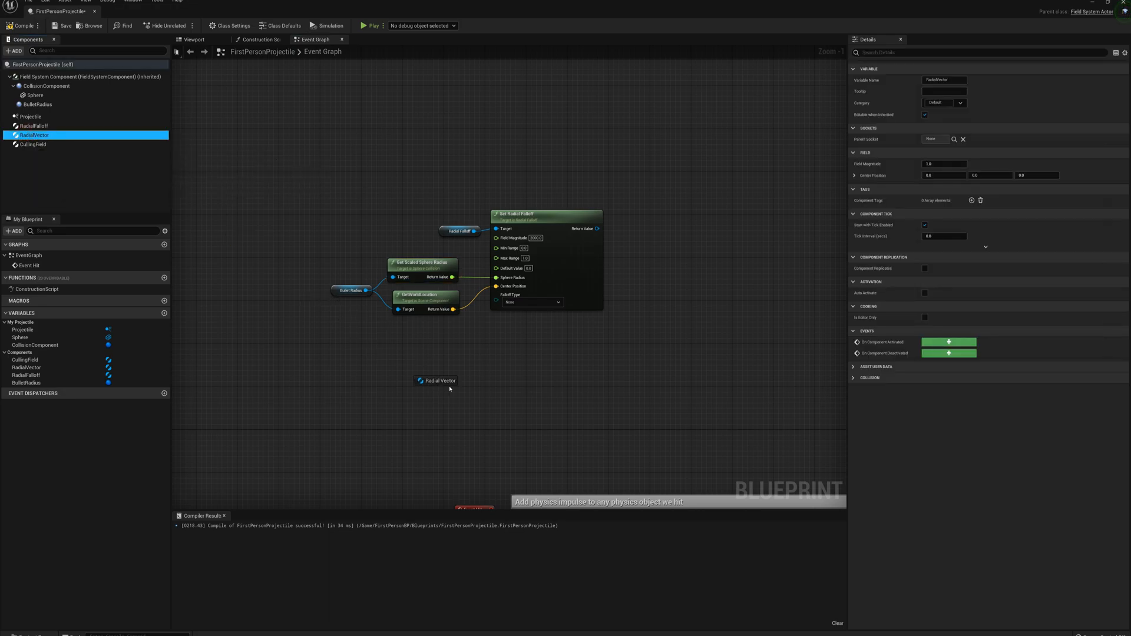
- Place a RadialVector reference and add a Set Radial Vector node centred on the sphere
left_click(437, 371)
type("set radi")
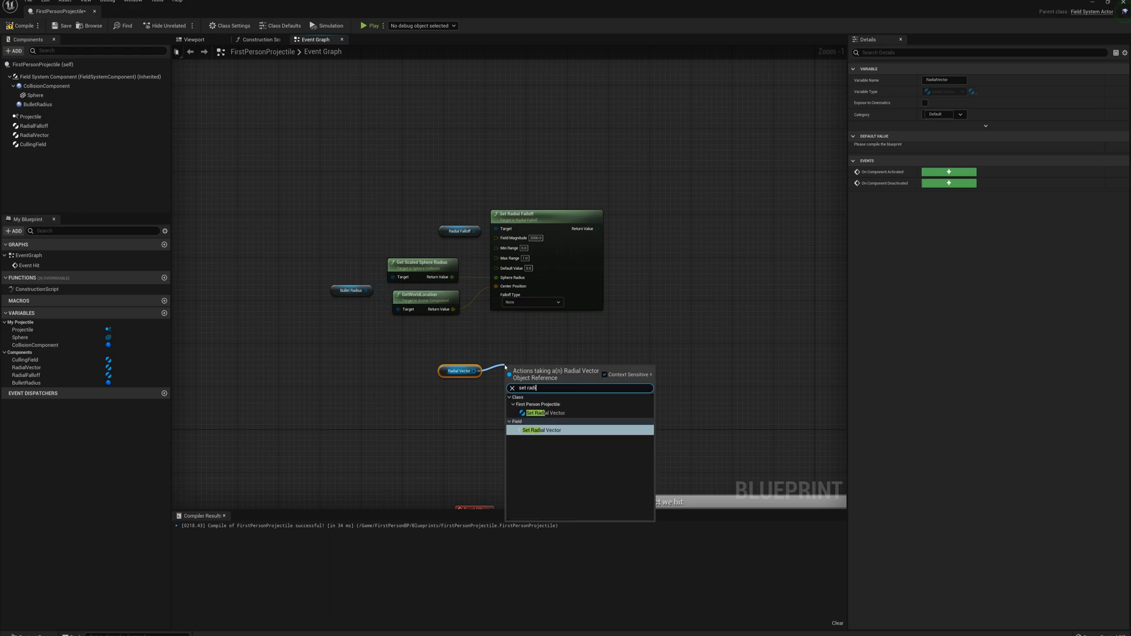
left_click(542, 430)
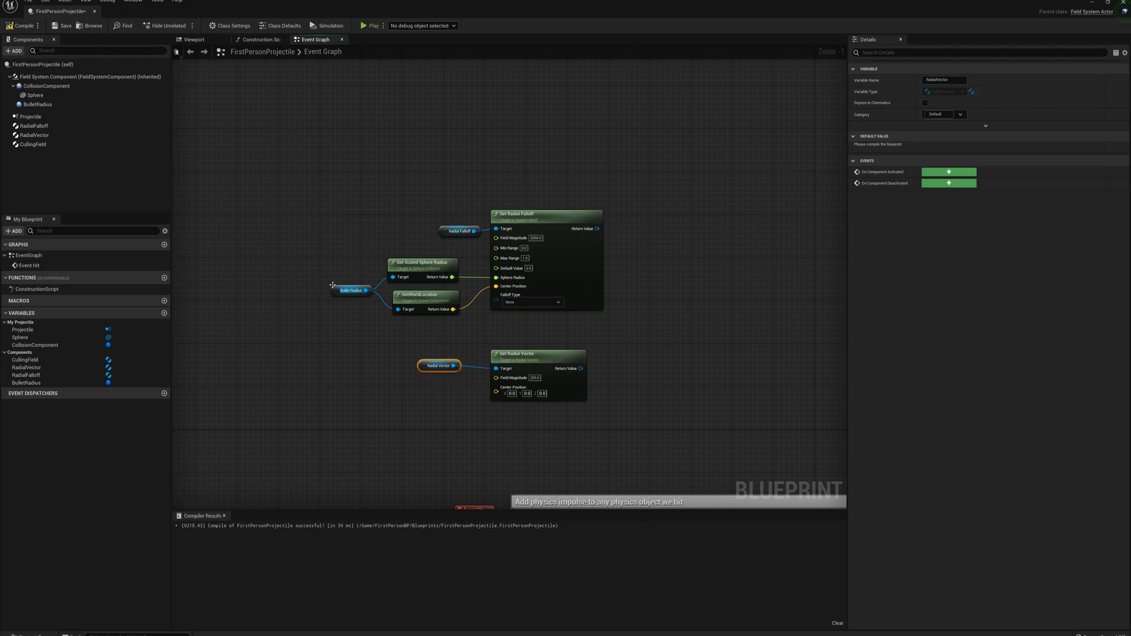
mouse_move(440, 309)
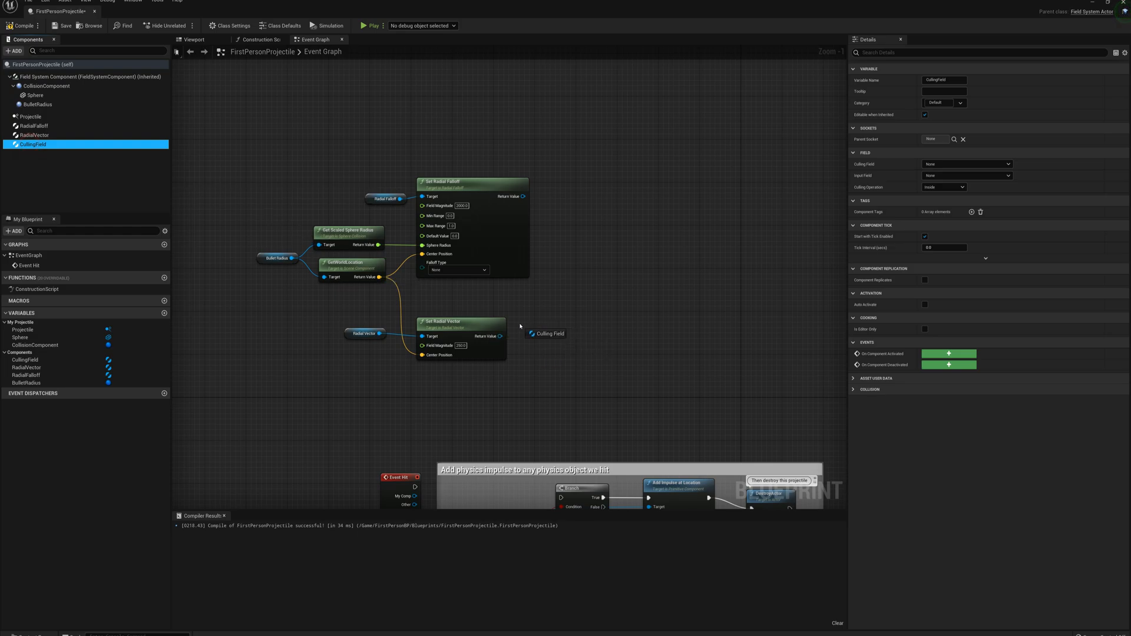
- Add Set Culling Field, wire in the radial falloff, and set Culling Operation to Outside
left_click_drag(556, 327, 591, 321)
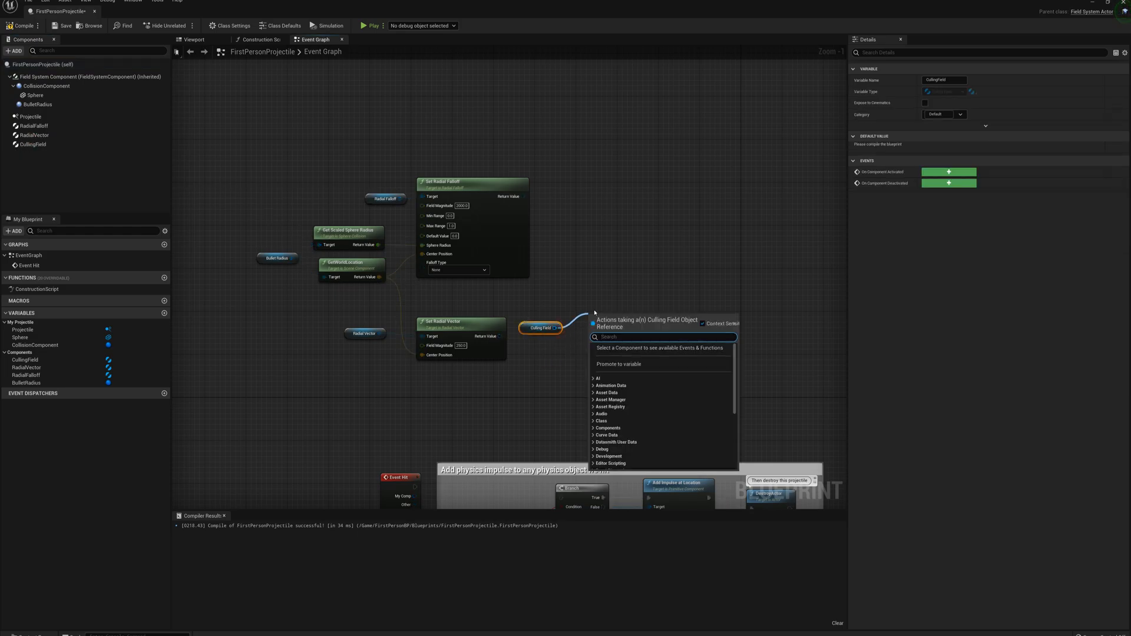
type("set cull")
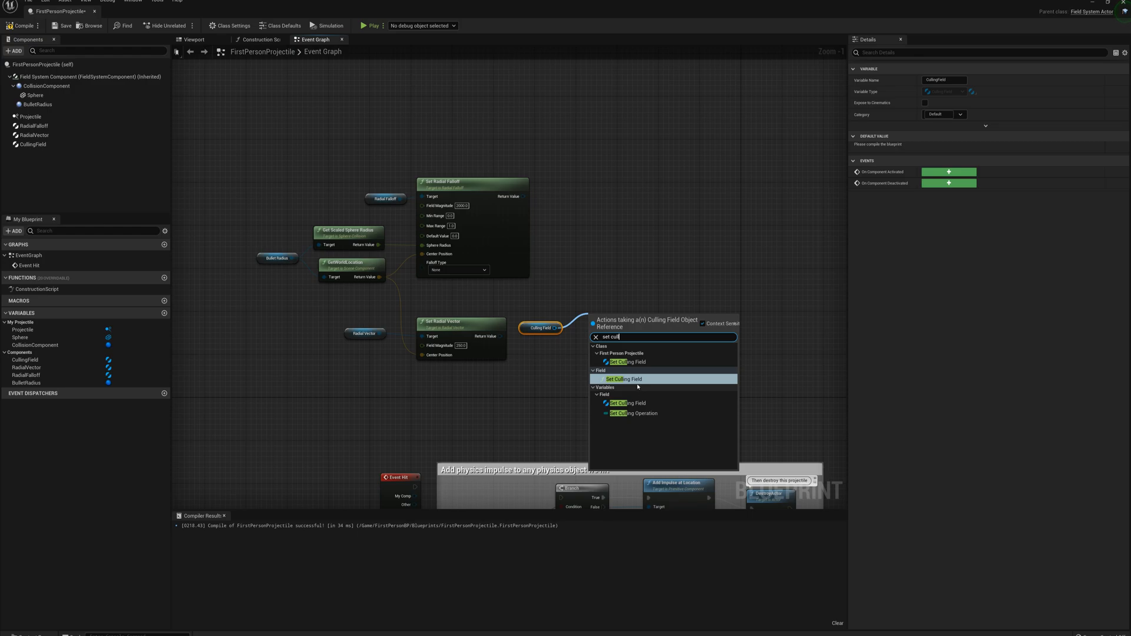
left_click(623, 378)
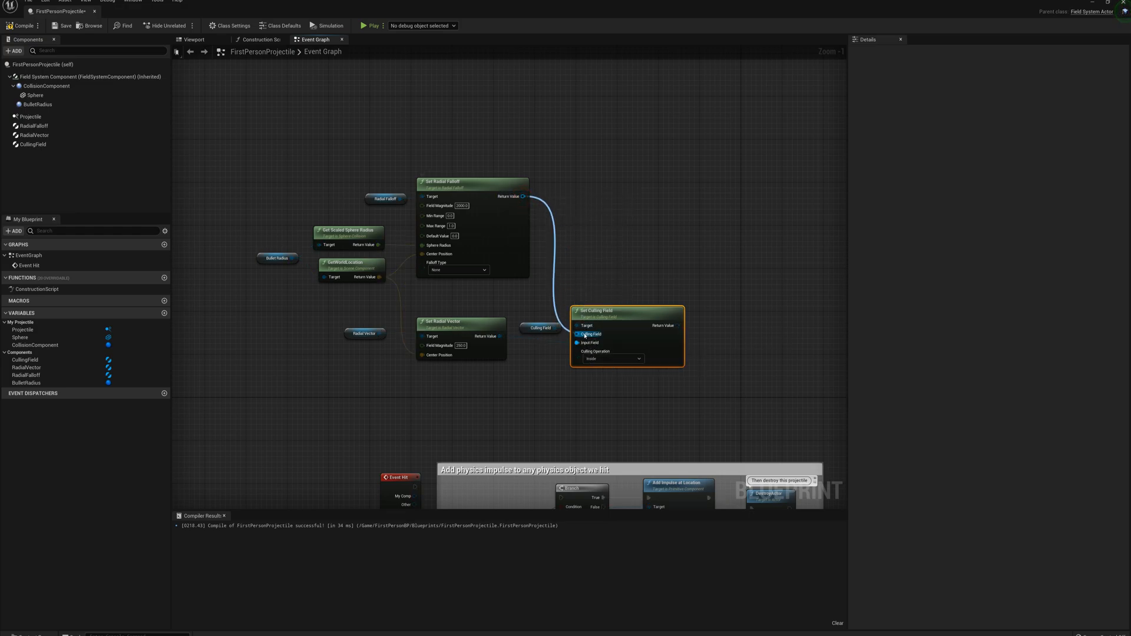
left_click(611, 359)
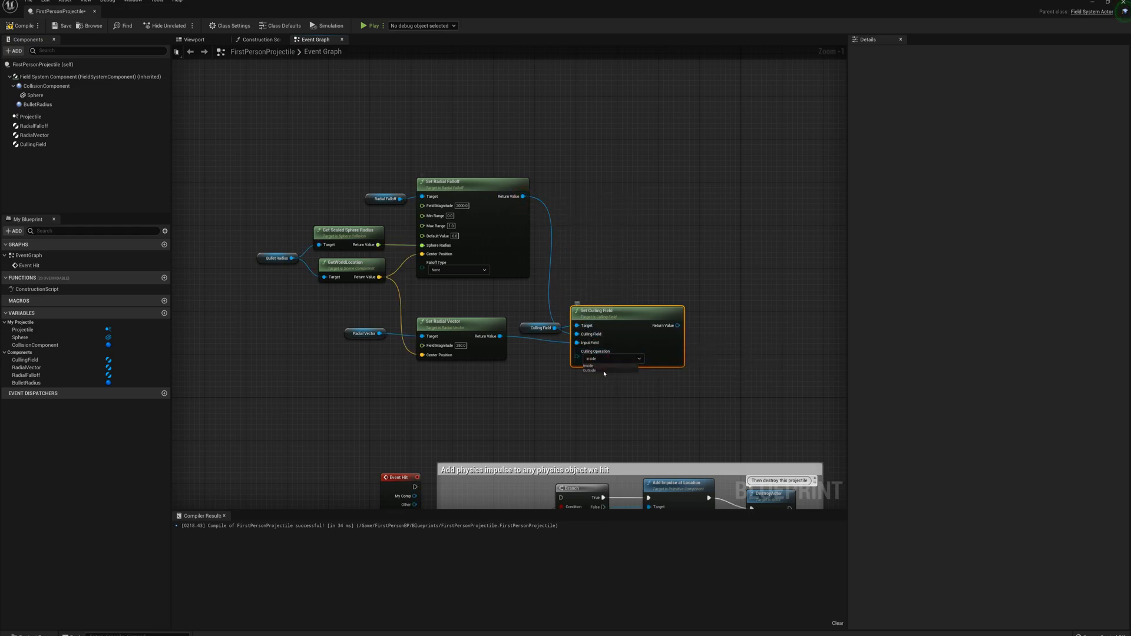
left_click(591, 369)
type("add trans")
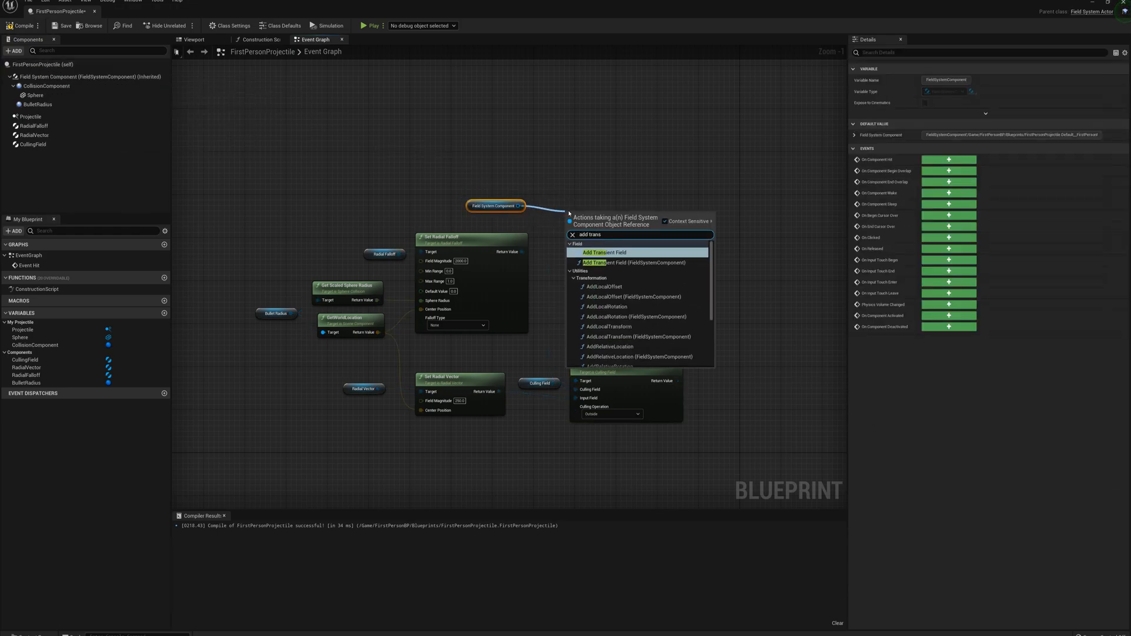
- Add an Add Transient Field node set to External Strain with Enable Field ticked
left_click(604, 252)
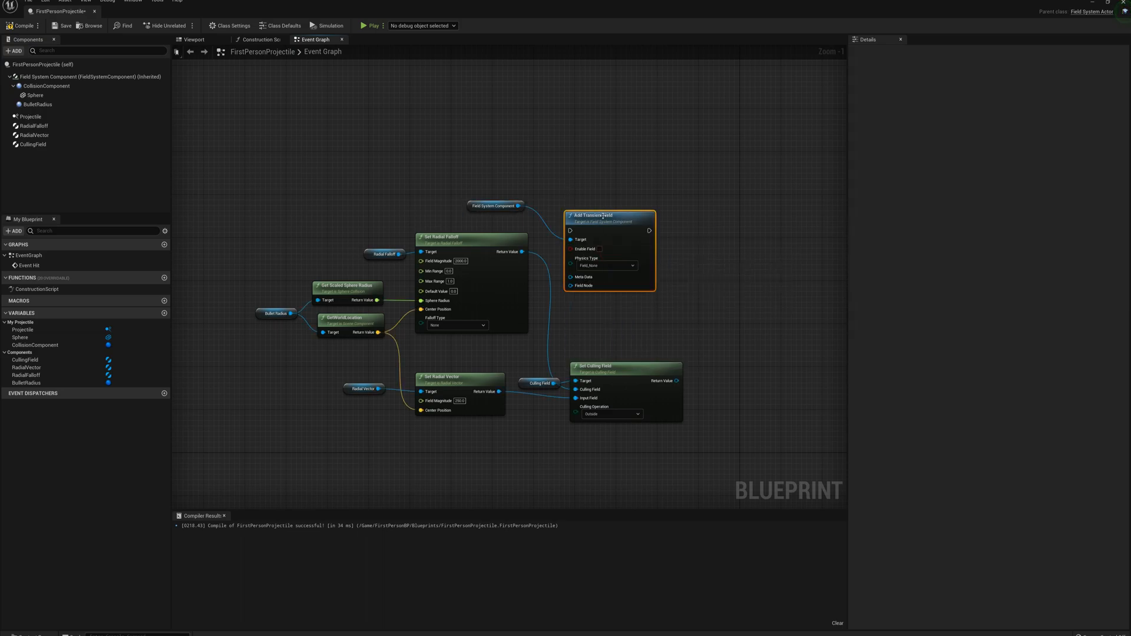
mouse_move(584, 183)
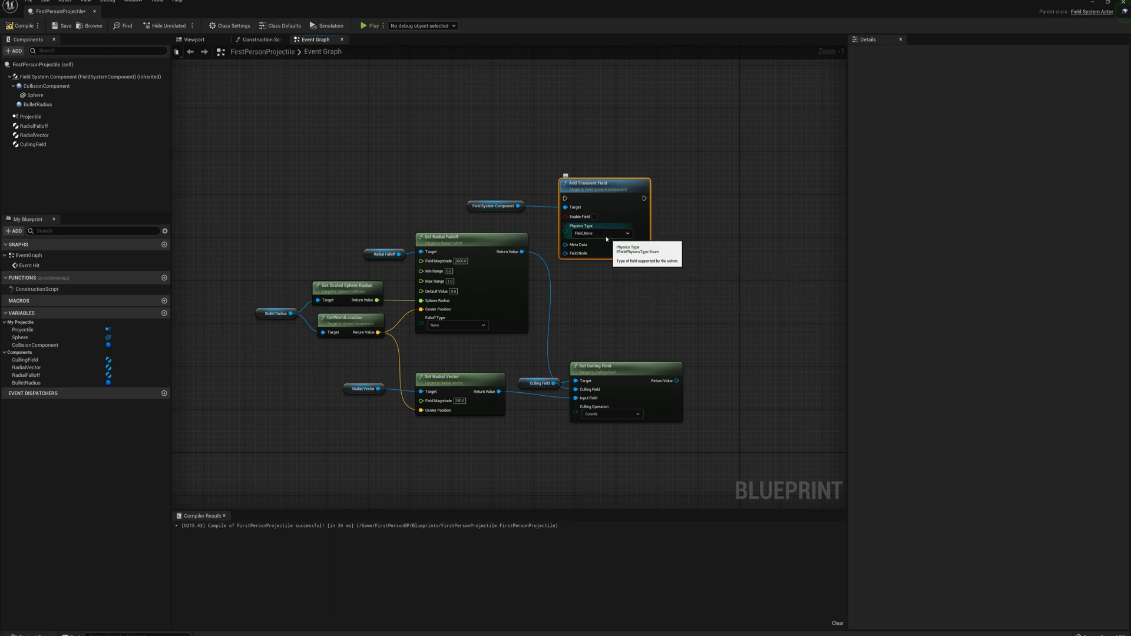
left_click(601, 233)
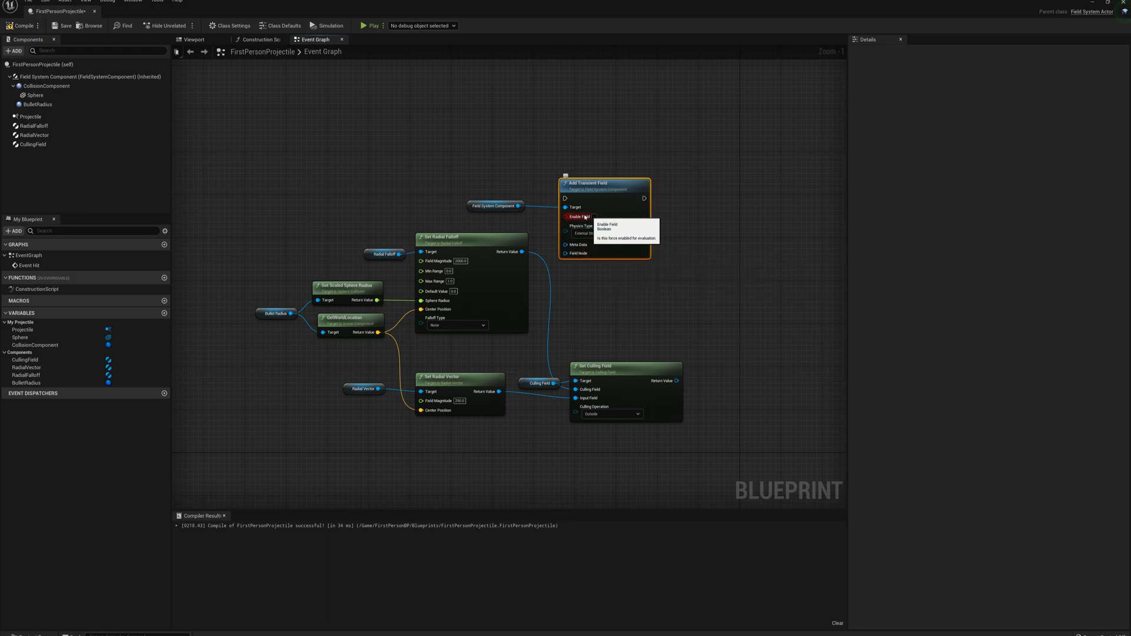
left_click(593, 217)
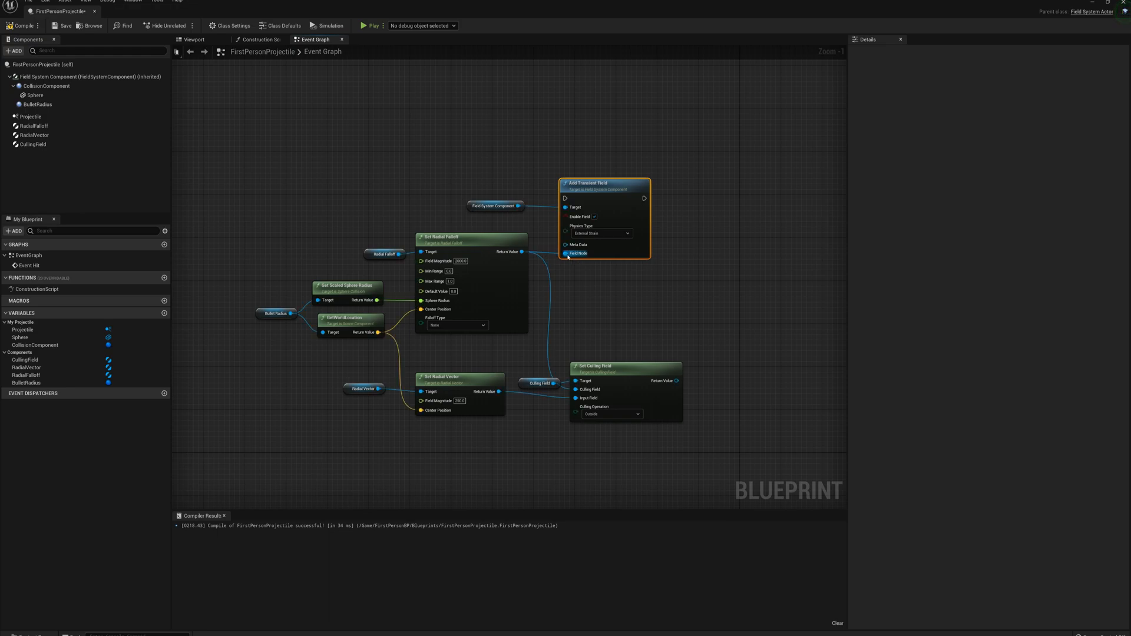
mouse_move(276, 313)
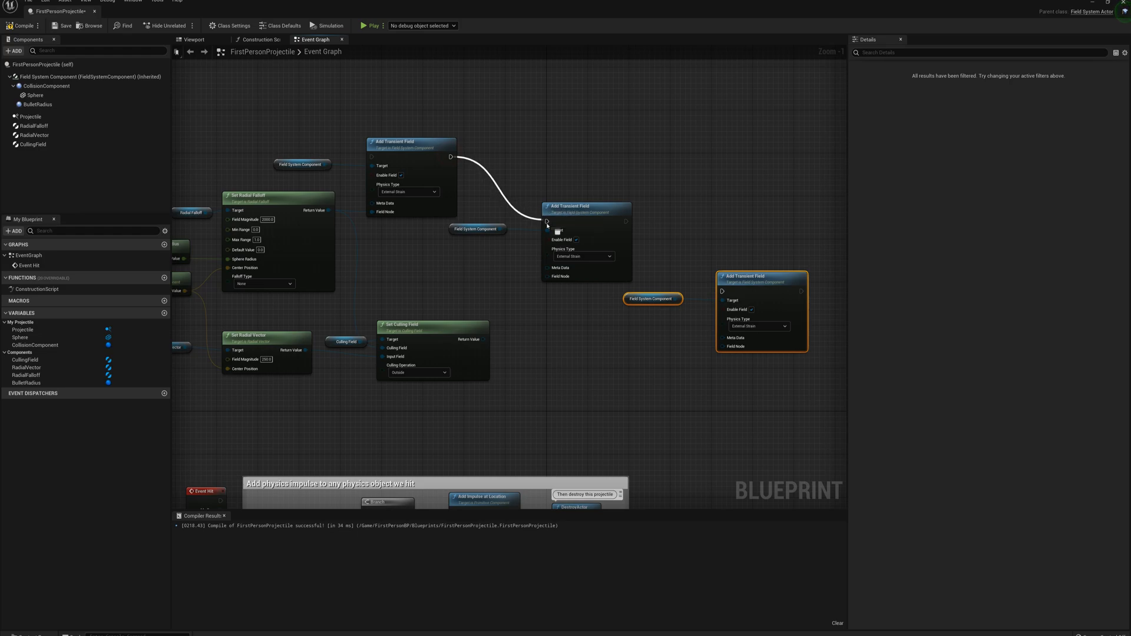
- Chain the transient fields and set the second to Linear Velocity, third to Angular Velocity
left_click_drag(626, 222, 719, 291)
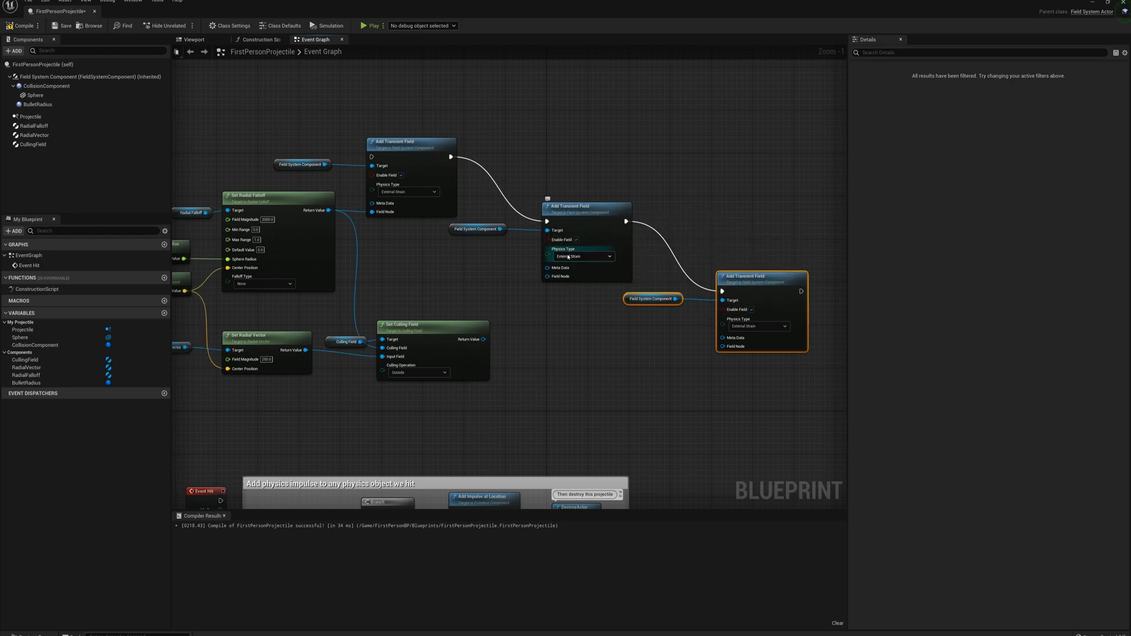
left_click(581, 256)
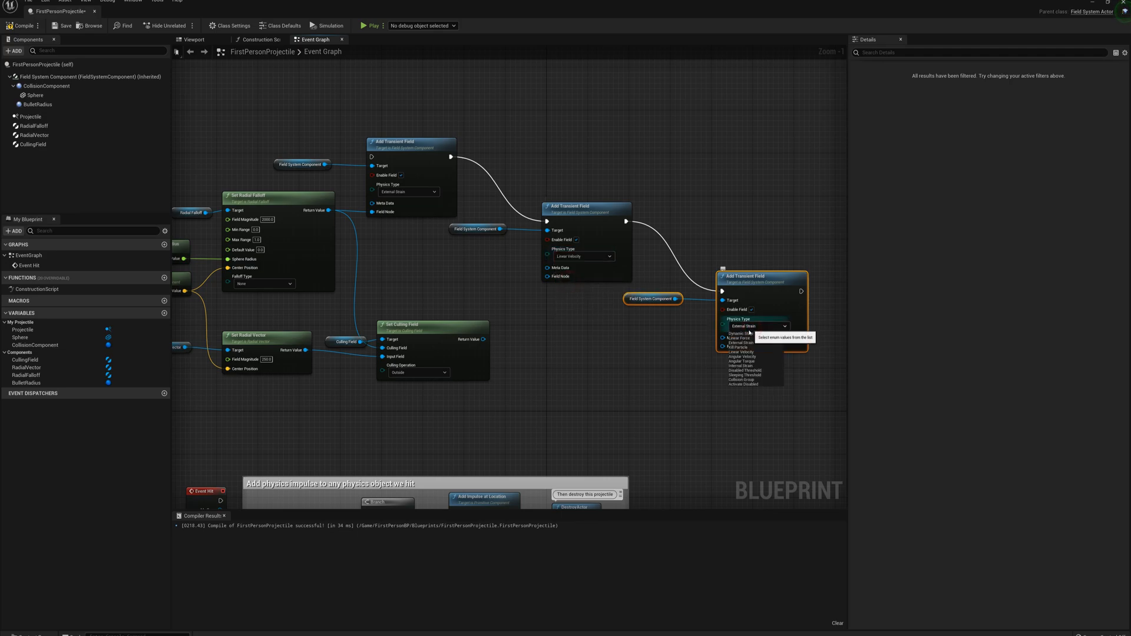
left_click(737, 361)
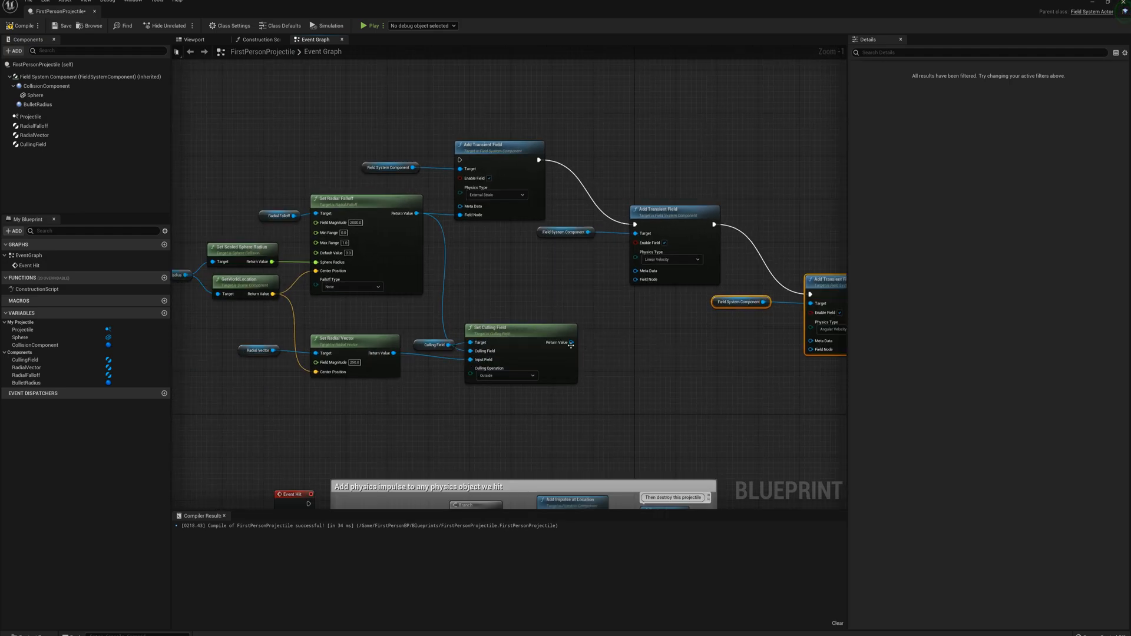
mouse_move(534, 329)
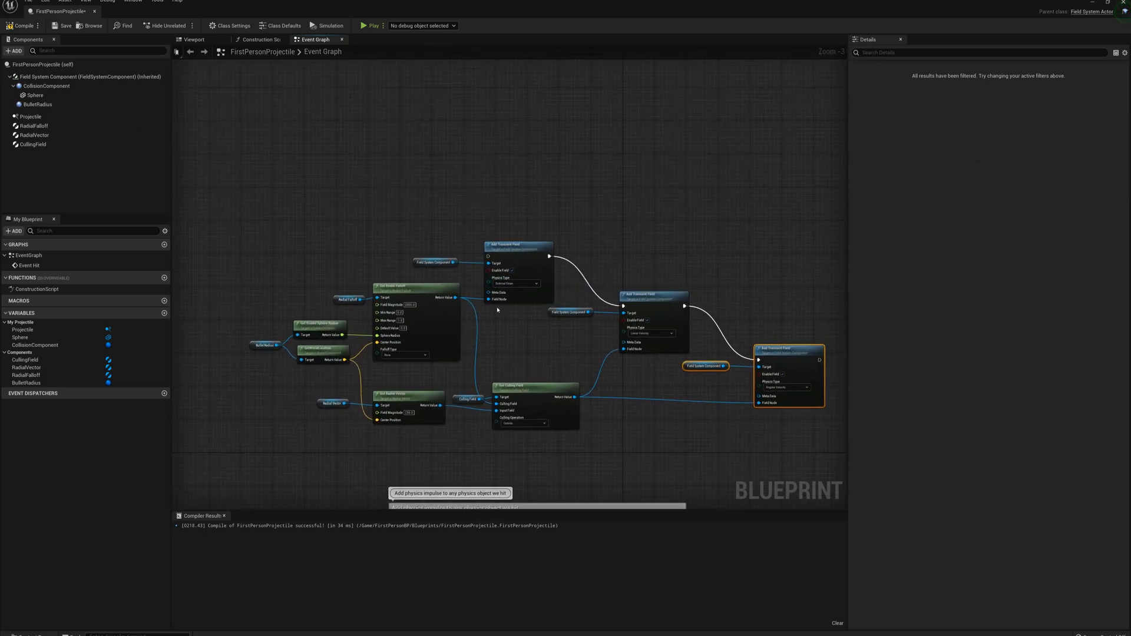
mouse_move(518, 244)
type("begin overla")
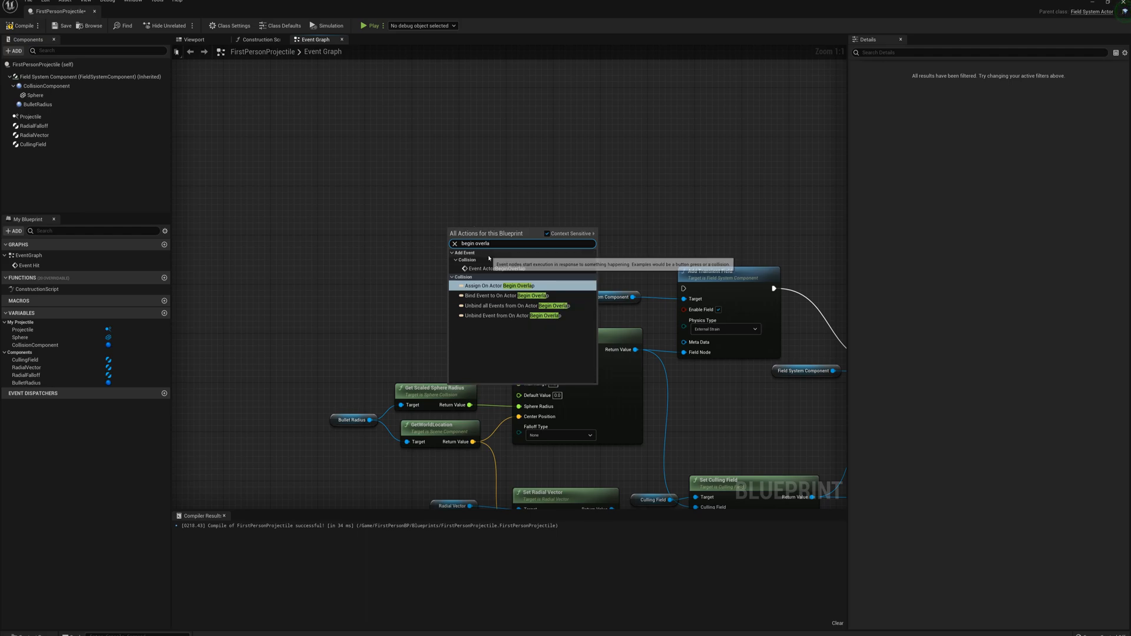
mouse_move(494, 268)
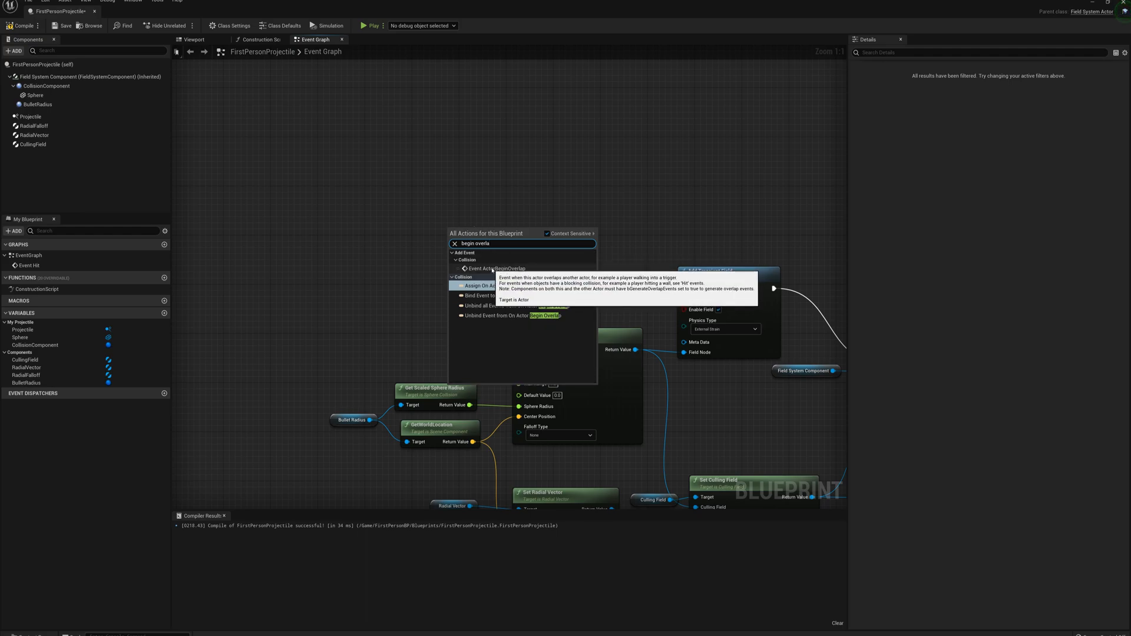
- Place an Event ActorBeginOverlap node and nudge it slightly left
left_click(493, 268)
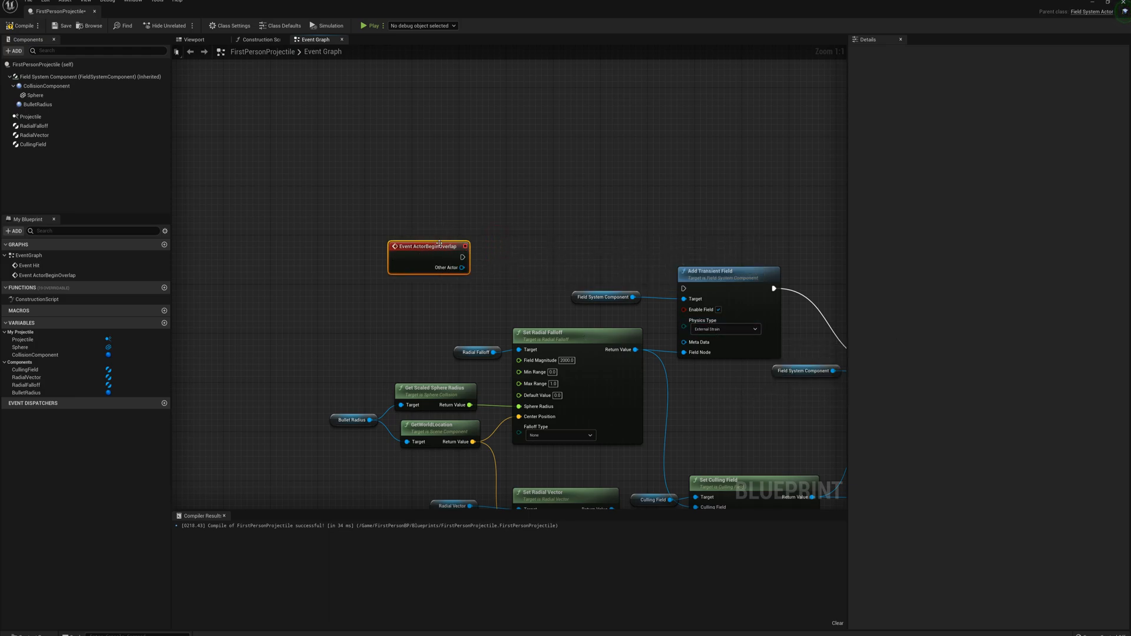
left_click_drag(428, 246, 393, 234)
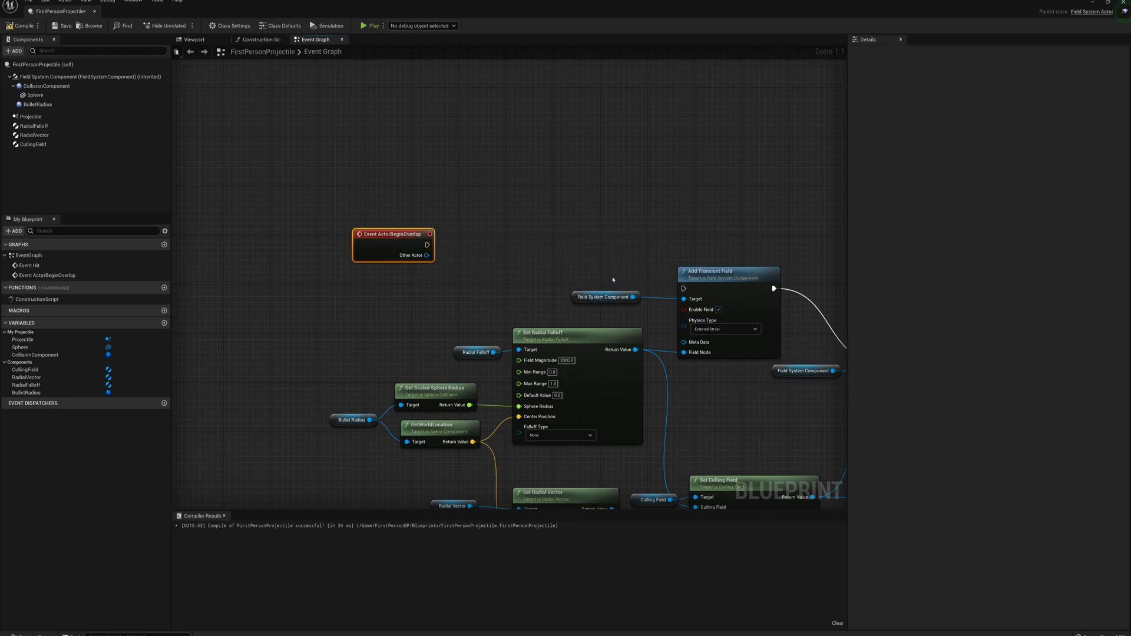
mouse_move(605, 296)
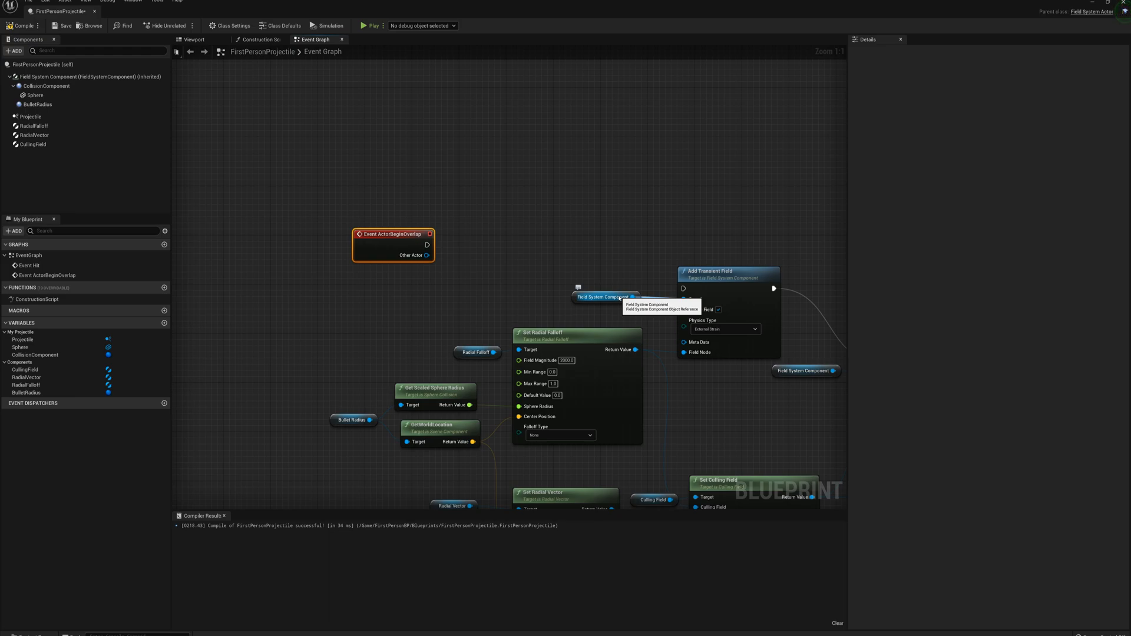
mouse_move(434, 289)
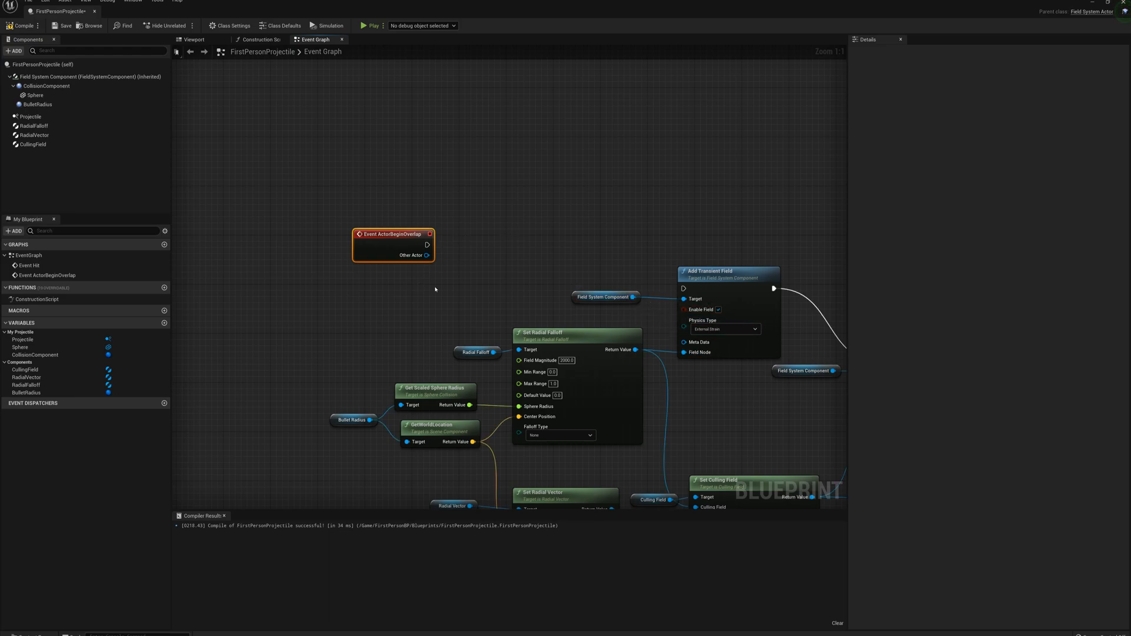
mouse_move(30, 116)
type("stop move")
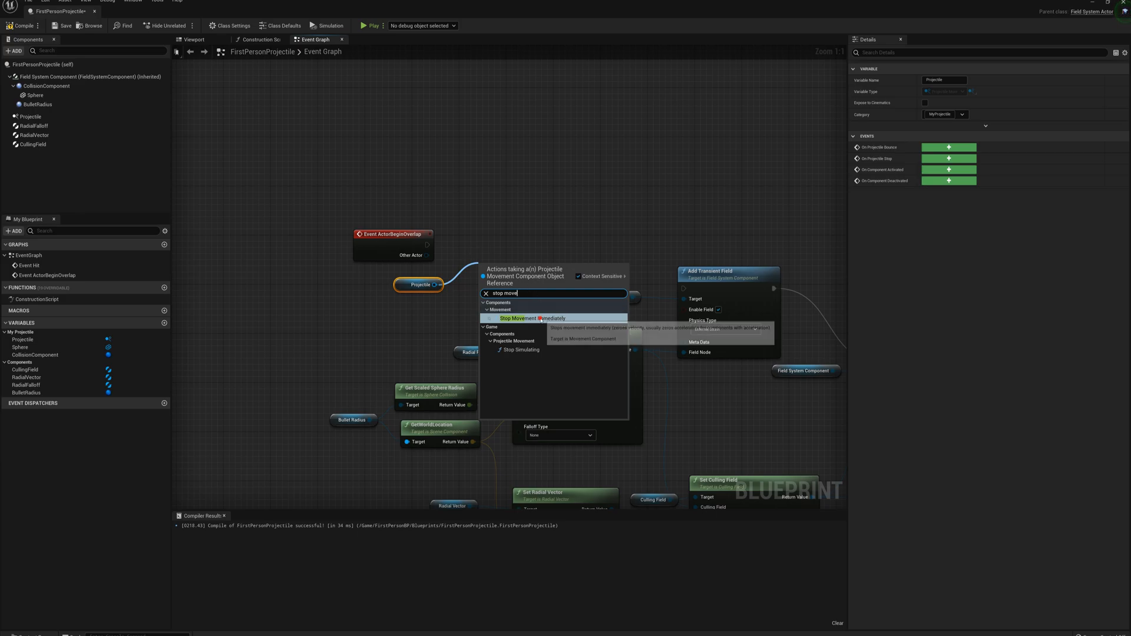
- Add Stop Movement Immediately for the Projectile and wire the overlap event into it
left_click(532, 318)
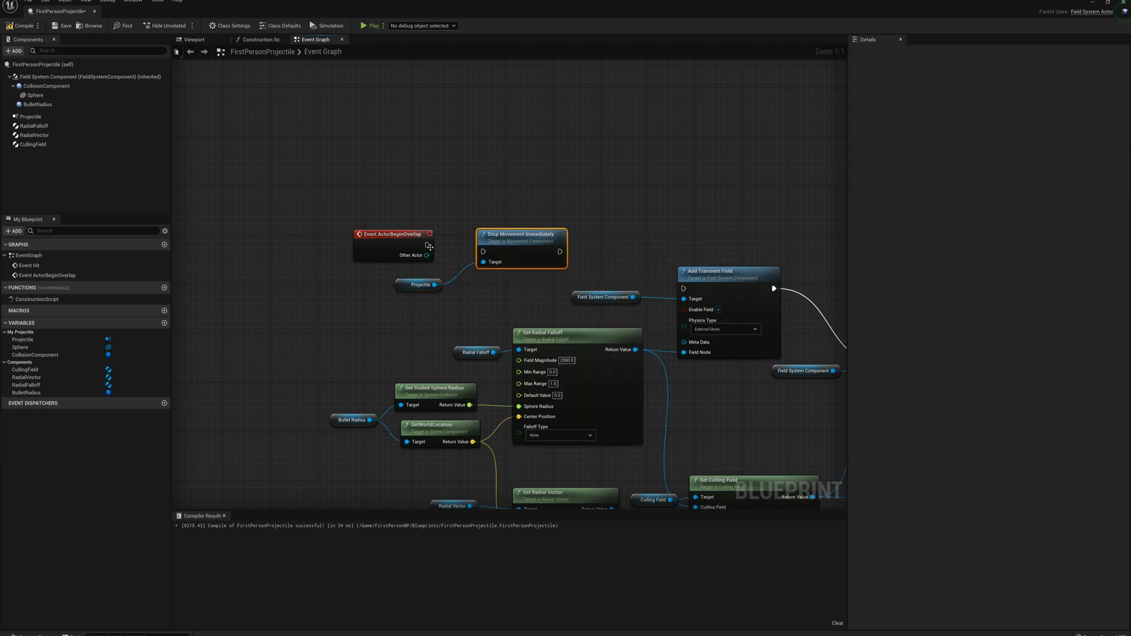
left_click_drag(427, 244, 483, 251)
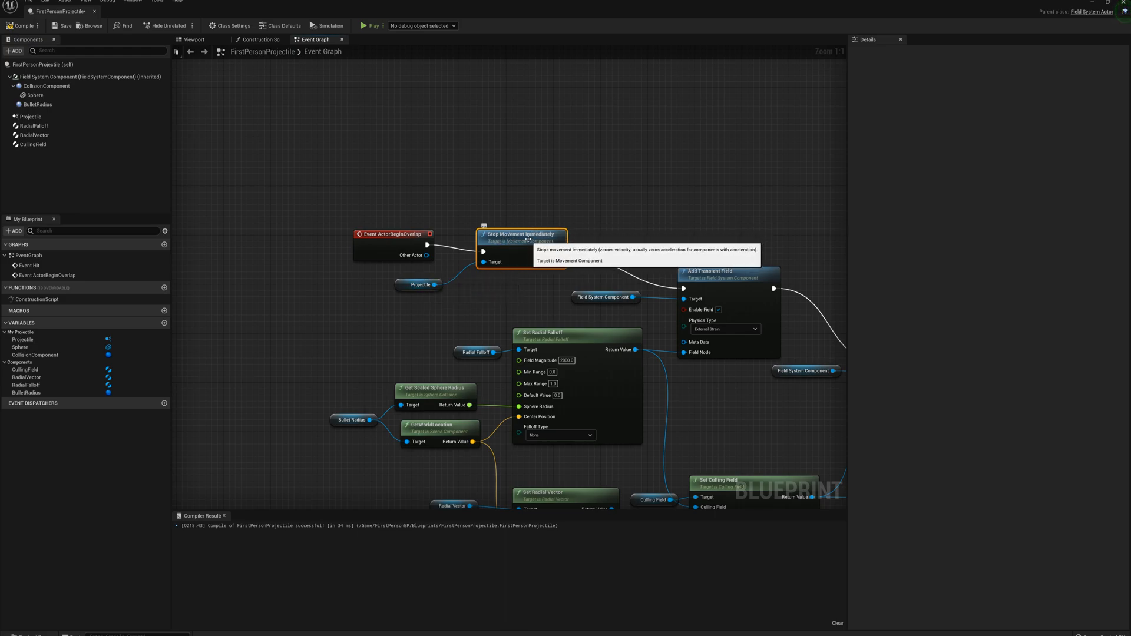
left_click(28, 116)
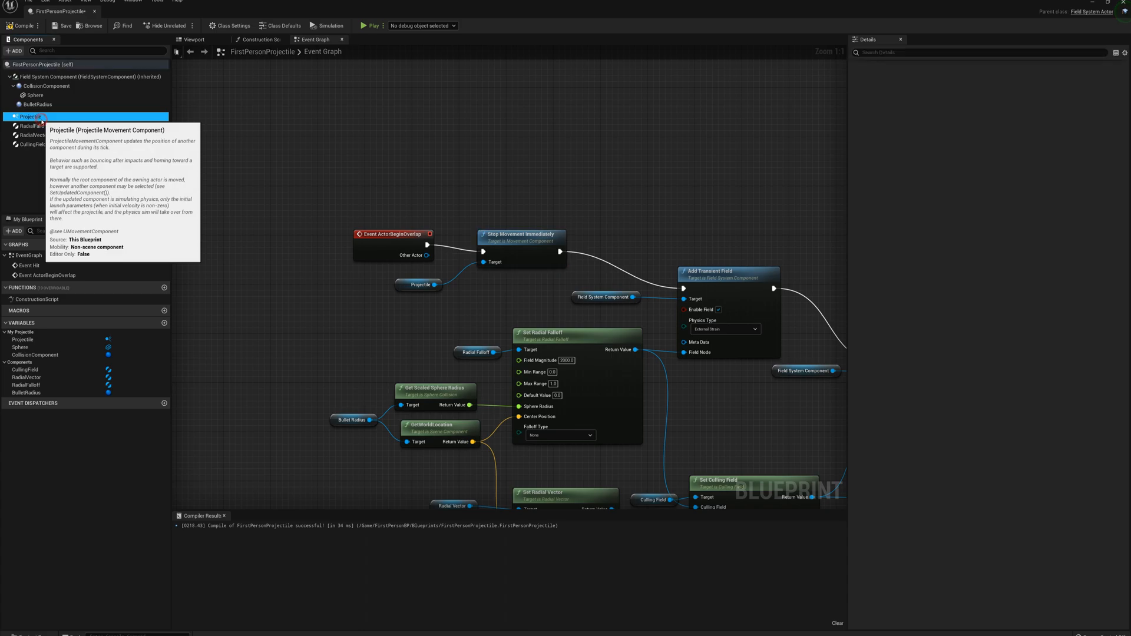
- Search the Projectile component's details for gravity scale, then show the Viewport preview
left_click(30, 116)
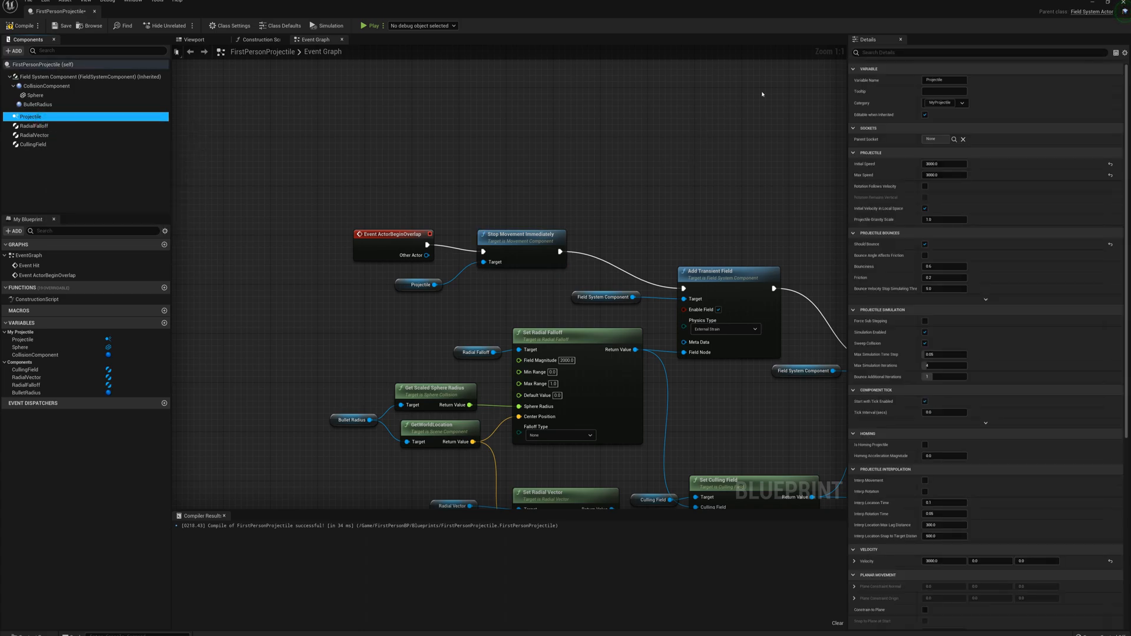
type("grav")
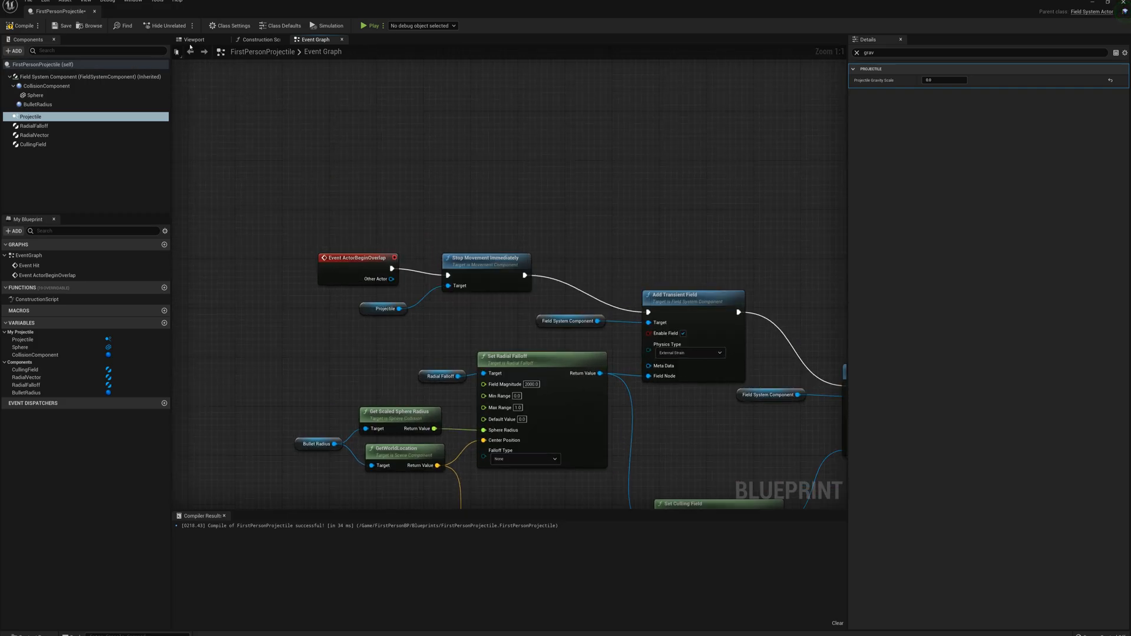
left_click(193, 40)
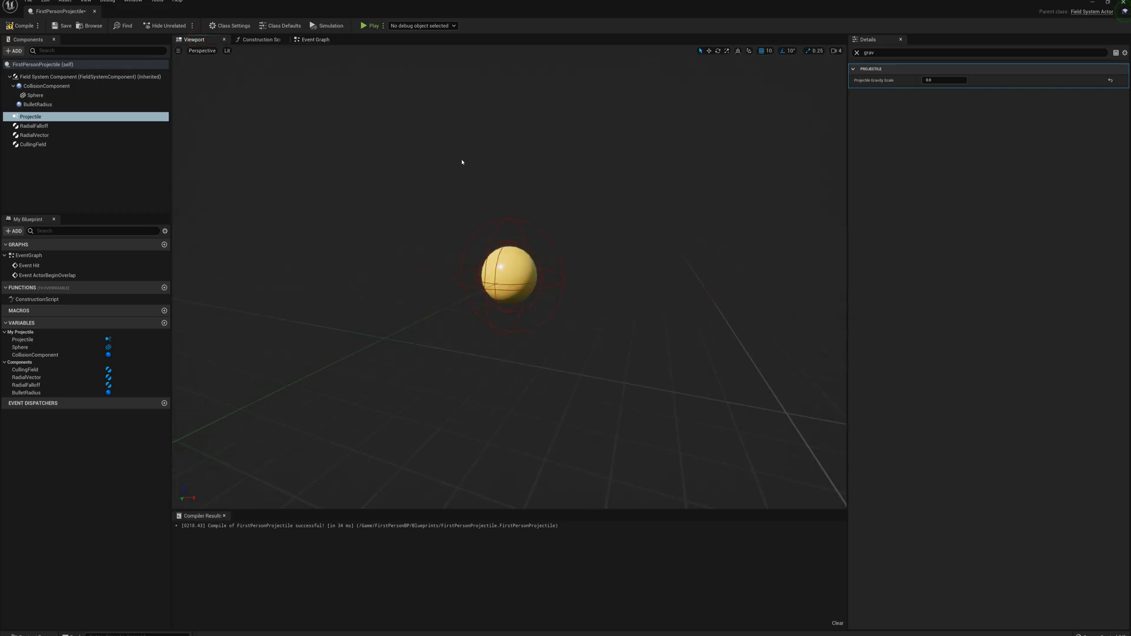
- Enable Generate Overlap Events on the BulletRadius sphere and change its collision preset, making it Custom
left_click(37, 104)
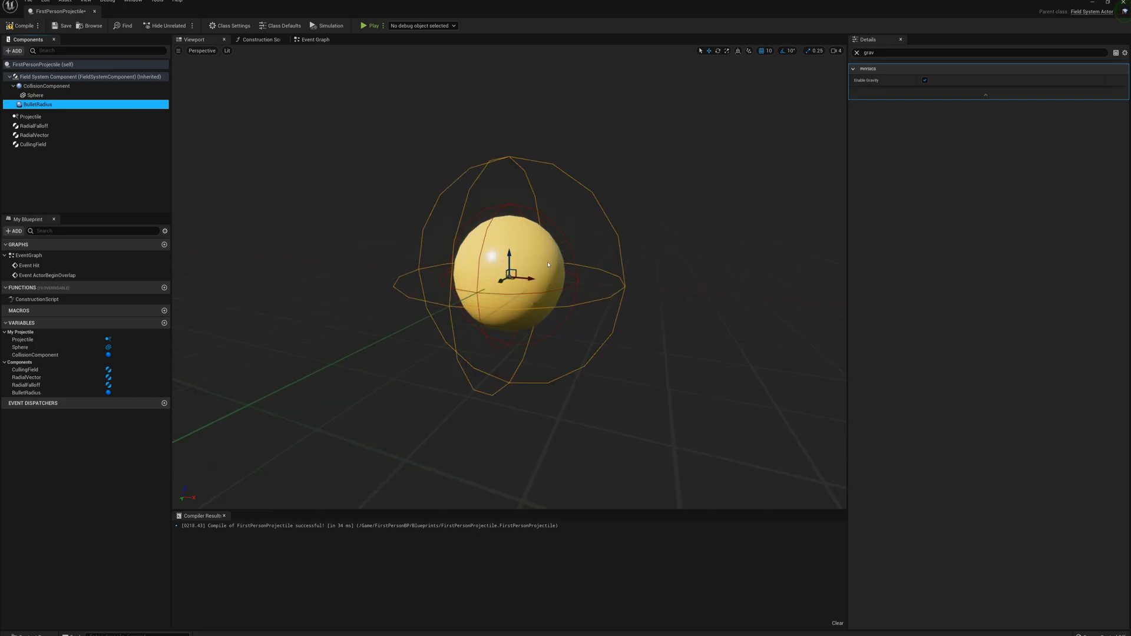
mouse_move(37, 105)
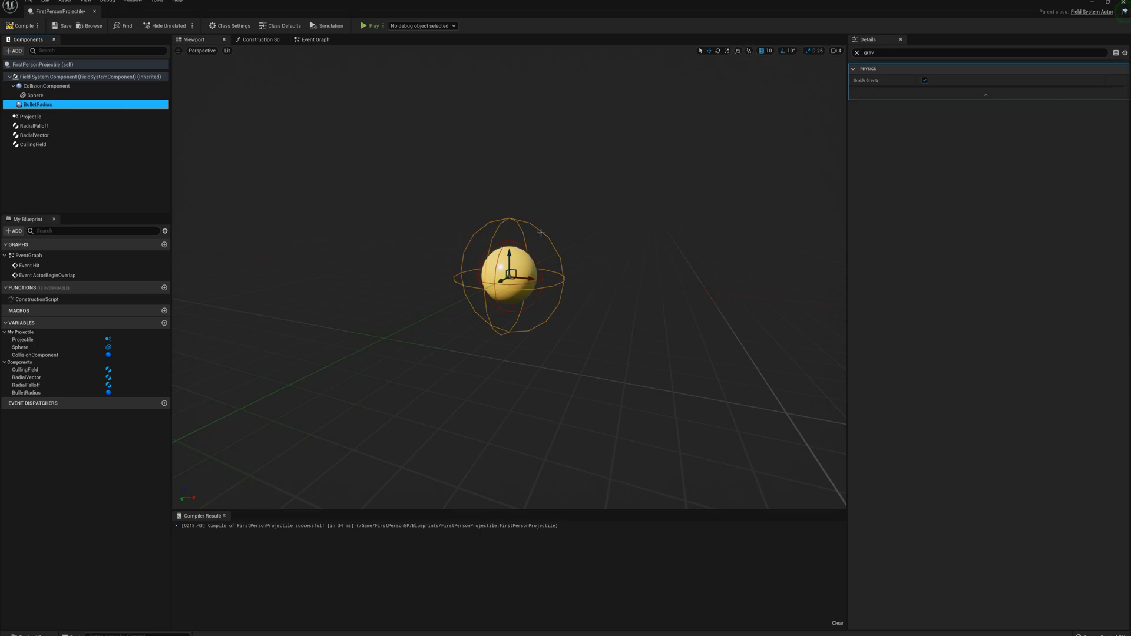
mouse_move(549, 248)
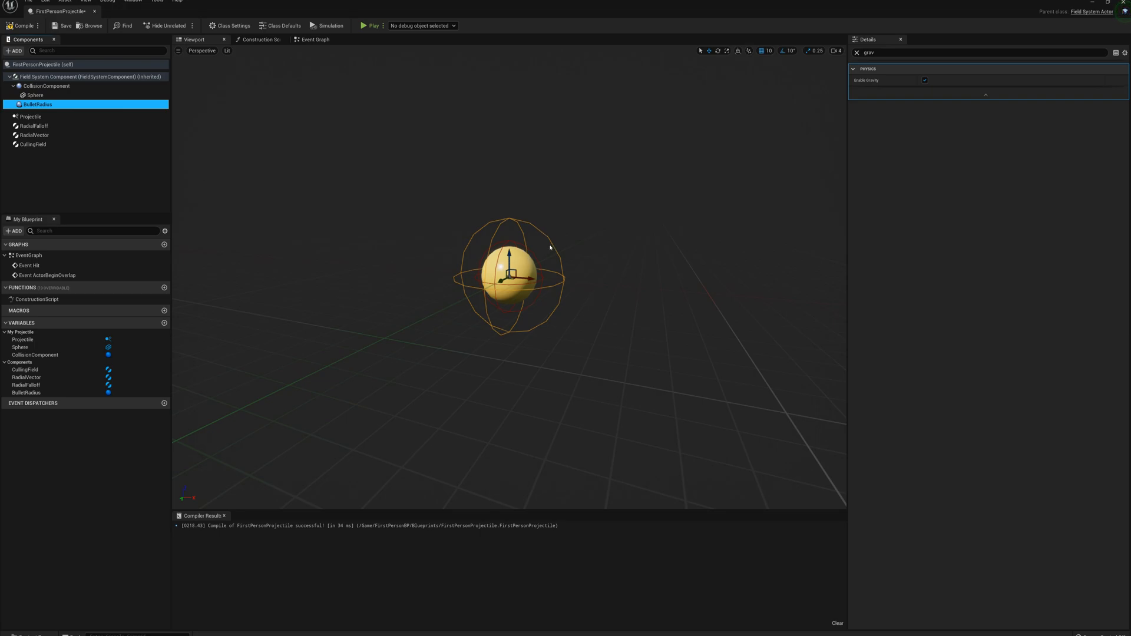
left_click(1124, 51)
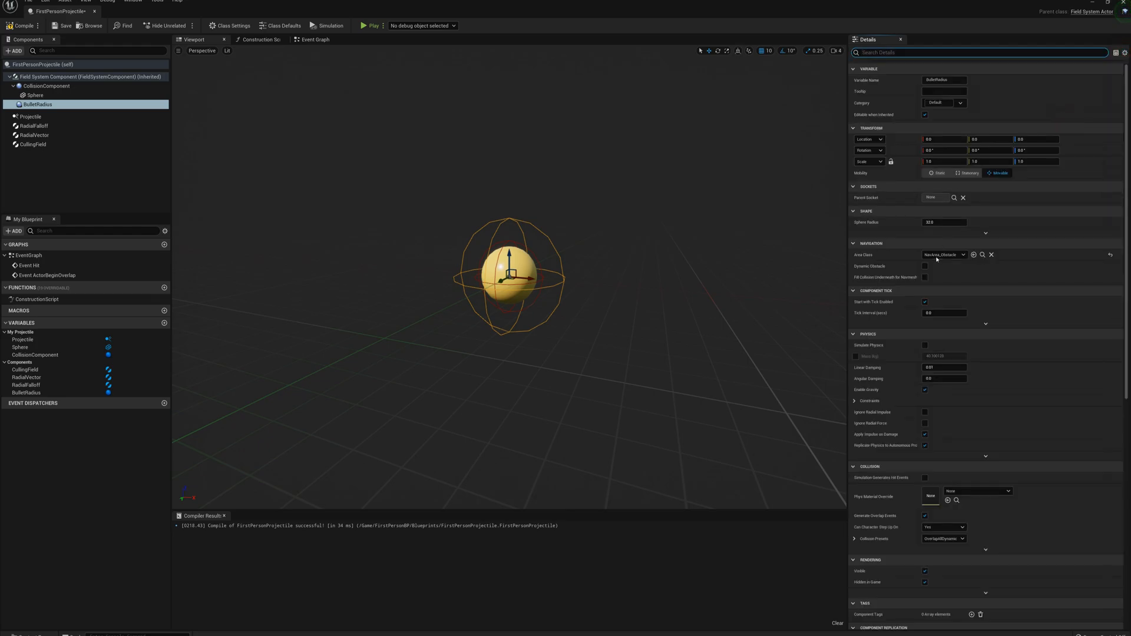
scroll("down", 3)
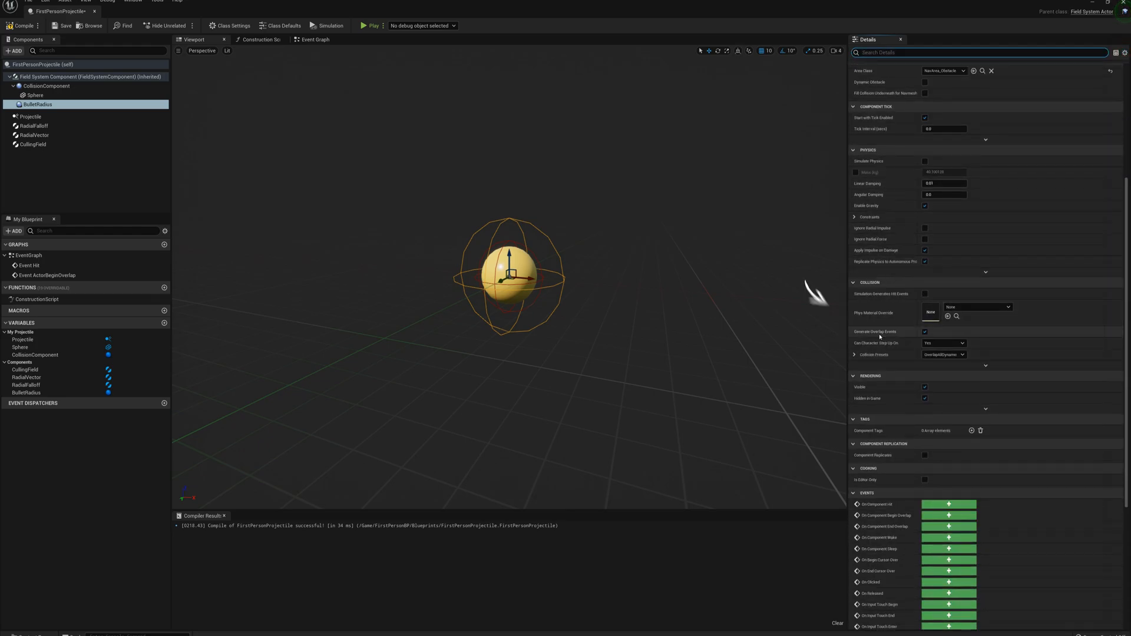
left_click(924, 331)
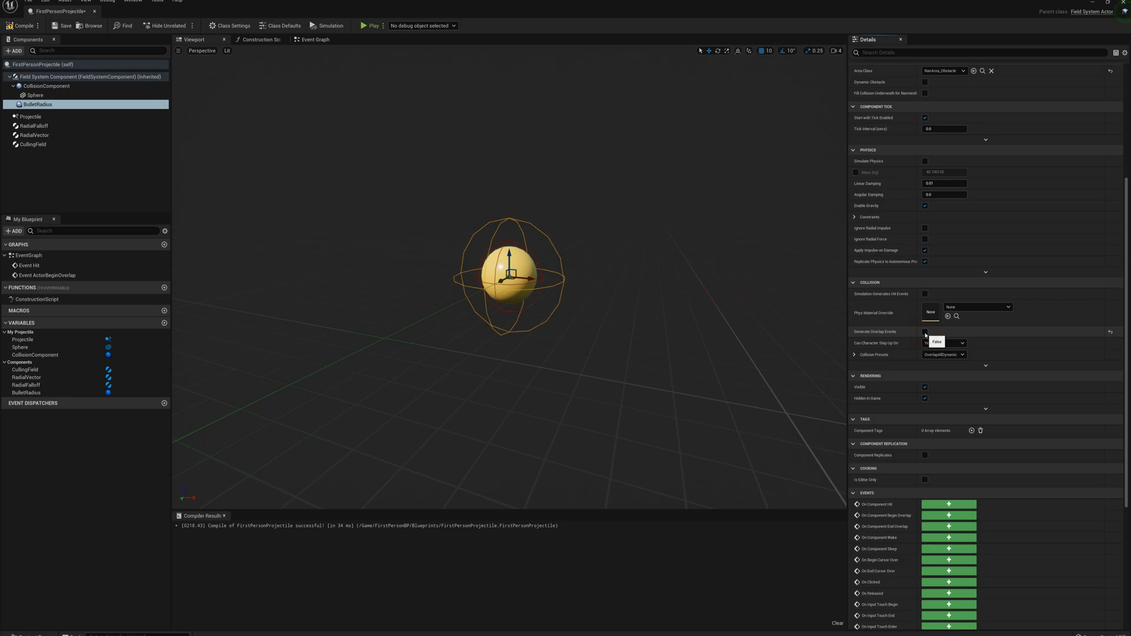
left_click(942, 354)
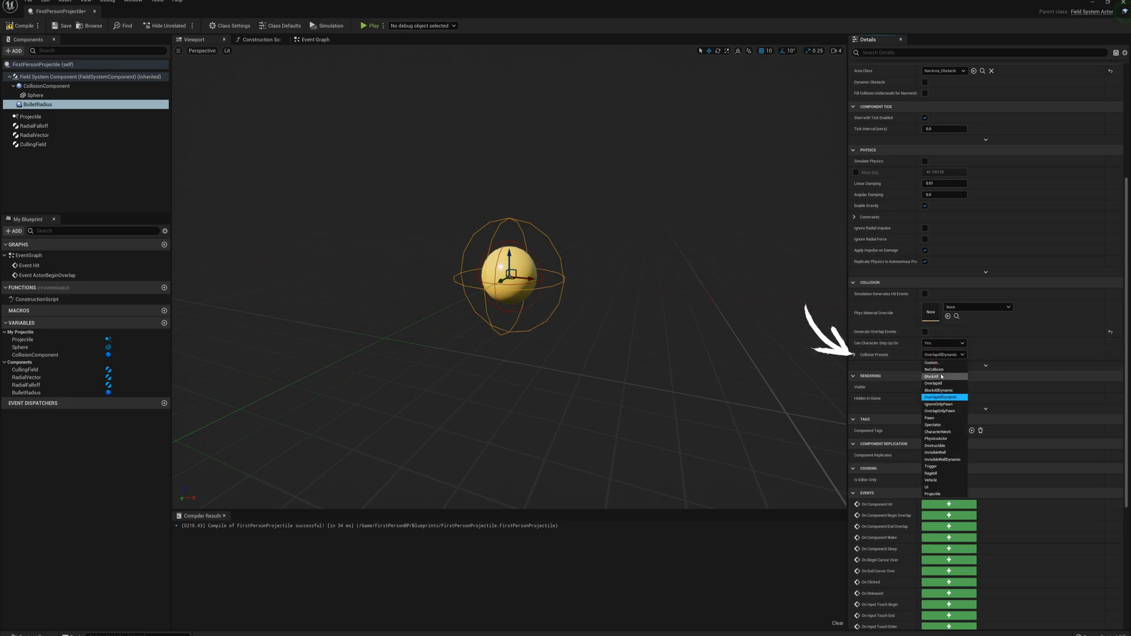
left_click(934, 369)
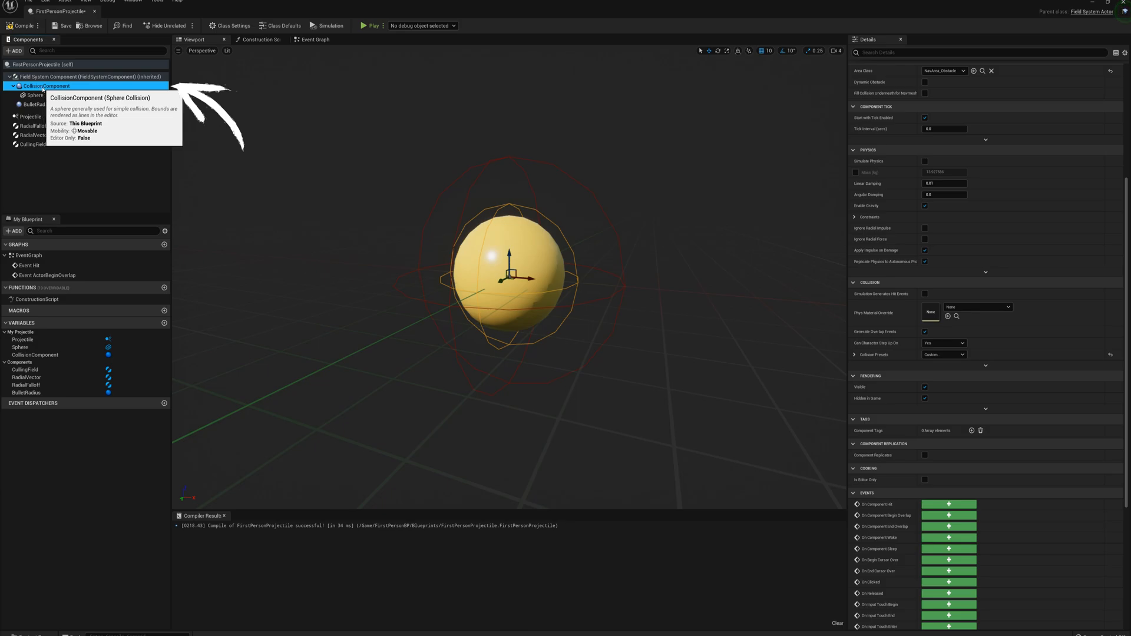
mouse_move(639, 182)
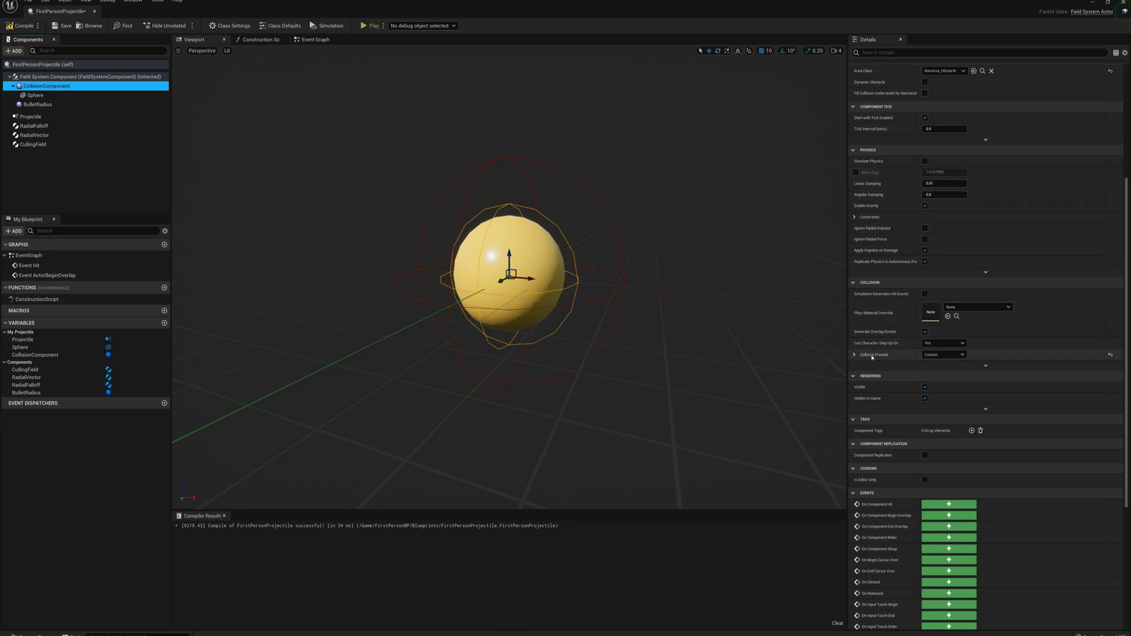
- Set CollisionComponent's collision preset to OverlapAllDynamic and edit its Transform scale
left_click(942, 354)
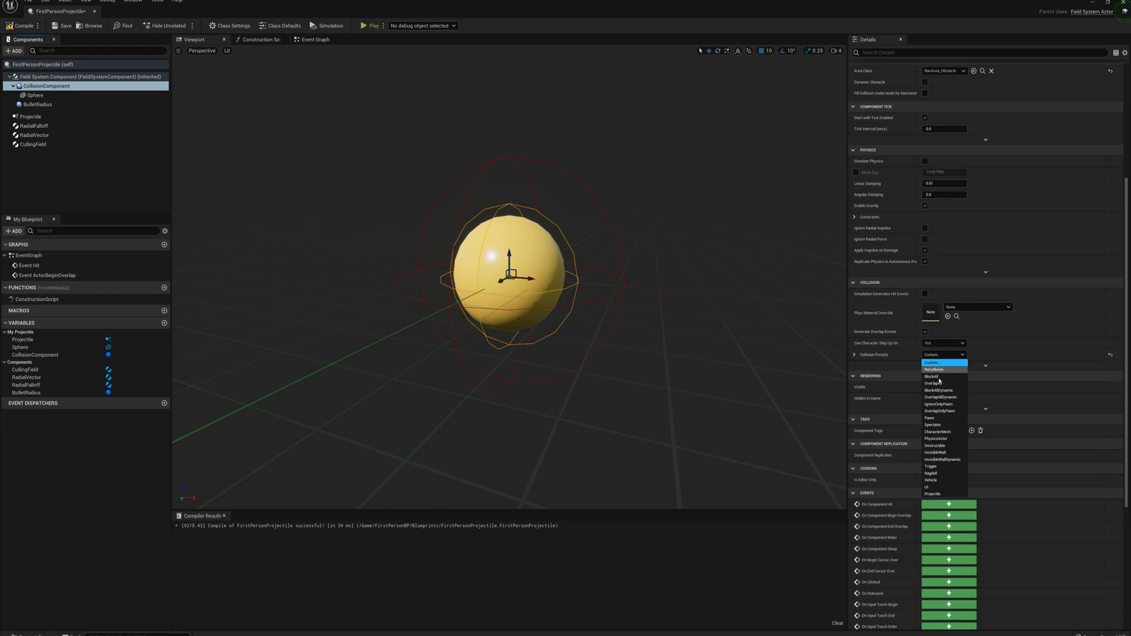
left_click(931, 363)
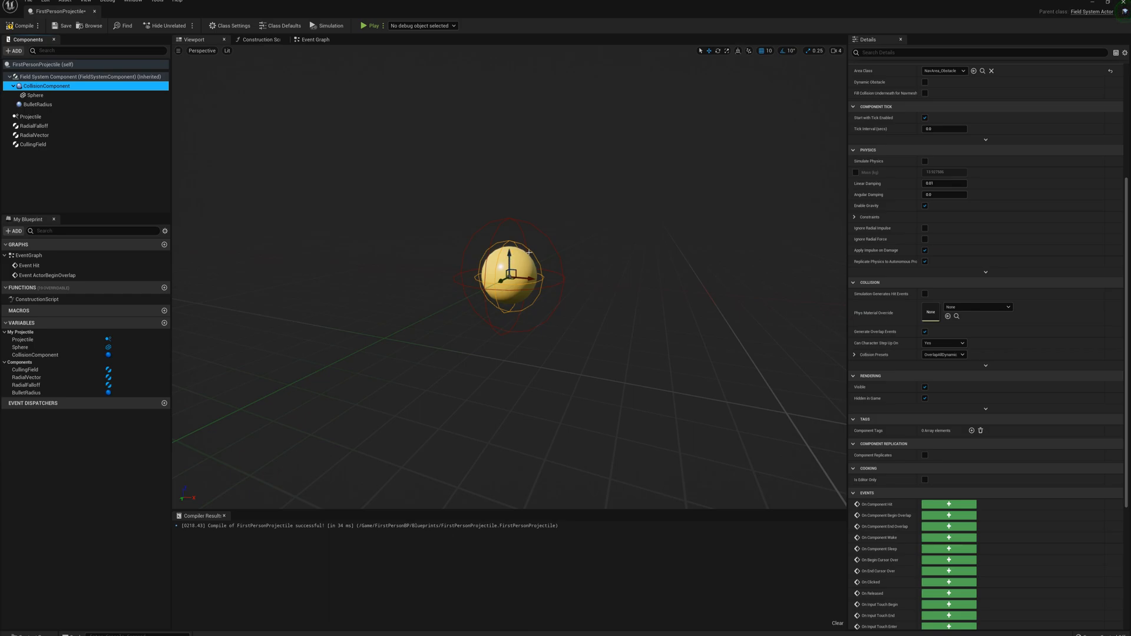
mouse_move(187, 144)
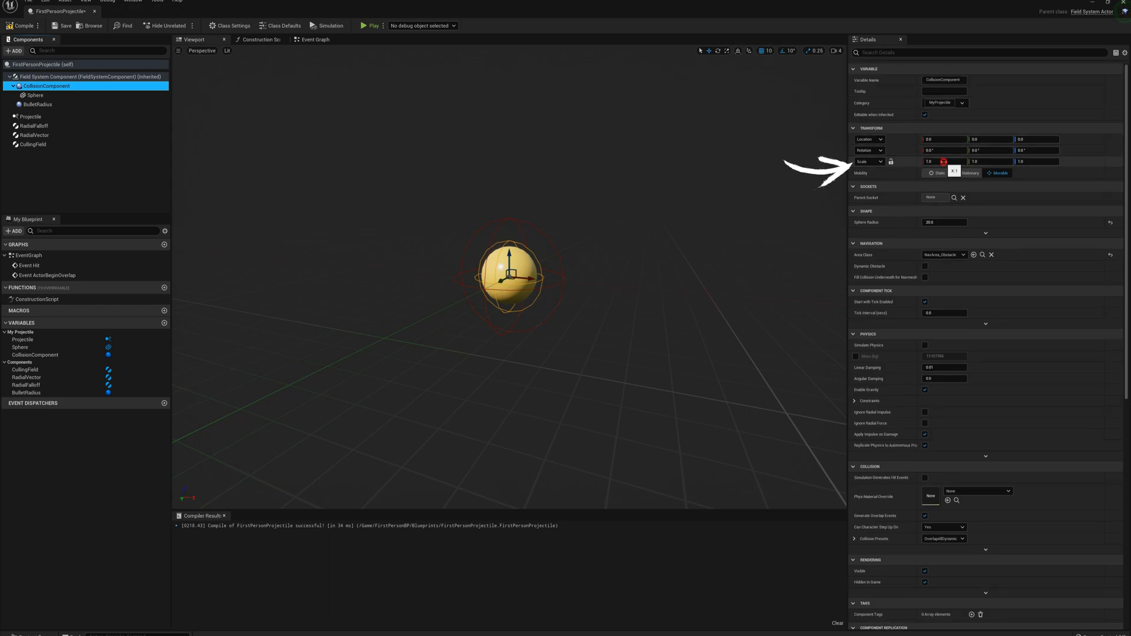
left_click(943, 161)
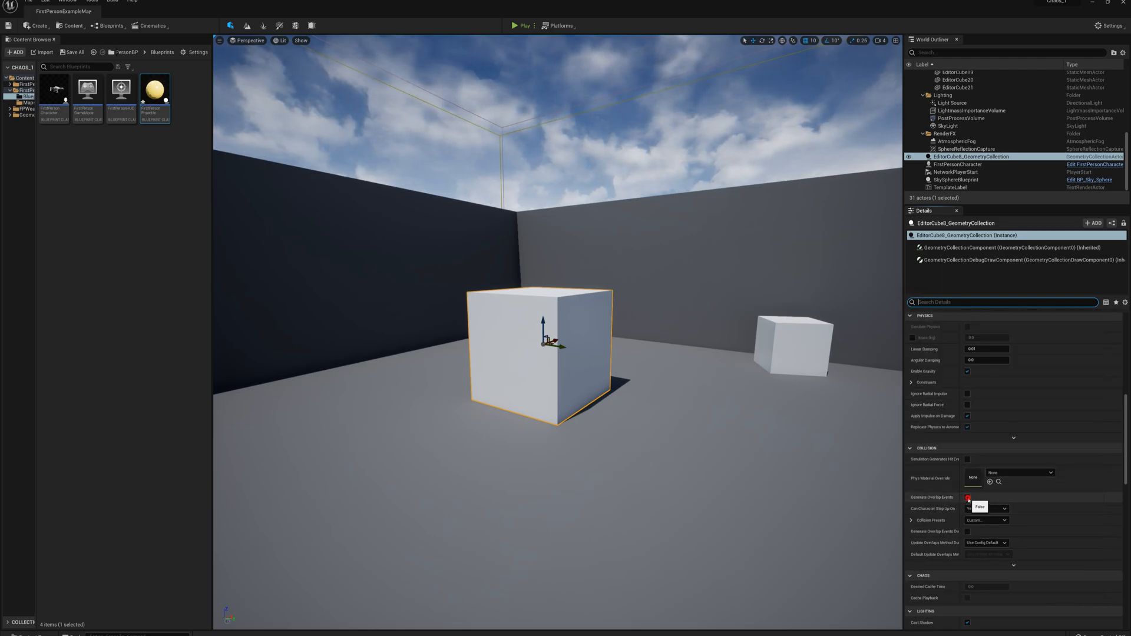
- Tick Generate Overlap Events on EditorCube8_GeometryCollection
left_click(967, 497)
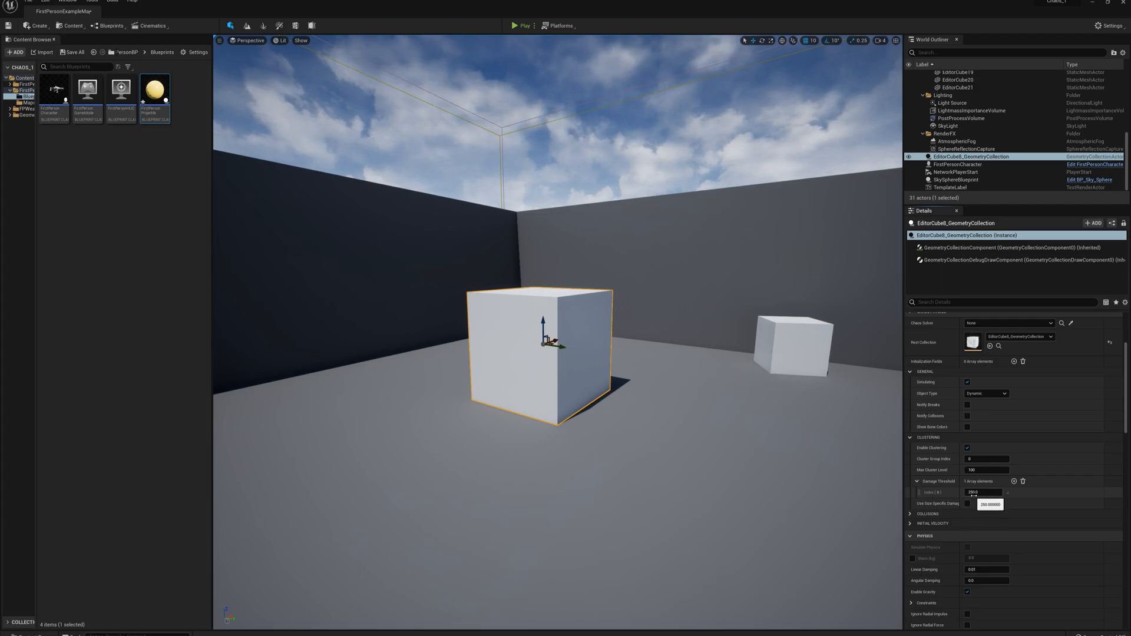
- Change the cube's Damage Threshold Index [0] from 200 to 2000
double_click(981, 492)
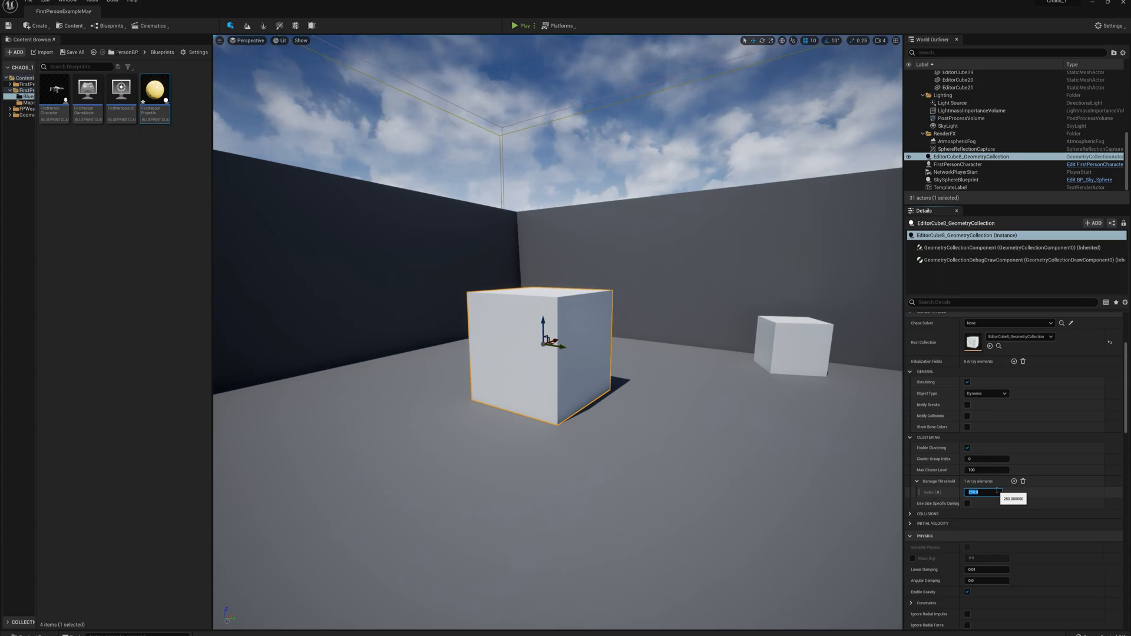
type("2000")
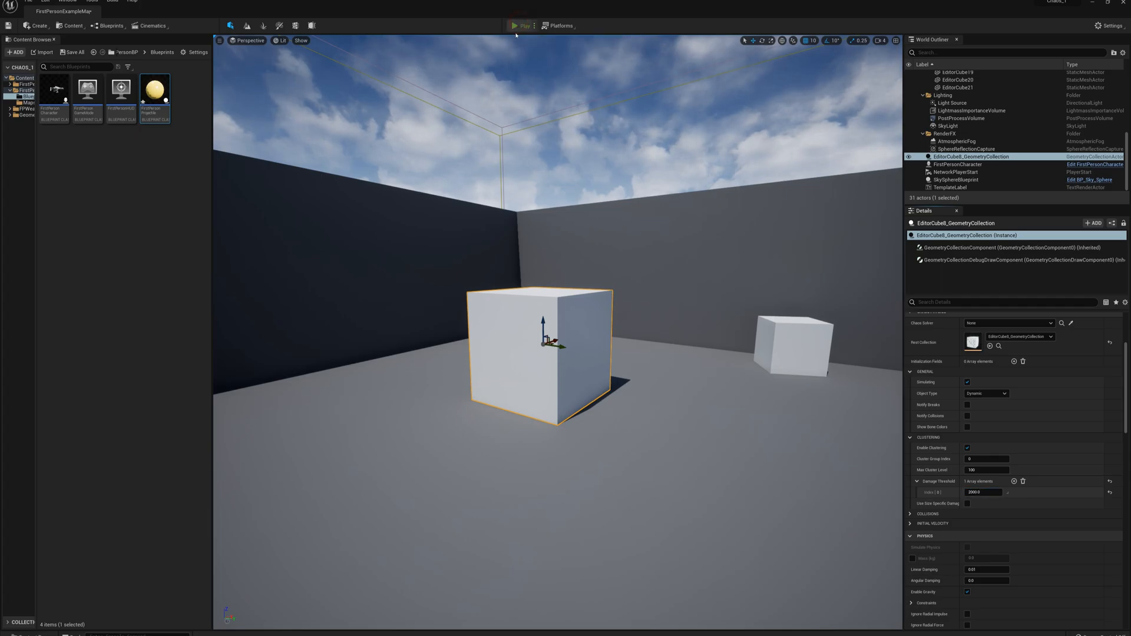
- Play the level and fire a projectile at the fractured cube
left_click(521, 25)
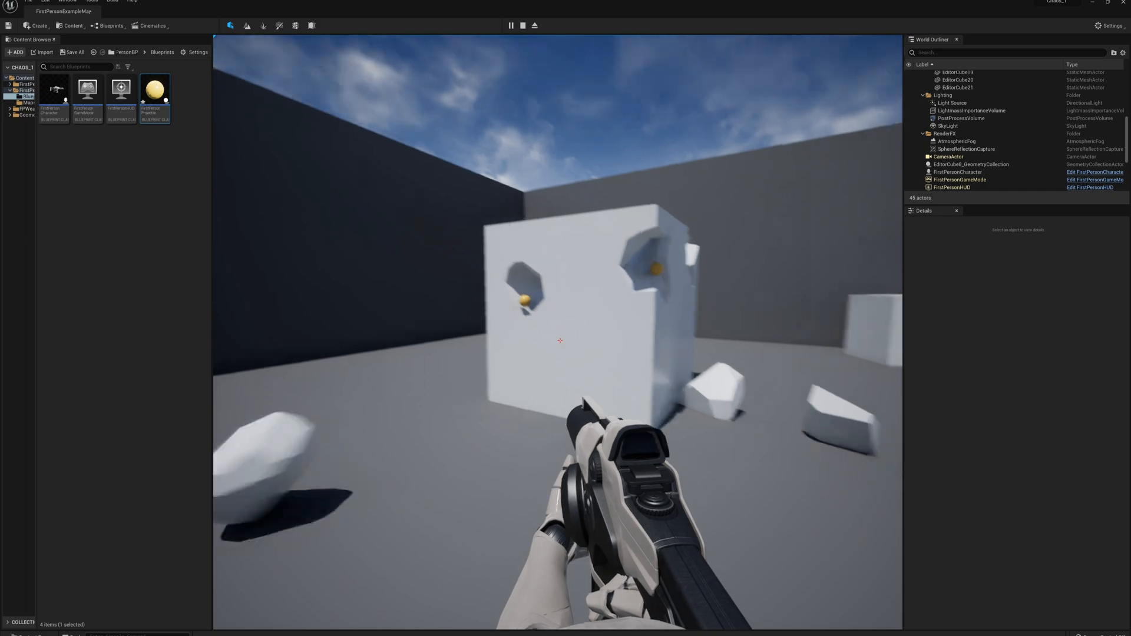
left_click(559, 340)
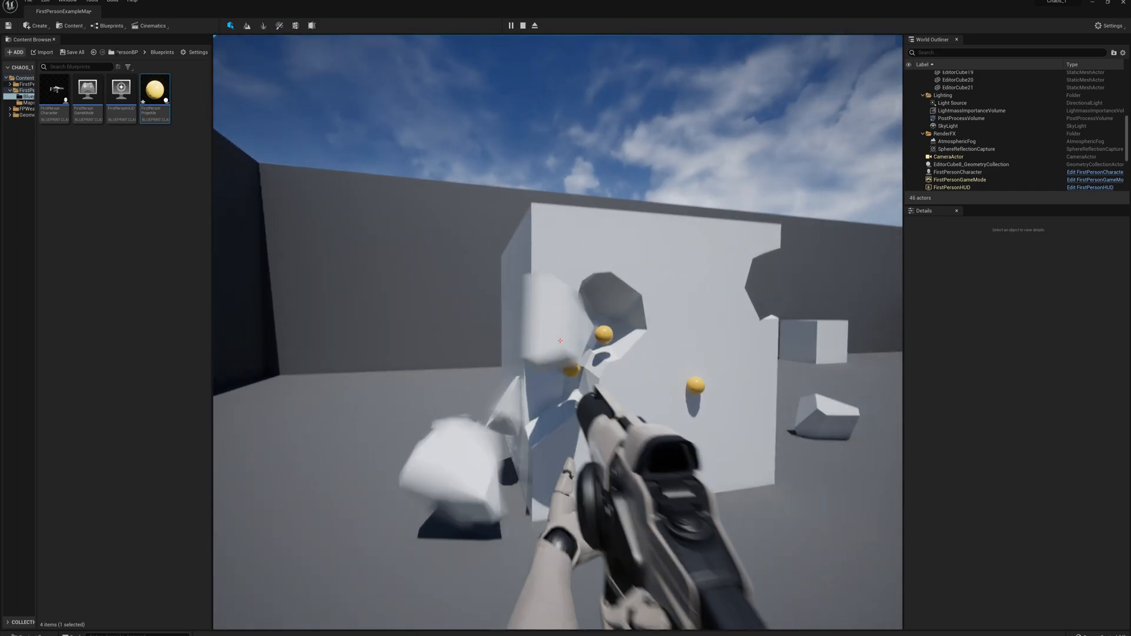